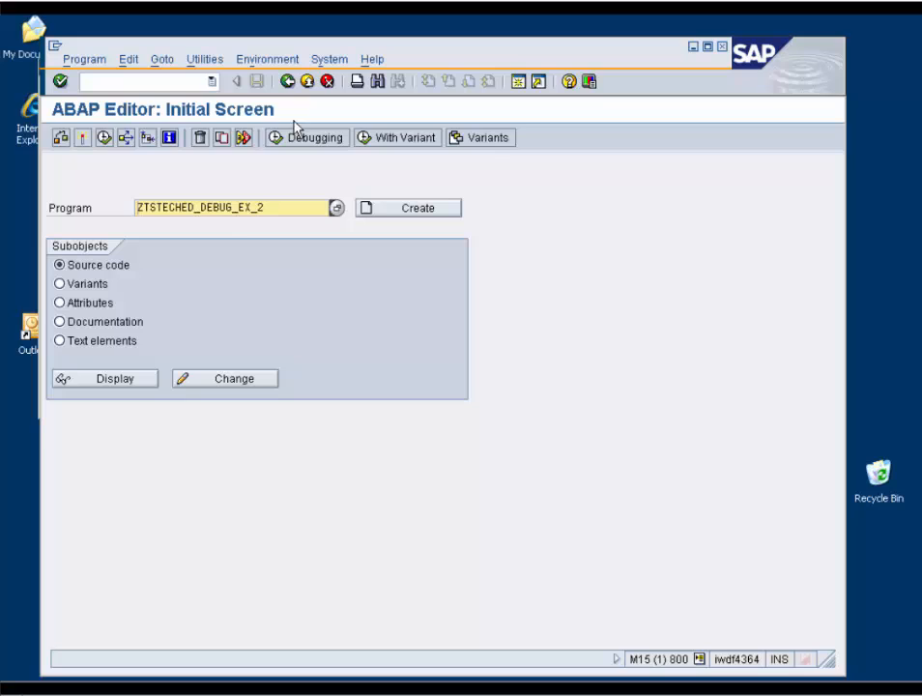
# Debug ZTSTECHED_DEBUG_EX_2 in the New ABAP Debugger, running it to output ITAB <> ITAB_COPY.
pyautogui.click(305, 137)
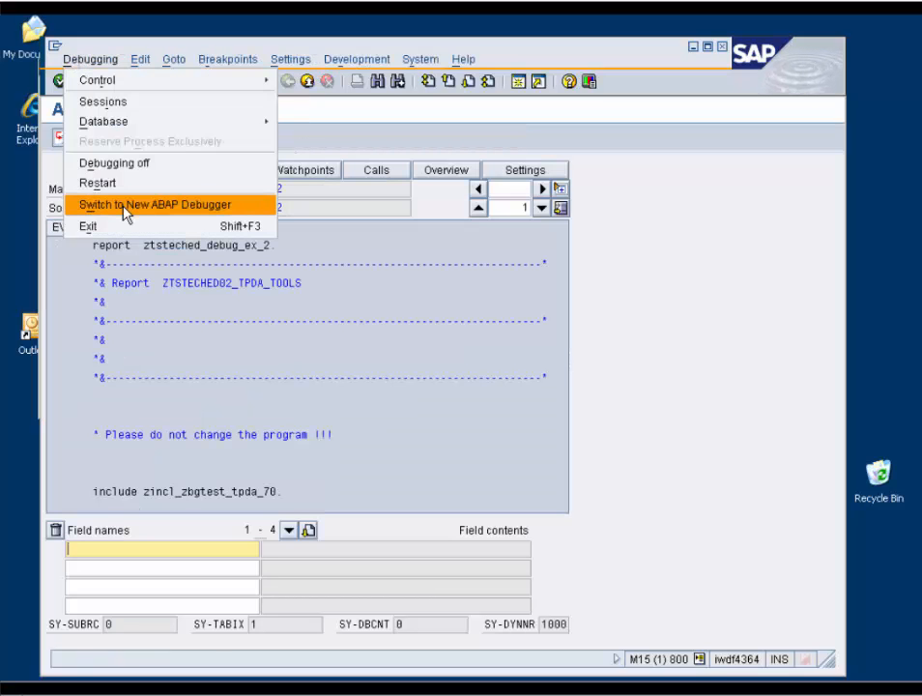
pyautogui.click(164, 204)
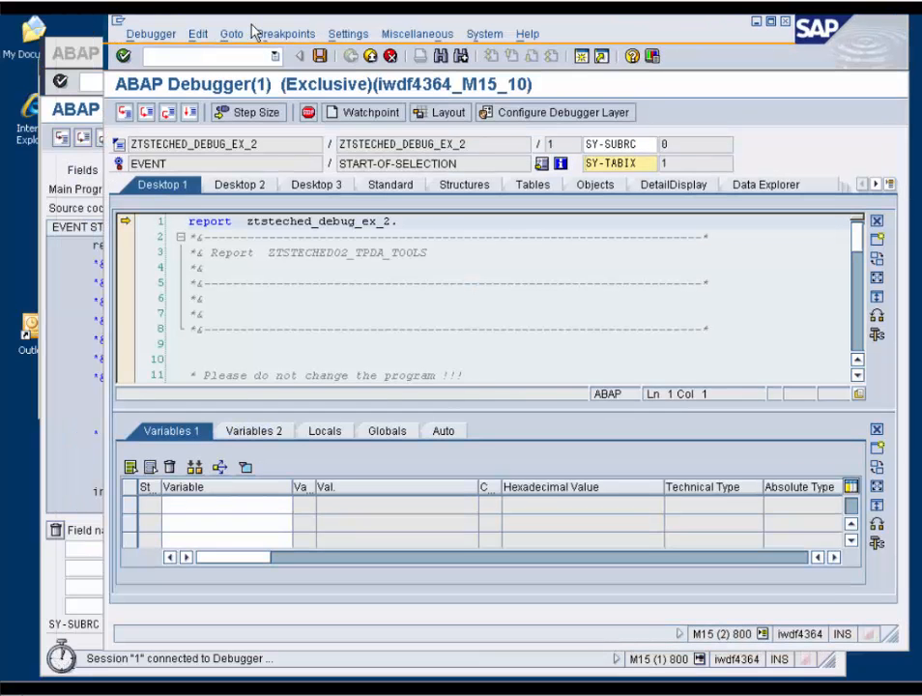
pyautogui.moveTo(68, 299)
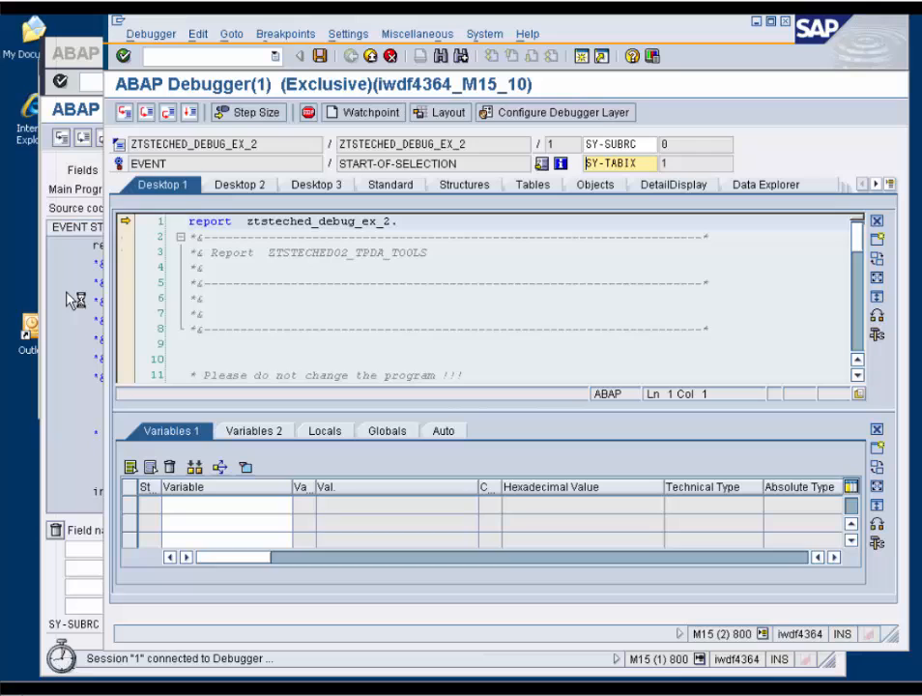
pyautogui.moveTo(270, 311)
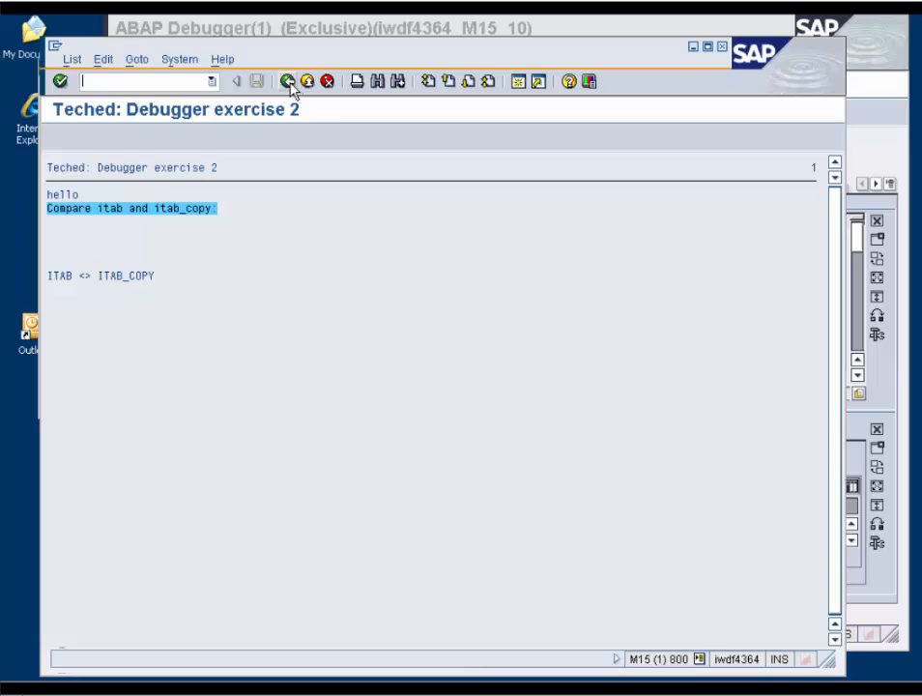
pyautogui.moveTo(289, 82)
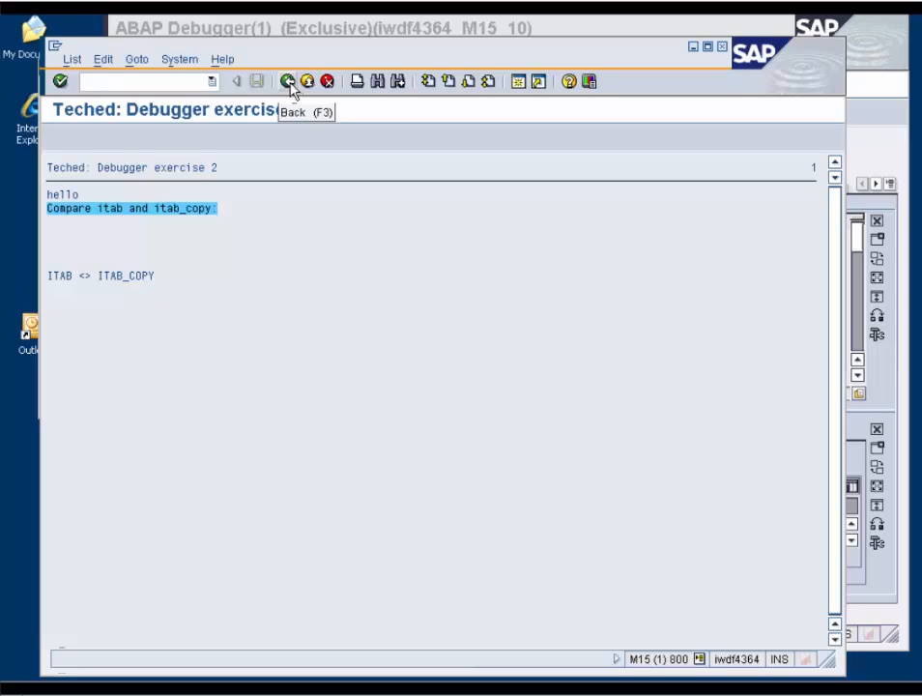
# Go back from the ITAB <> ITAB_COPY output list to the ABAP Editor.
pyautogui.click(289, 81)
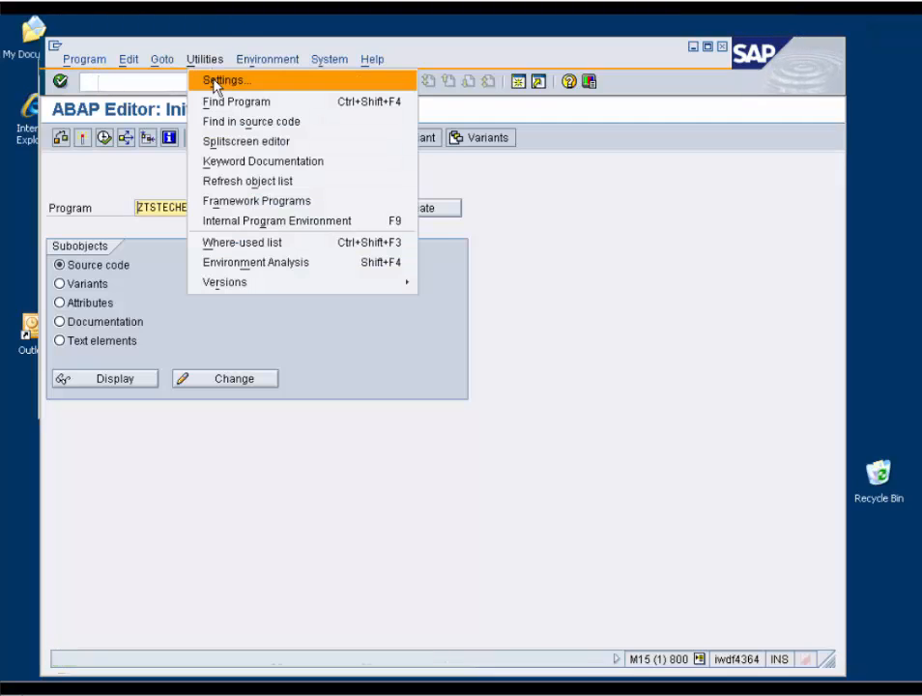
# Make New Debugger the default in editor settings and restart debugging ZTSTECHED_DEBUG_EX_2.
pyautogui.click(225, 80)
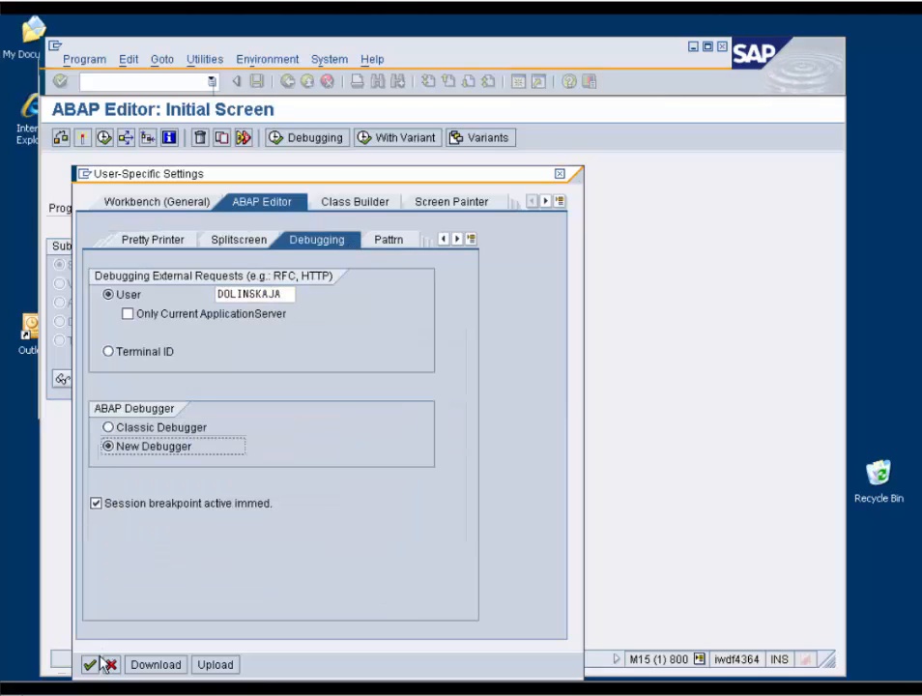
pyautogui.click(91, 665)
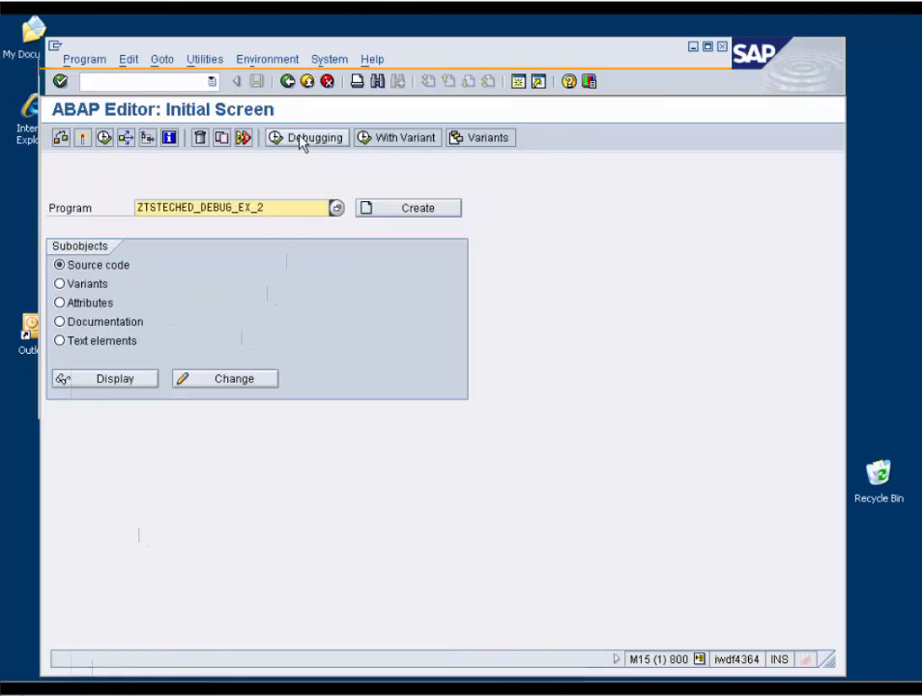
pyautogui.click(306, 137)
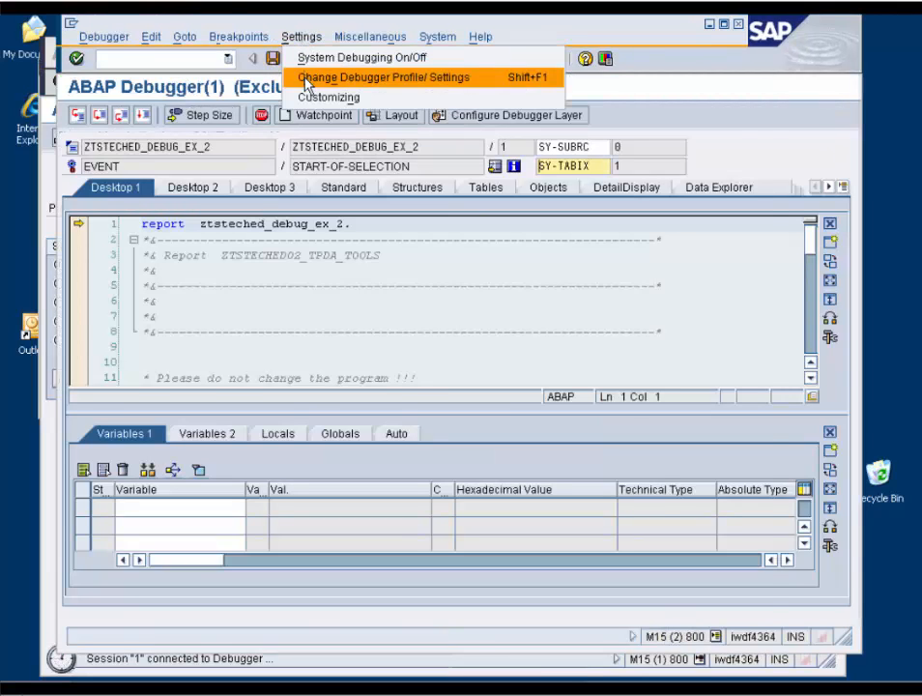
# Enable 'Close Debugger After Continue (F8) and Roll Area End' in the debugger profile.
pyautogui.click(384, 77)
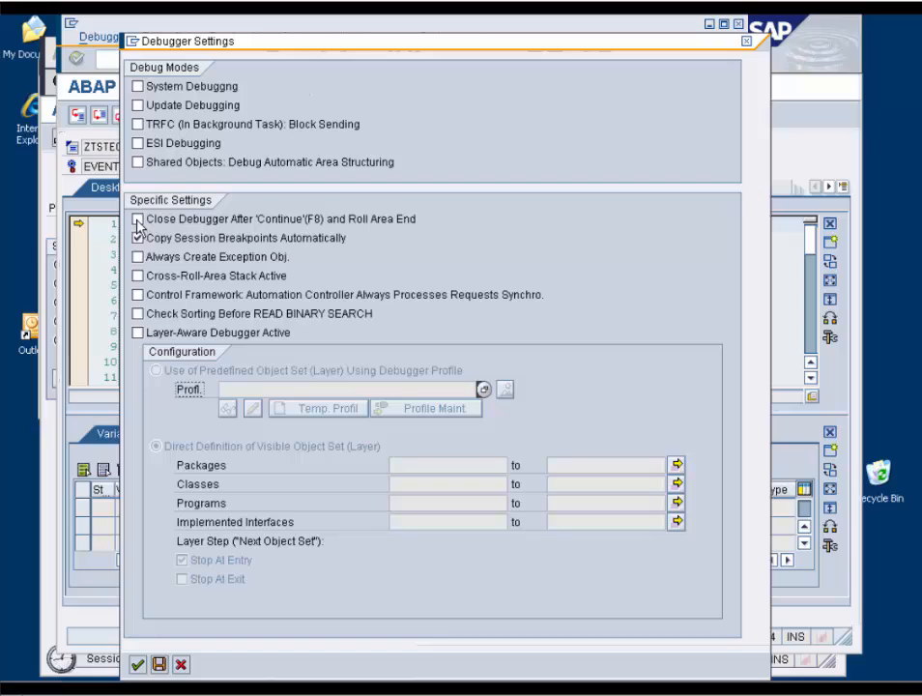
pyautogui.click(138, 219)
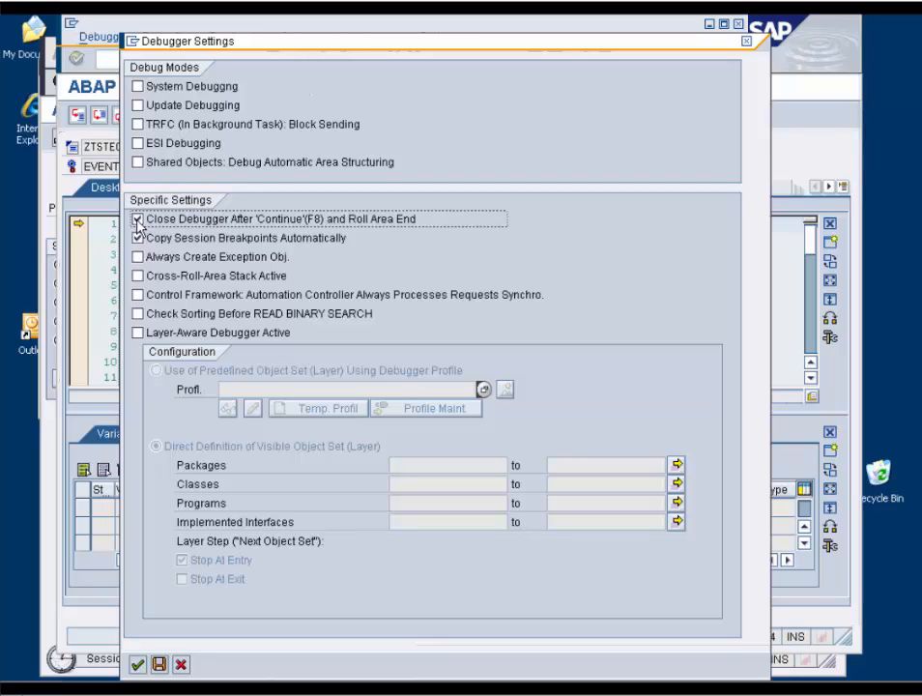
pyautogui.click(137, 219)
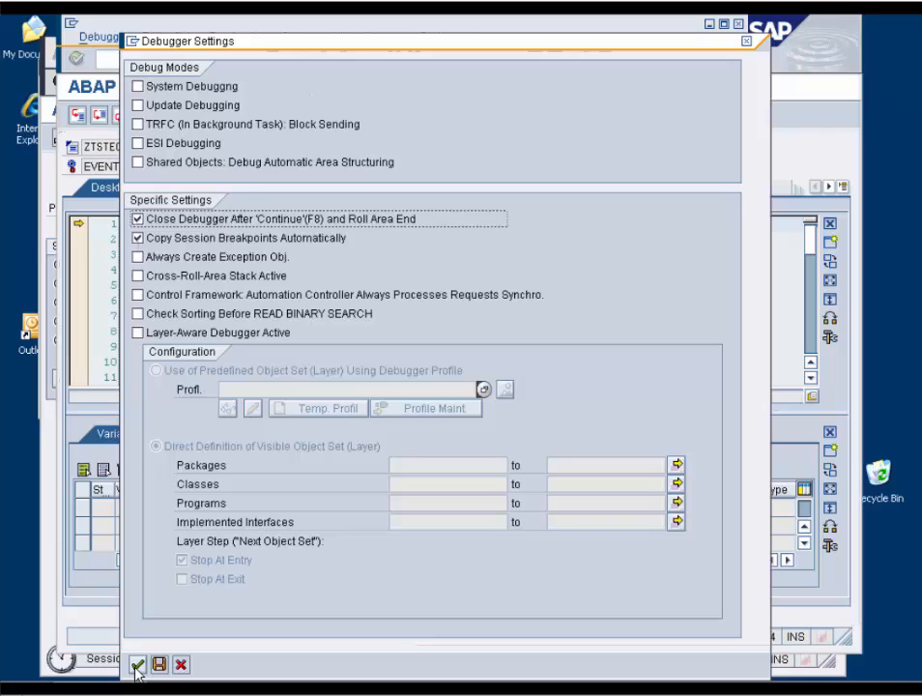
pyautogui.click(136, 666)
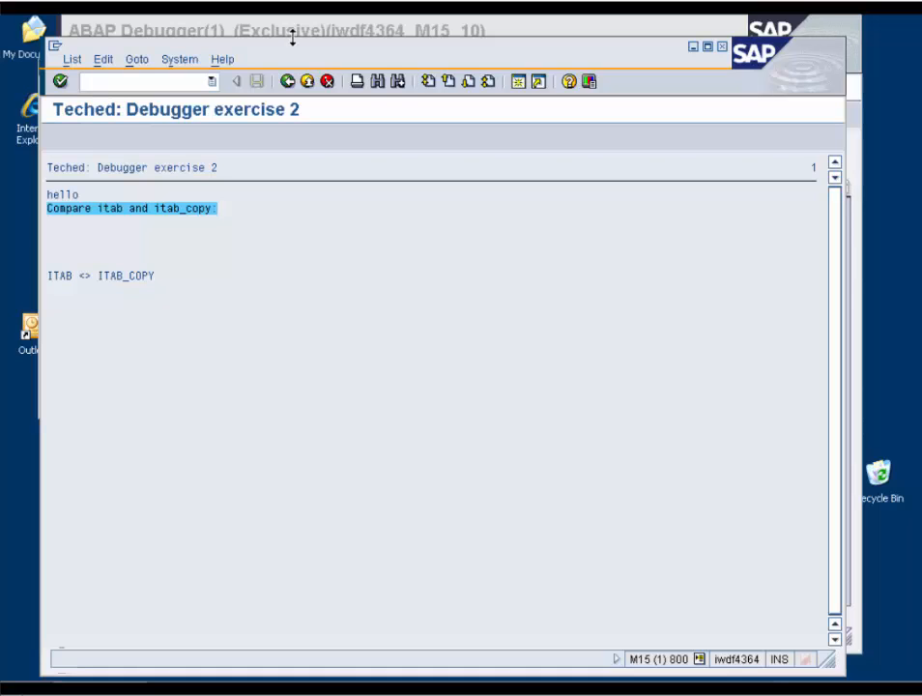
# Return to the ABAP Editor and start ZTSTECHED_DEBUG_EX_1 in debugging mode.
pyautogui.click(287, 81)
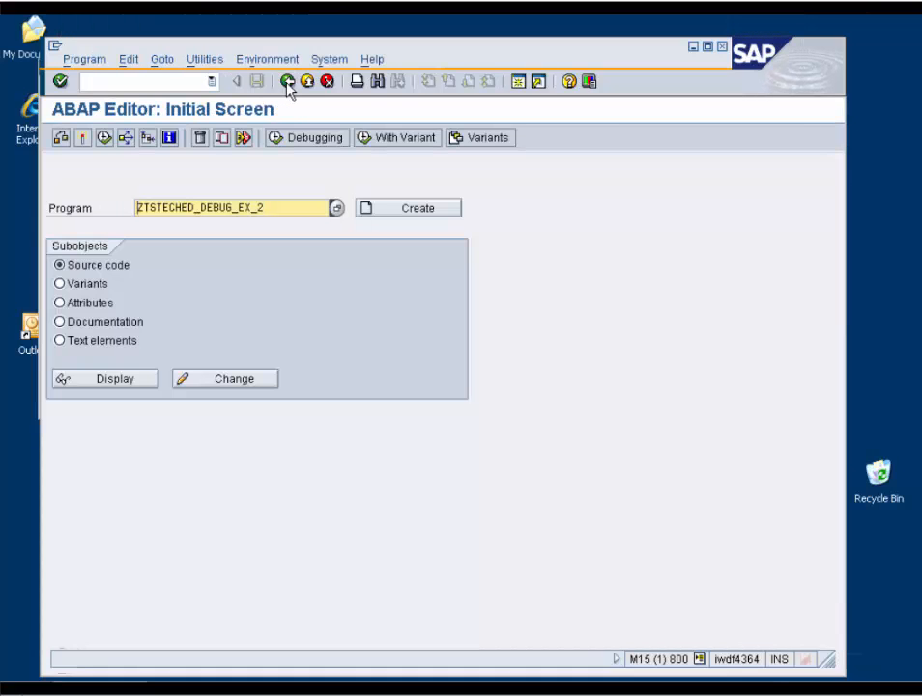
pyautogui.moveTo(277, 276)
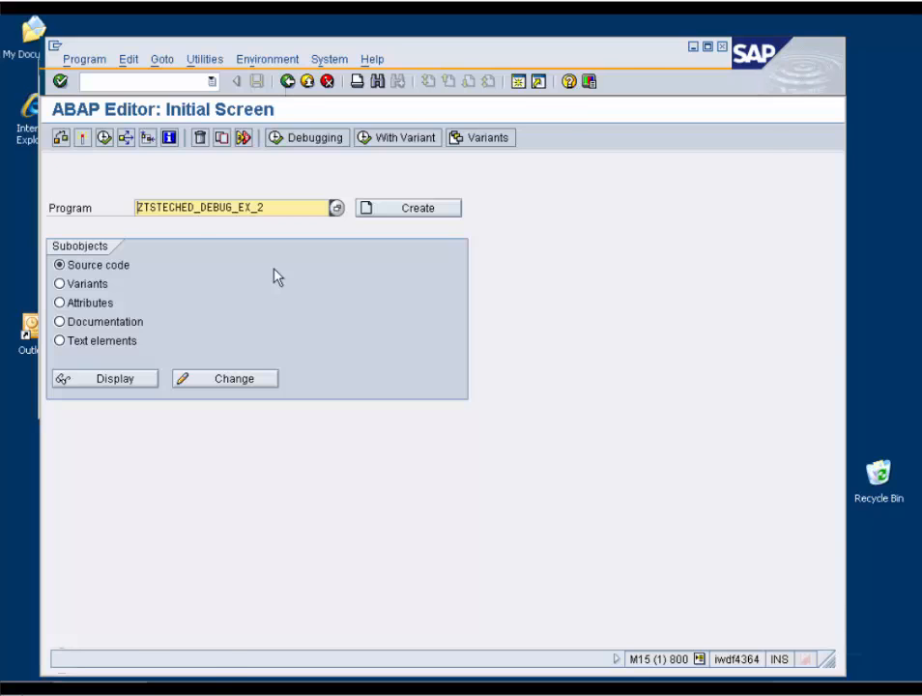
pyautogui.click(305, 137)
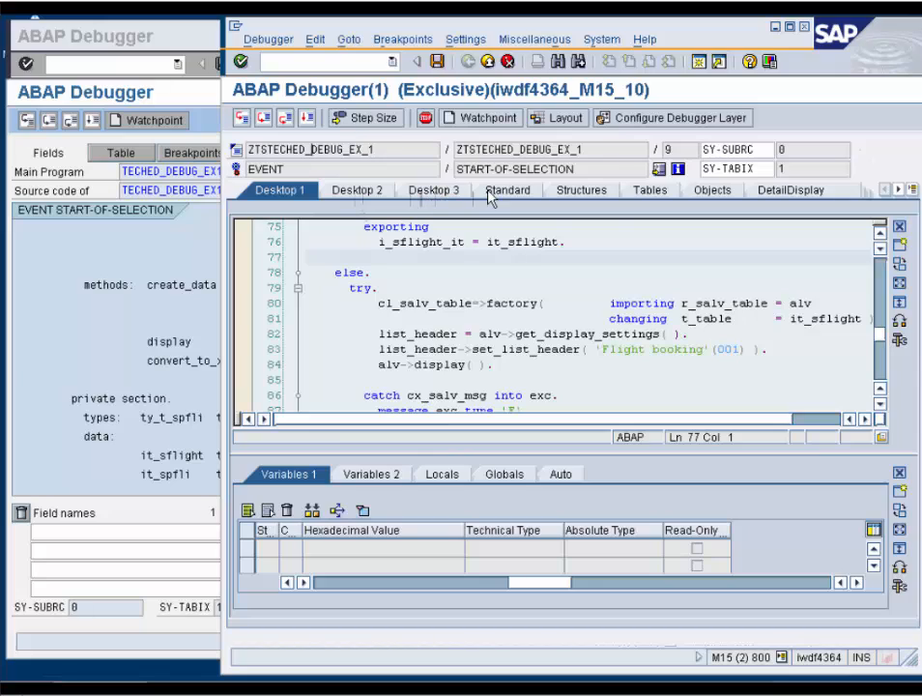
pyautogui.moveTo(542, 199)
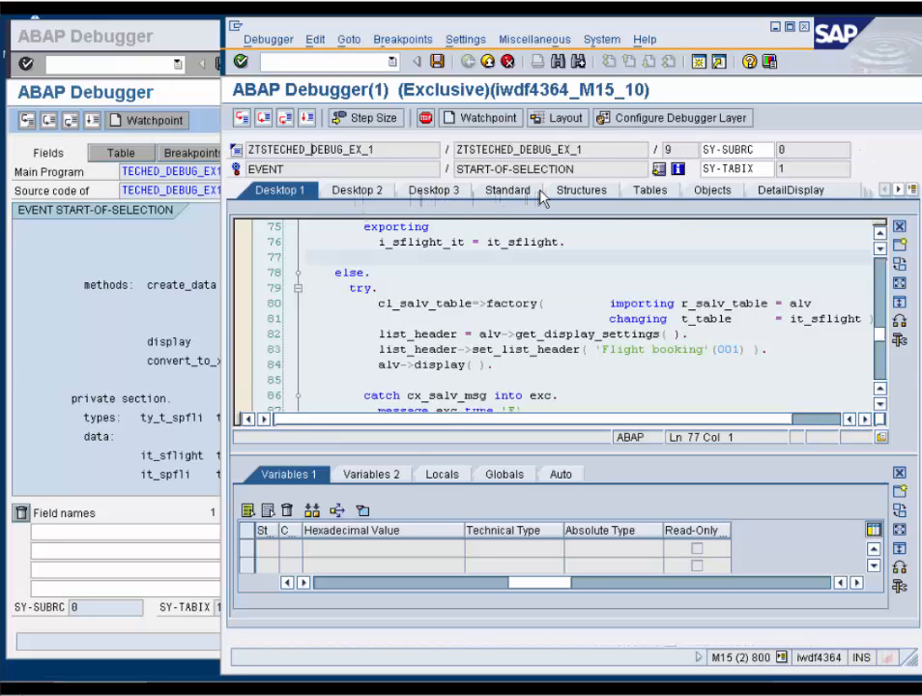
pyautogui.moveTo(305, 291)
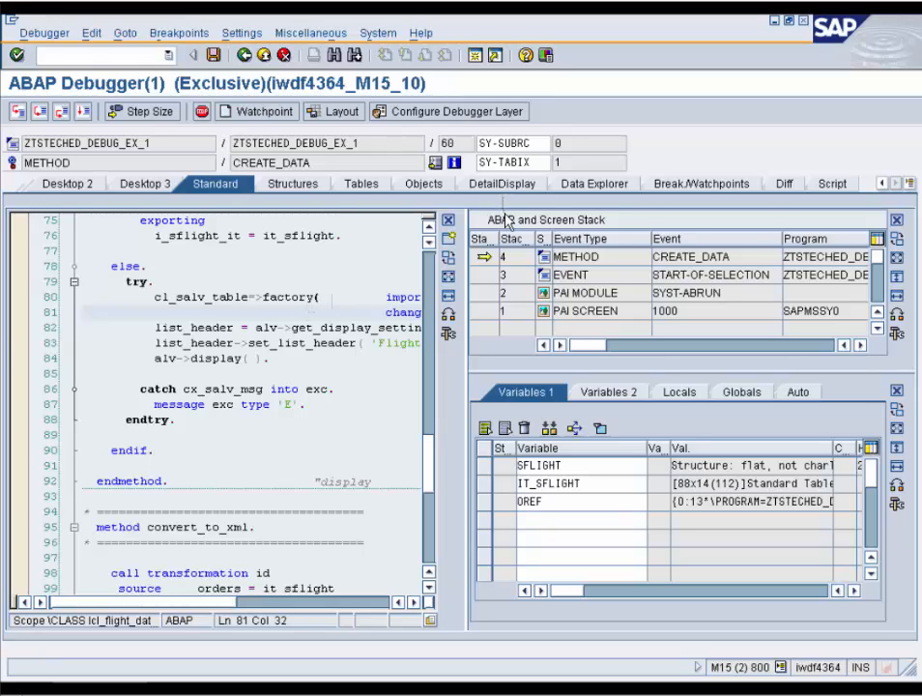
pyautogui.moveTo(673, 416)
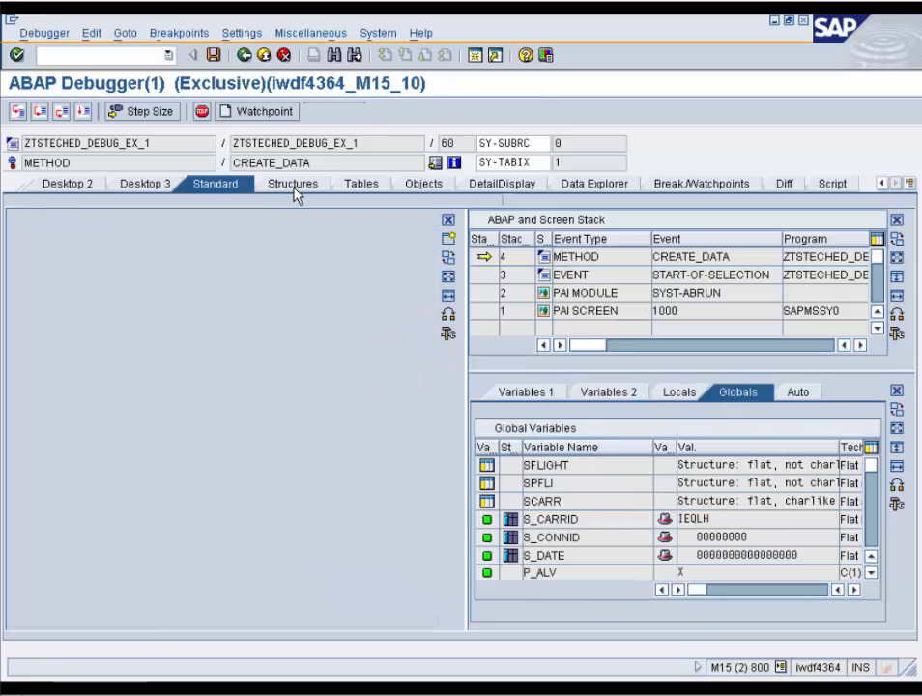
# Inspect the SFLIGHT and SY structures and the rows of table IT_SFLIGHT.
pyautogui.click(291, 184)
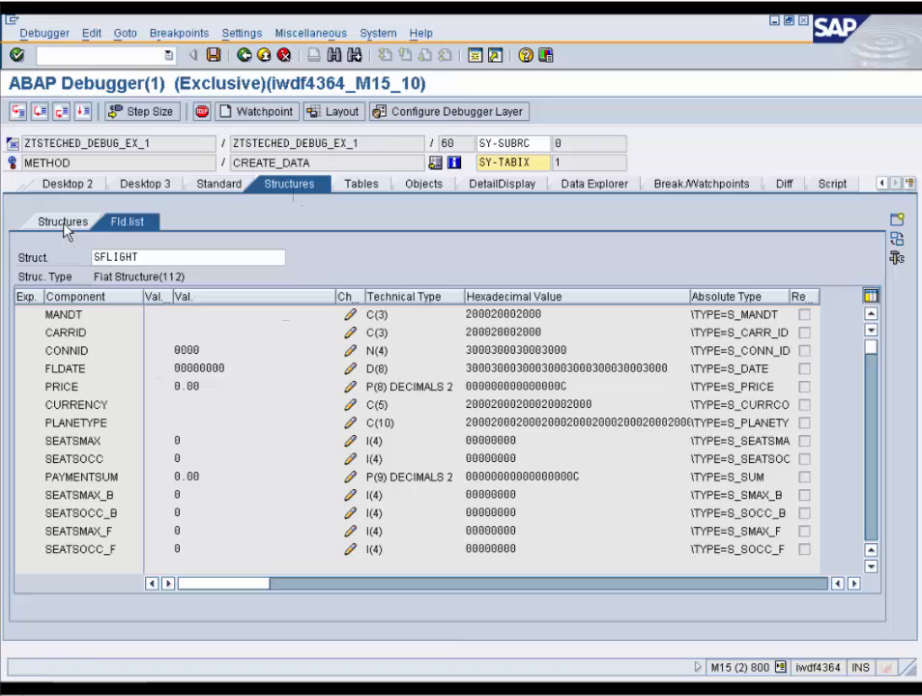
pyautogui.click(62, 222)
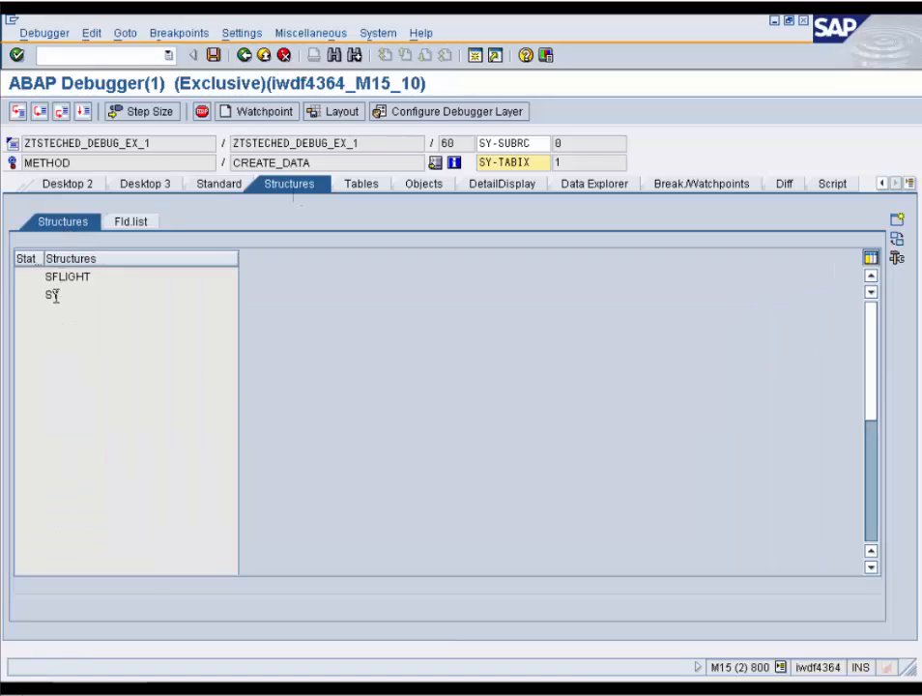
pyautogui.doubleClick(53, 295)
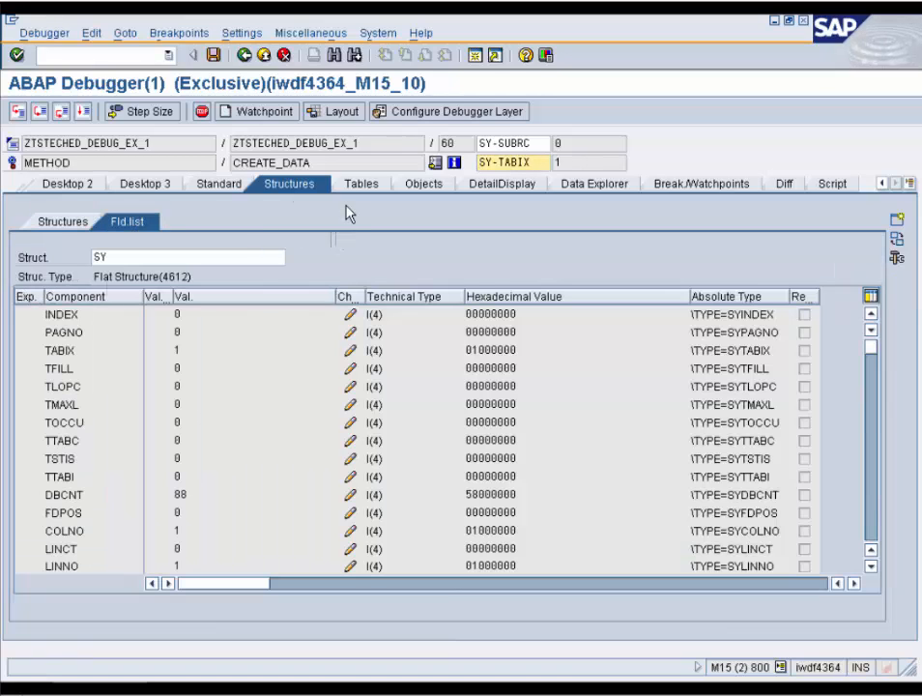
pyautogui.click(359, 184)
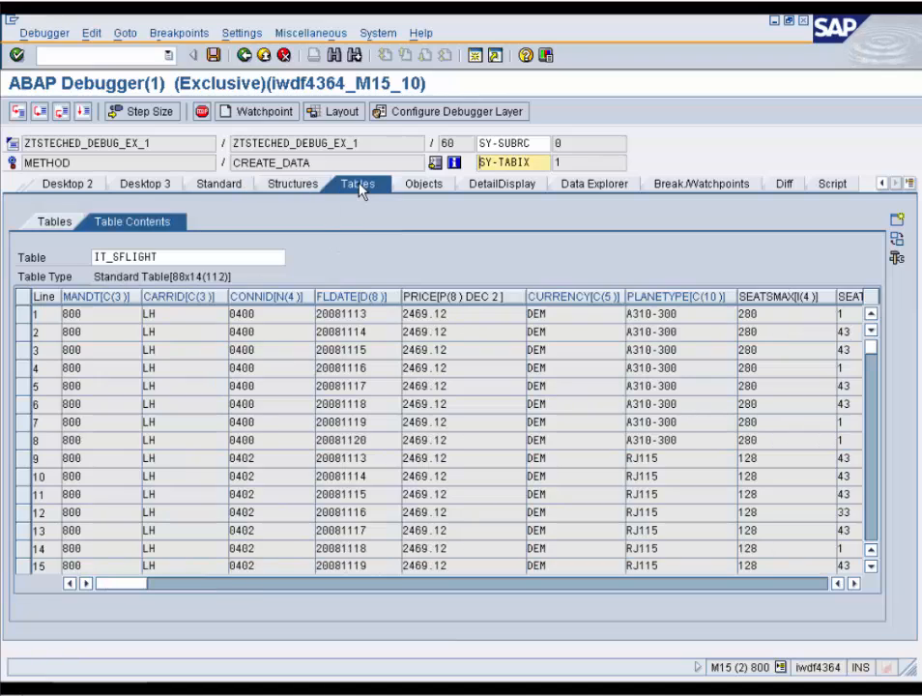
# View OREF's attributes and SY-HOST details, then expand OREF in the Data Explorer.
pyautogui.click(419, 184)
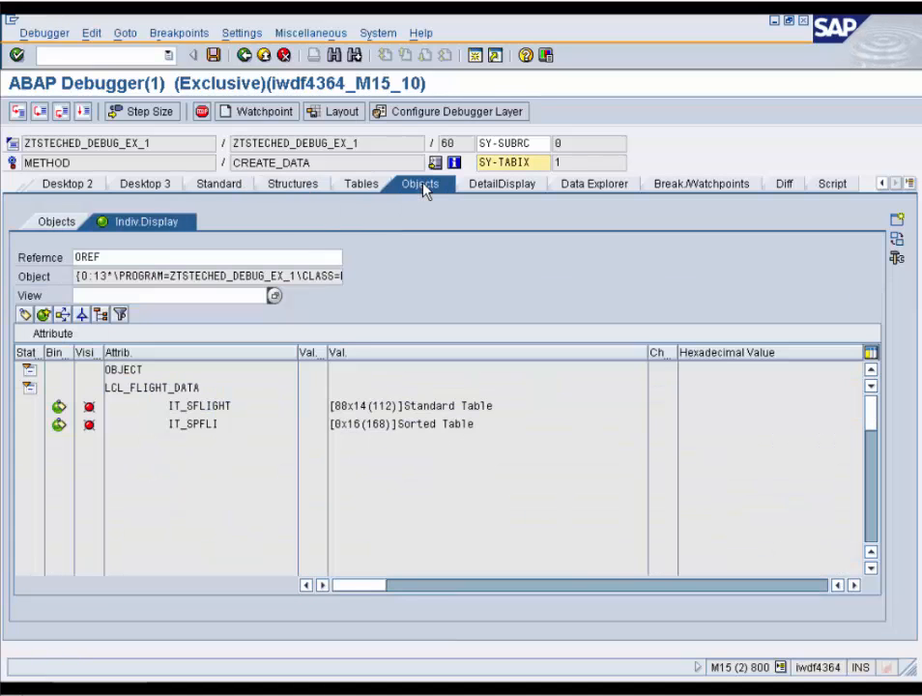
pyautogui.moveTo(484, 194)
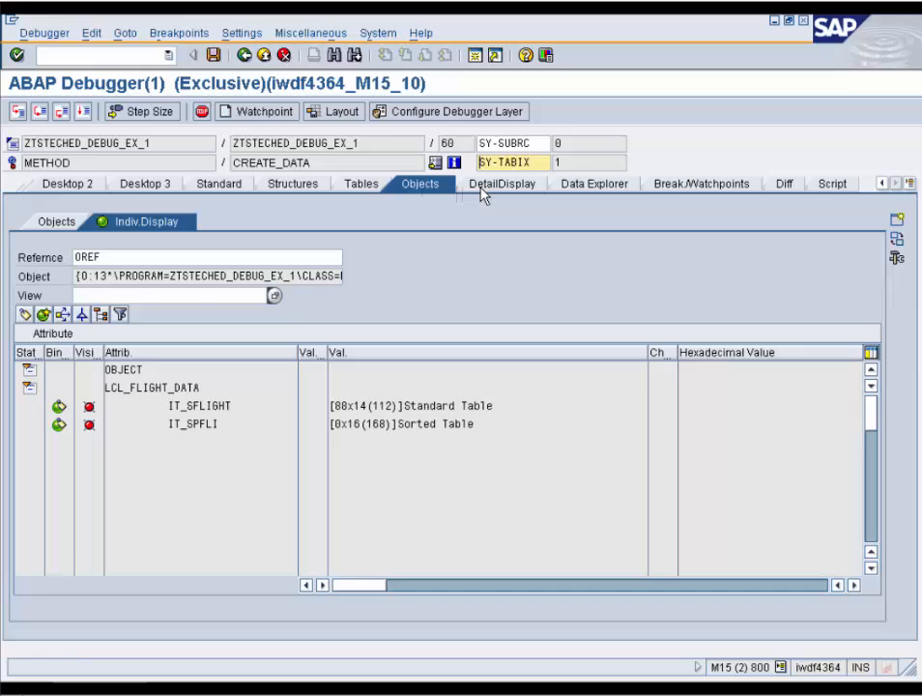
pyautogui.click(502, 184)
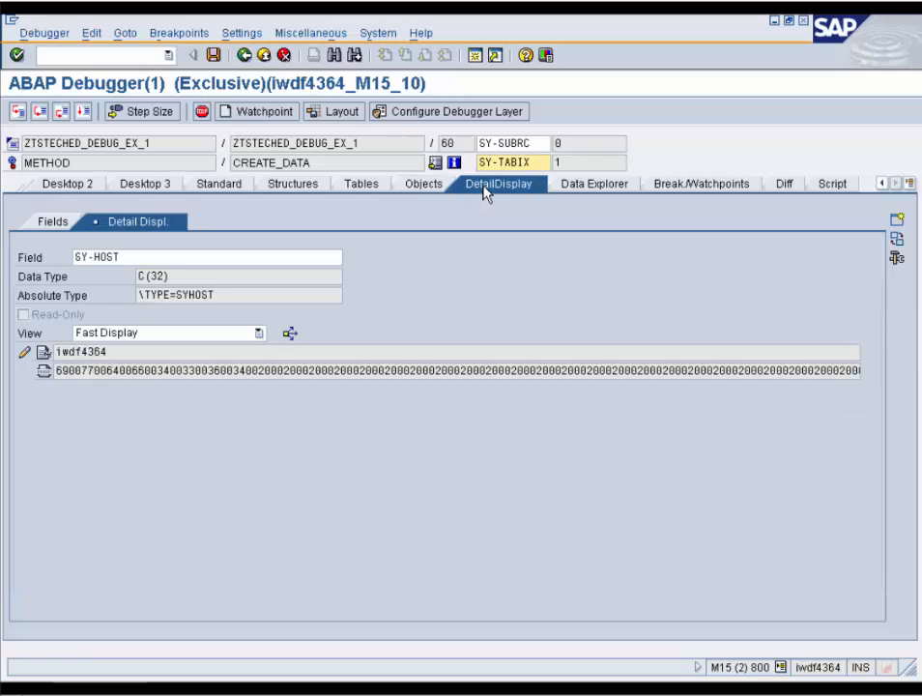
pyautogui.moveTo(237, 332)
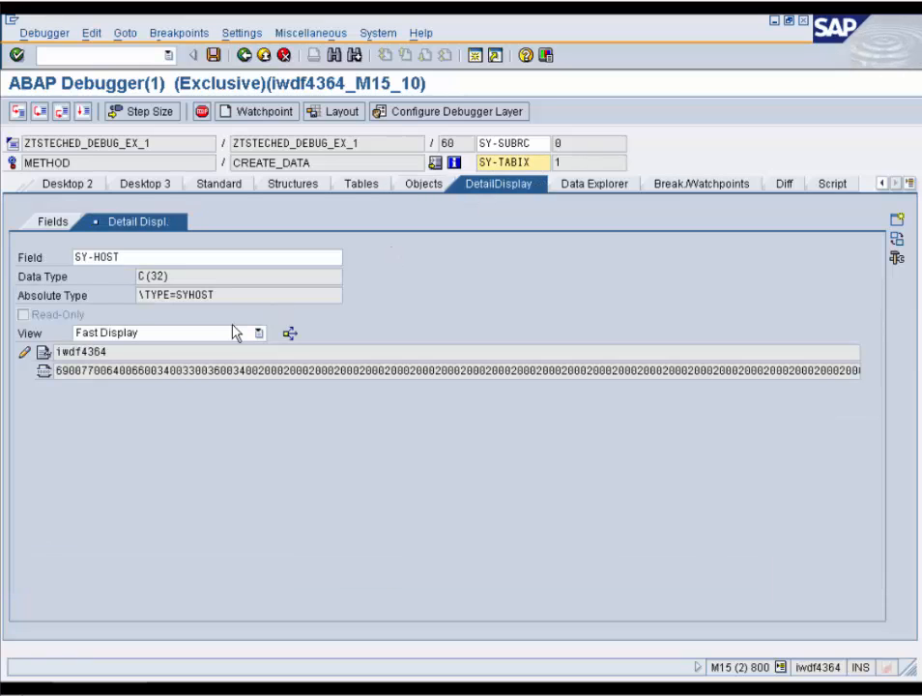
pyautogui.click(591, 183)
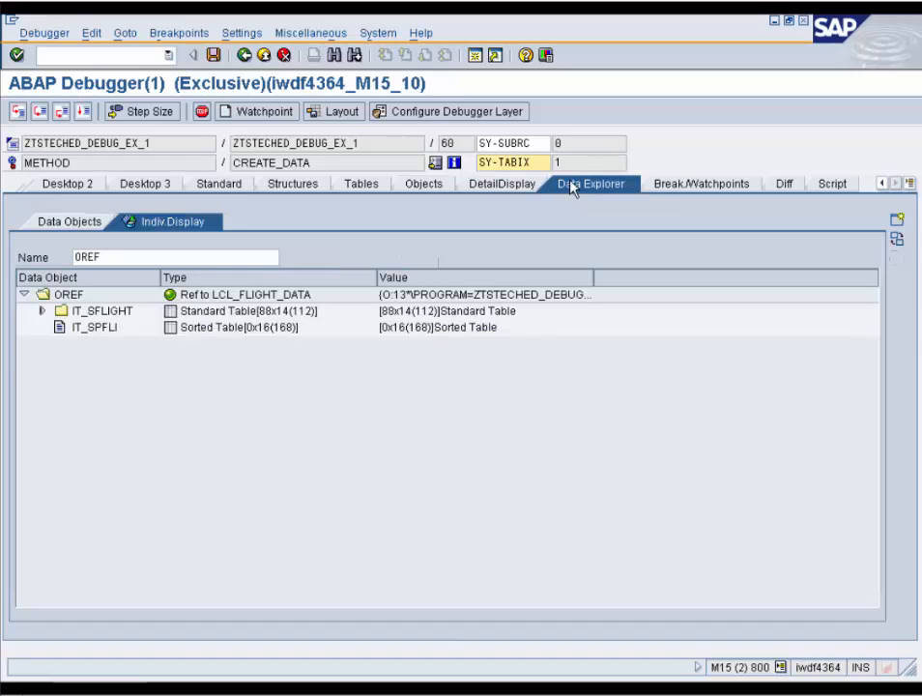
pyautogui.click(43, 310)
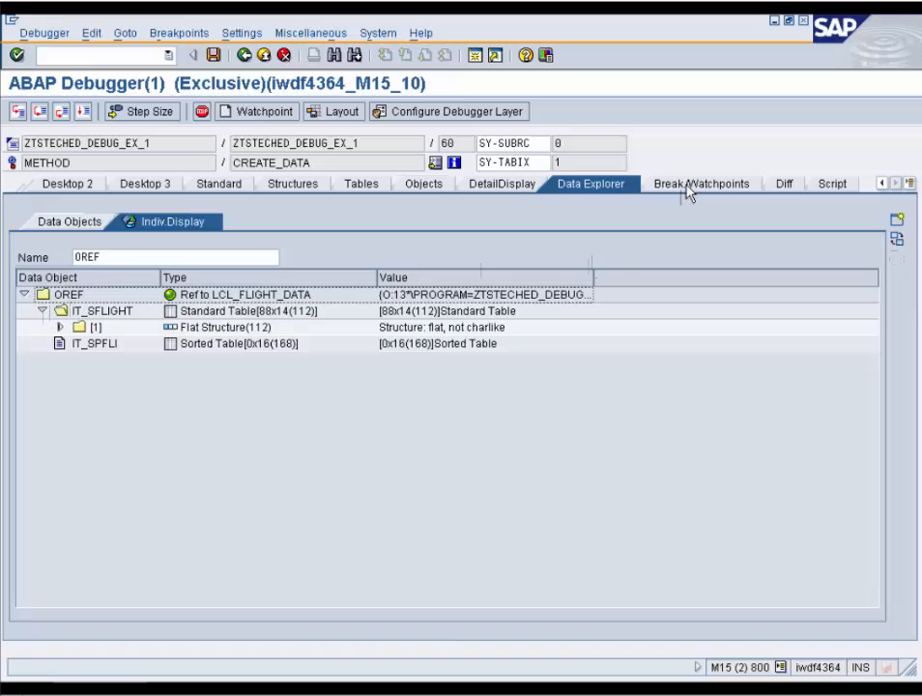
# Review the breakpoints, then continue to alv->display() at line 84 and list addable tools.
pyautogui.click(700, 184)
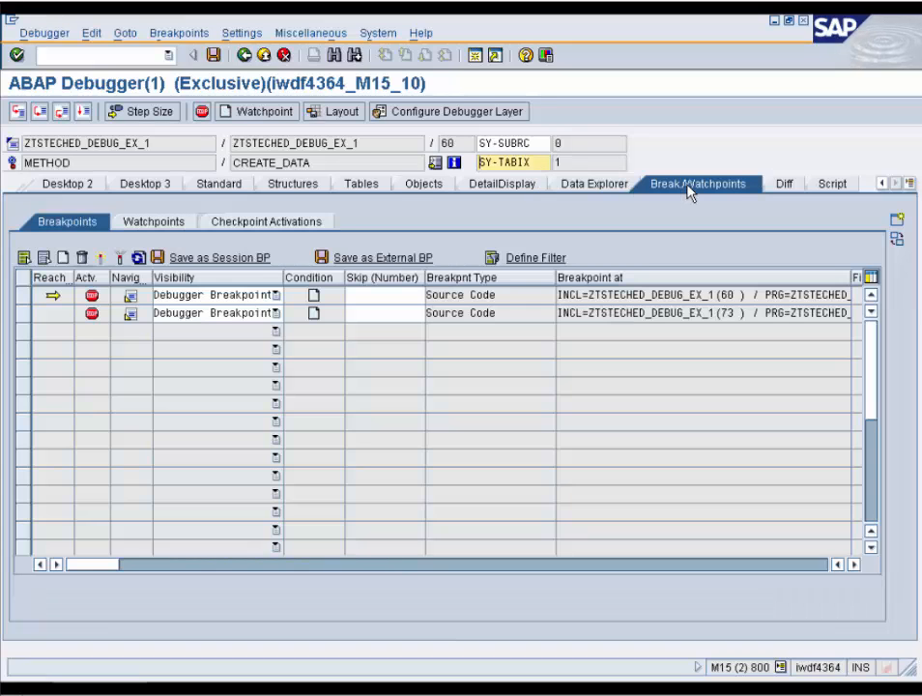
pyautogui.moveTo(765, 198)
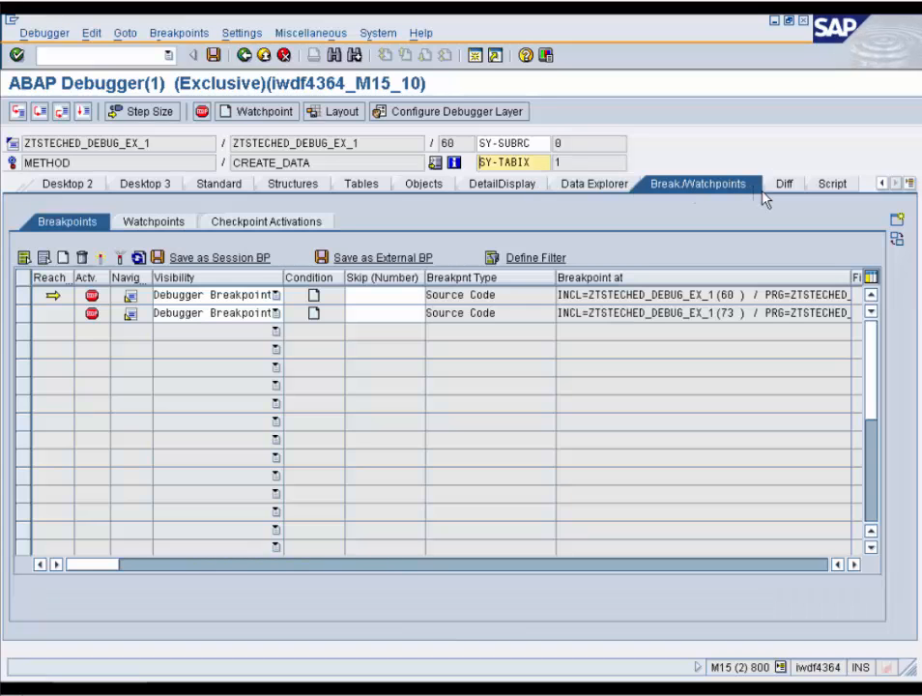
pyautogui.click(782, 184)
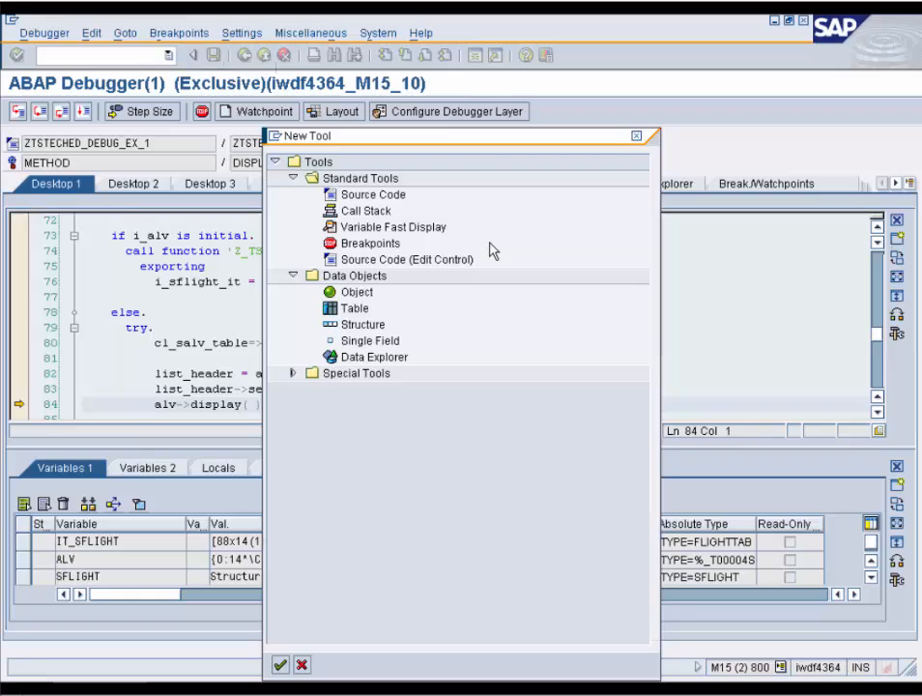
# Browse the Source Code, Data Objects, Structure and special tool entries, then cancel.
pyautogui.click(373, 194)
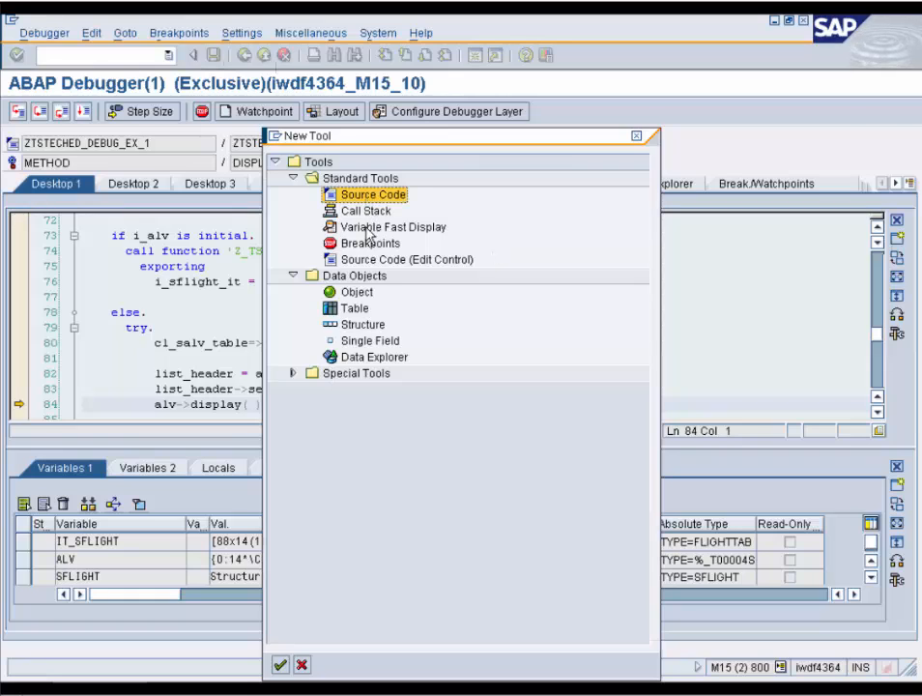
pyautogui.click(356, 276)
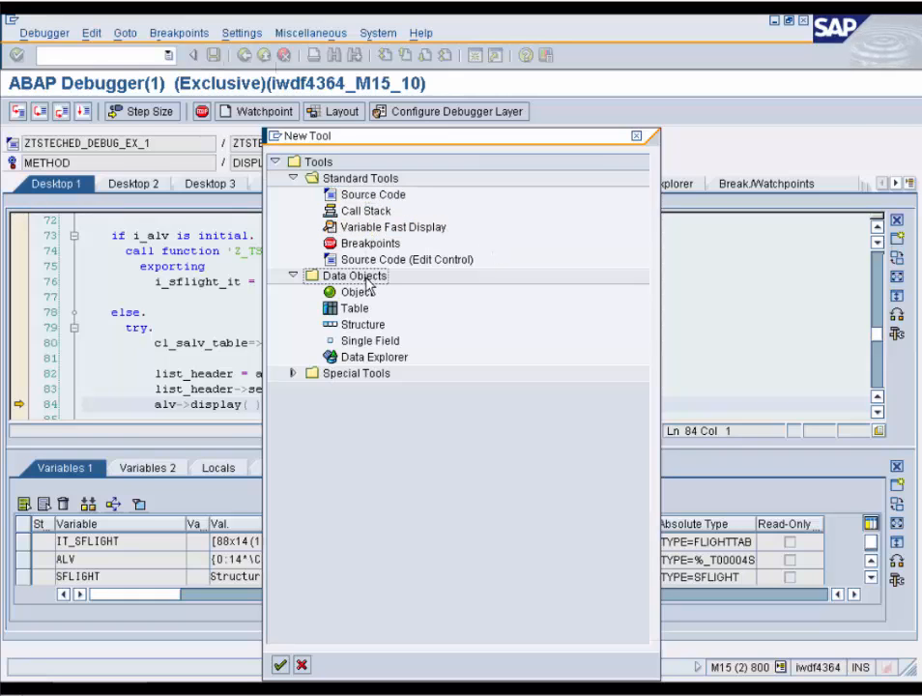
pyautogui.click(362, 324)
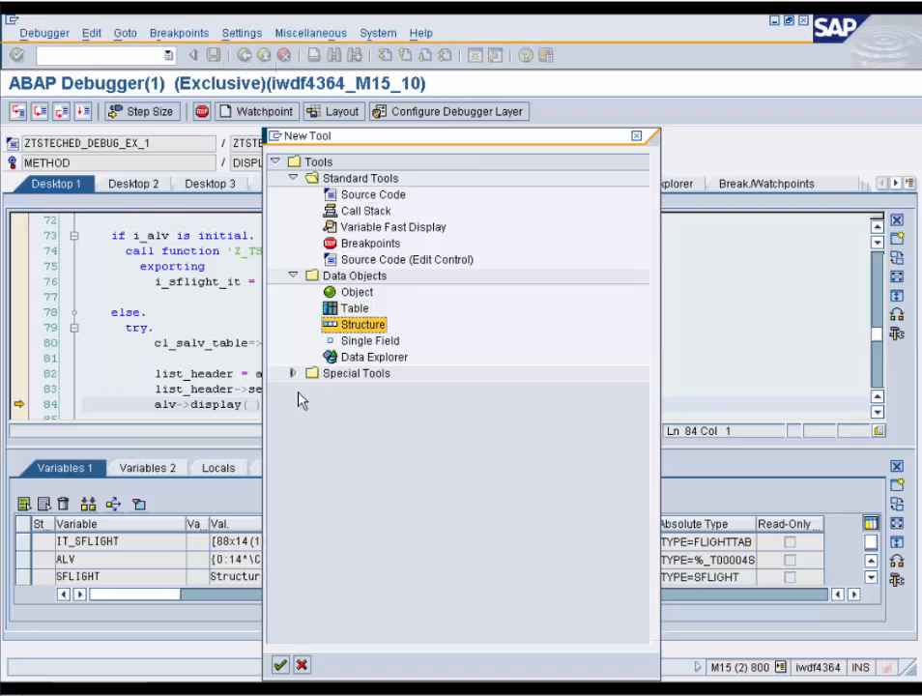
pyautogui.click(291, 373)
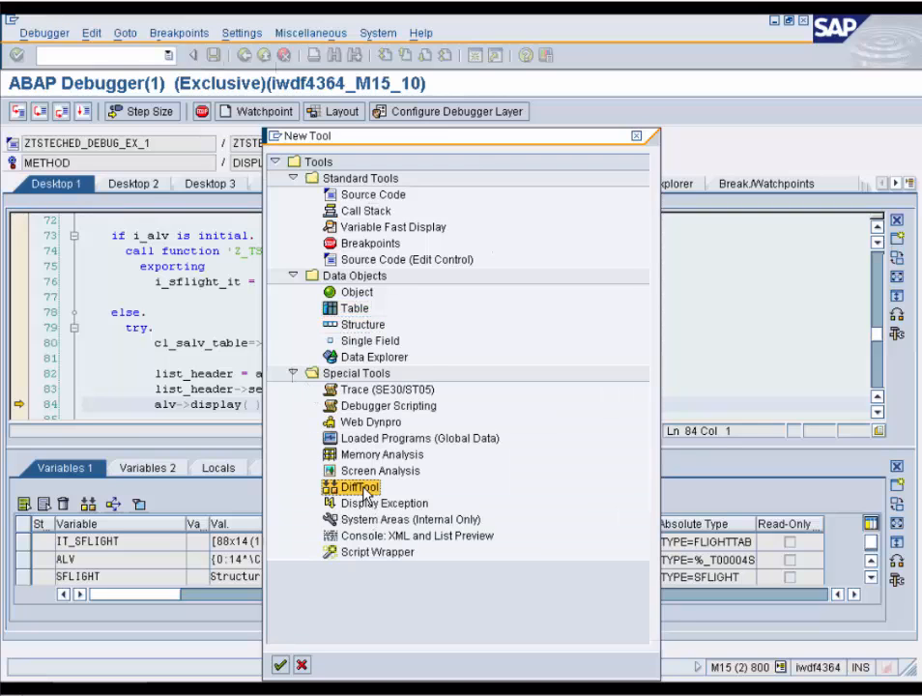
pyautogui.click(281, 665)
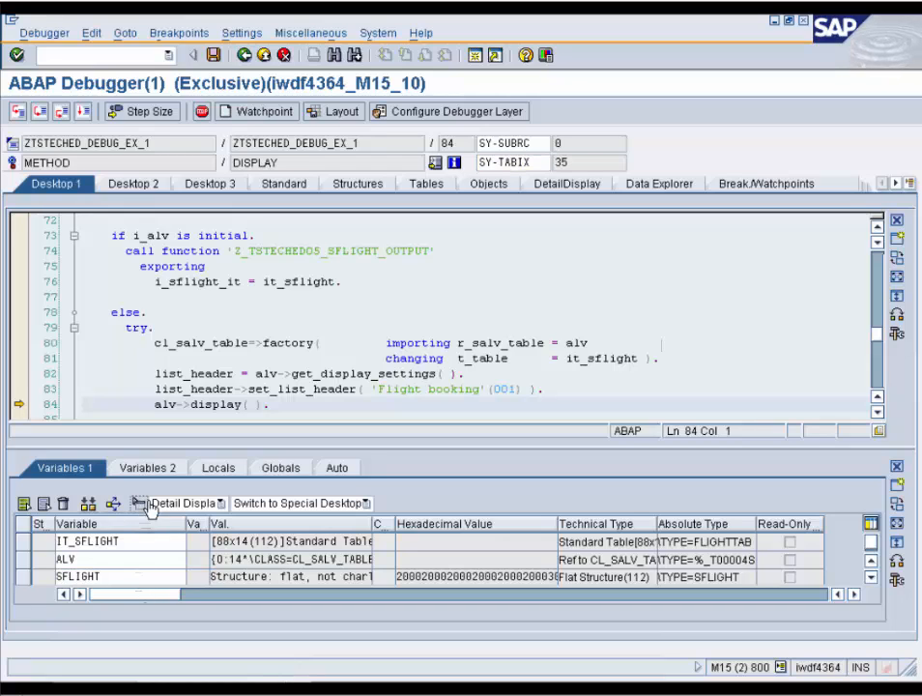
# Show variable details on the current desktop and open ALV in a Data Explorer pane.
pyautogui.click(220, 503)
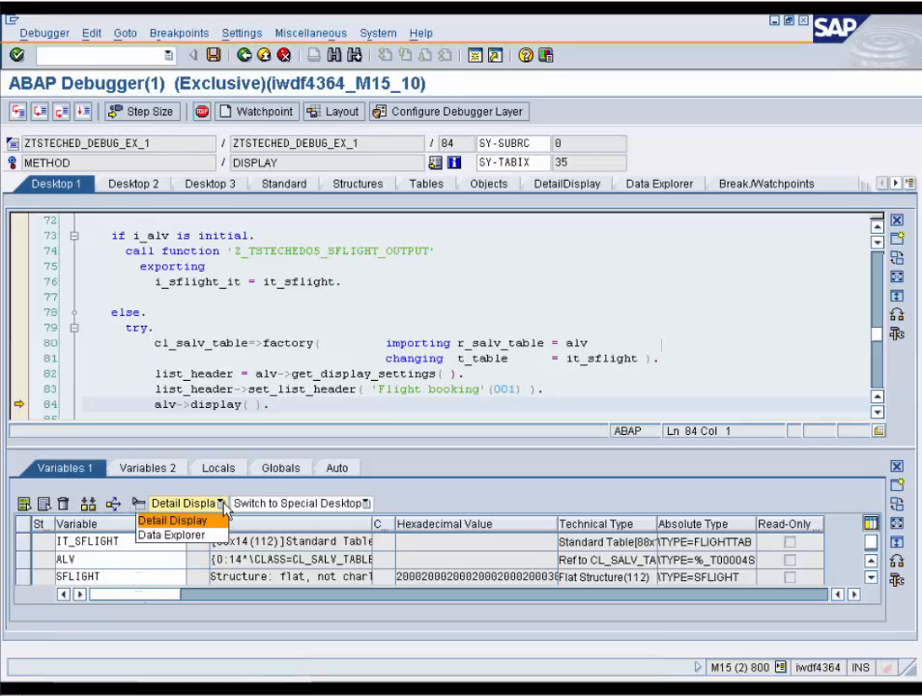
pyautogui.click(301, 503)
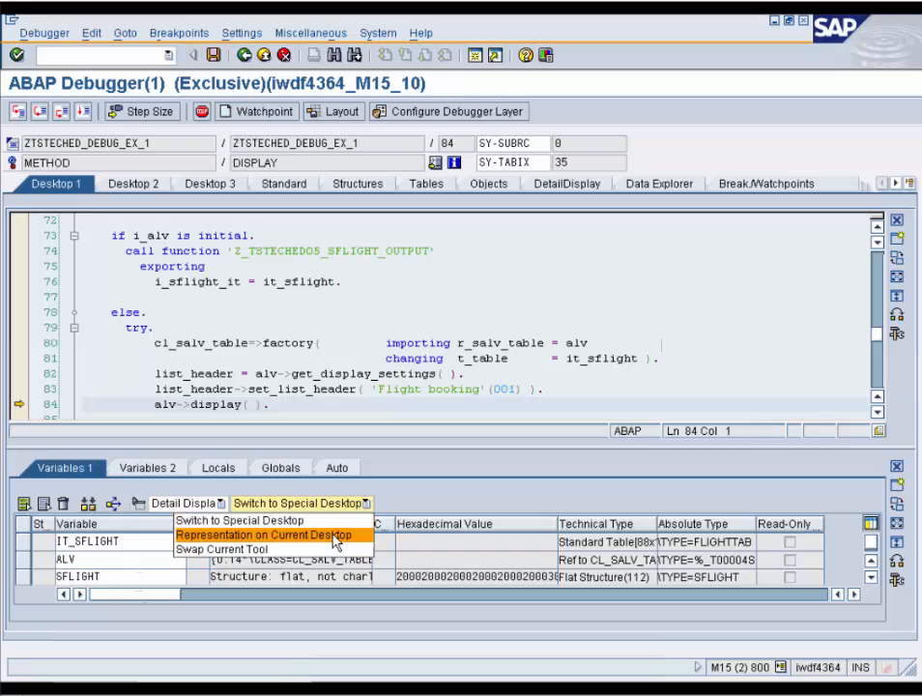
pyautogui.click(263, 536)
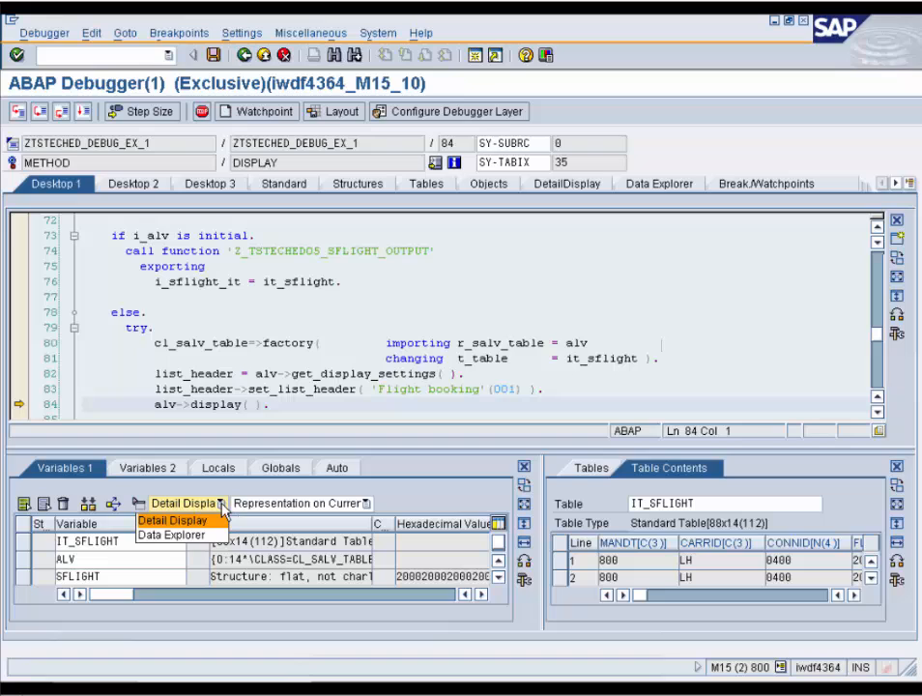
pyautogui.click(171, 535)
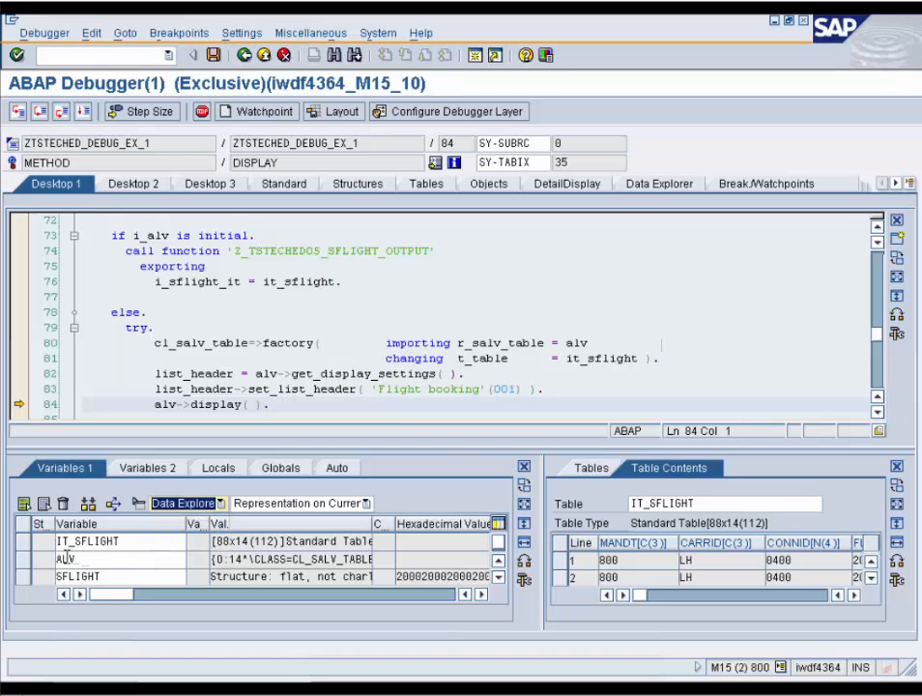
pyautogui.doubleClick(67, 559)
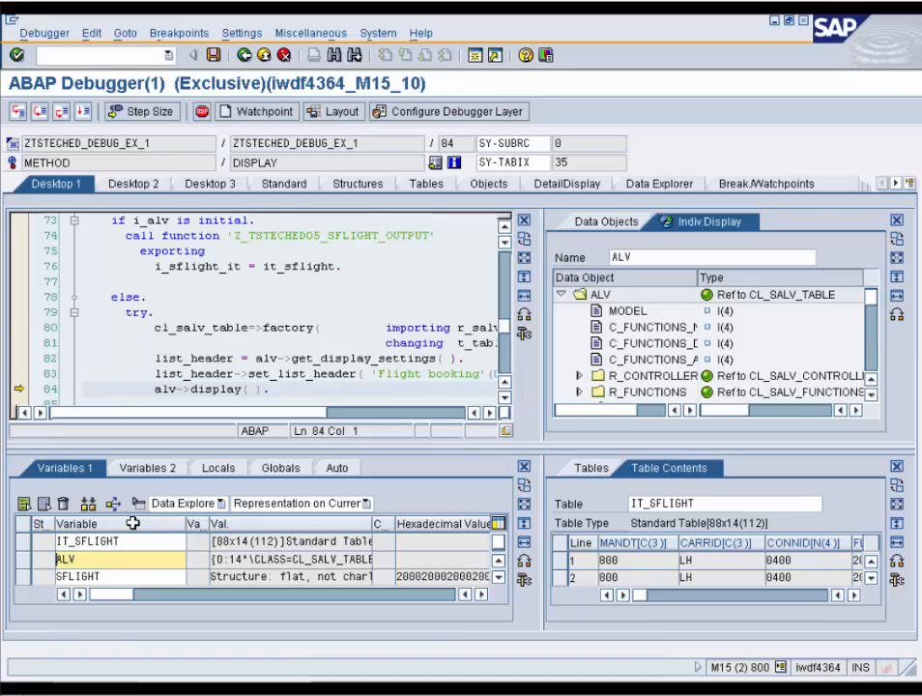
# Switch detail display to Swap Current Tool so details replace the variables pane.
pyautogui.click(184, 503)
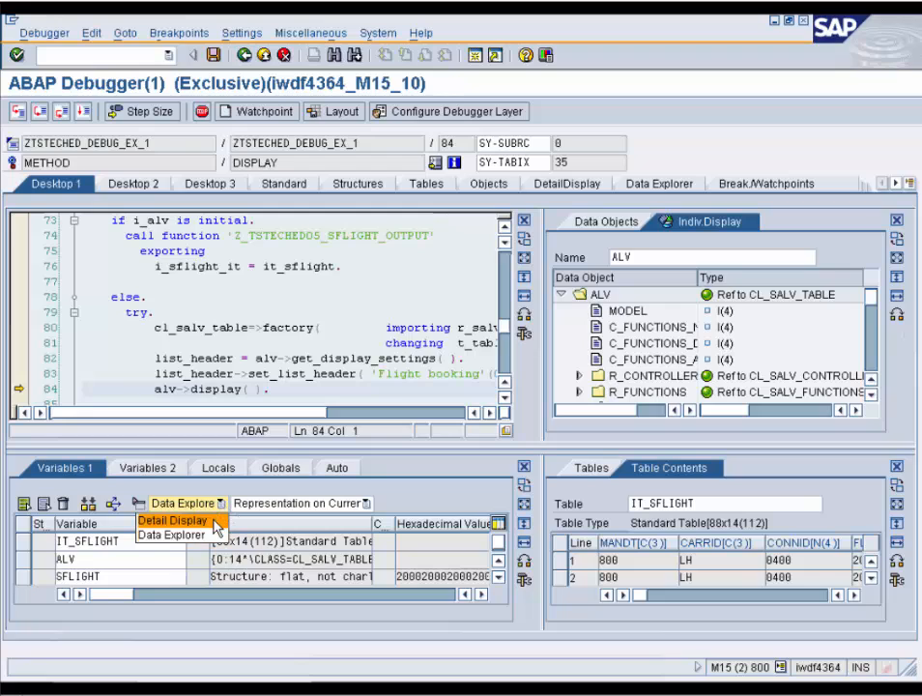
pyautogui.click(300, 502)
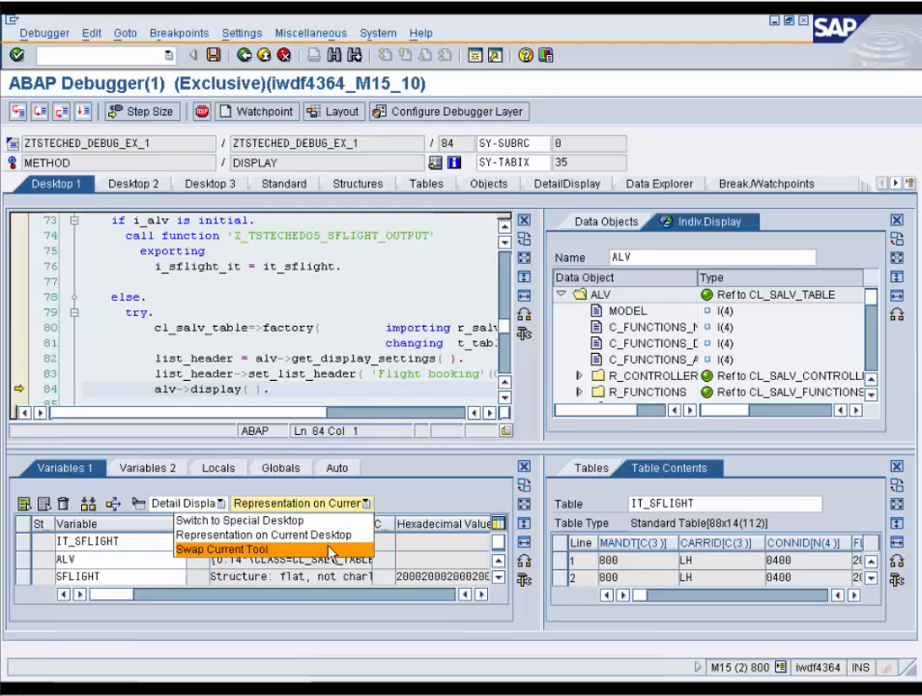
pyautogui.click(226, 549)
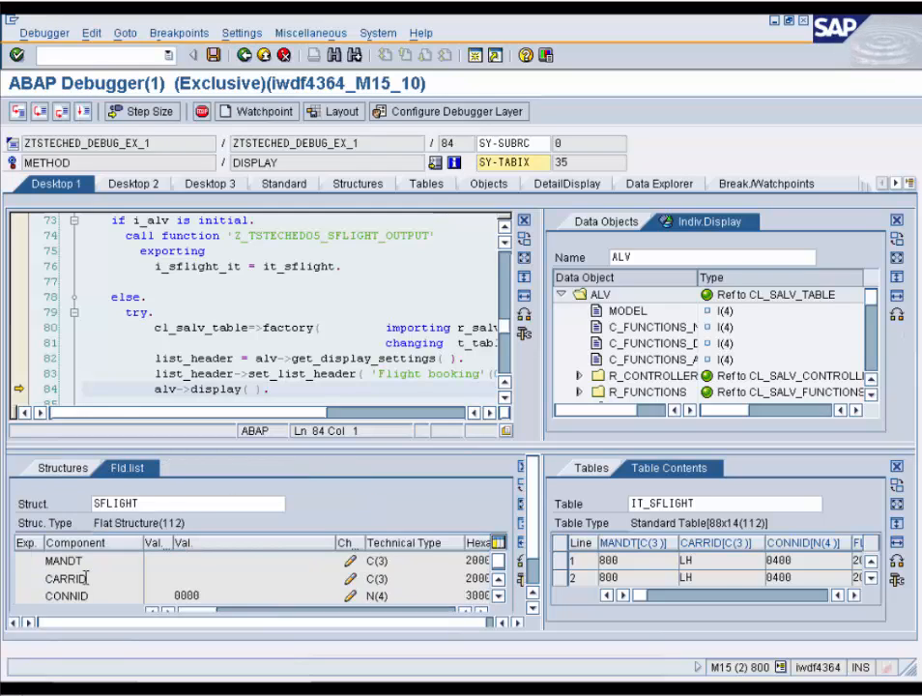
pyautogui.moveTo(355, 499)
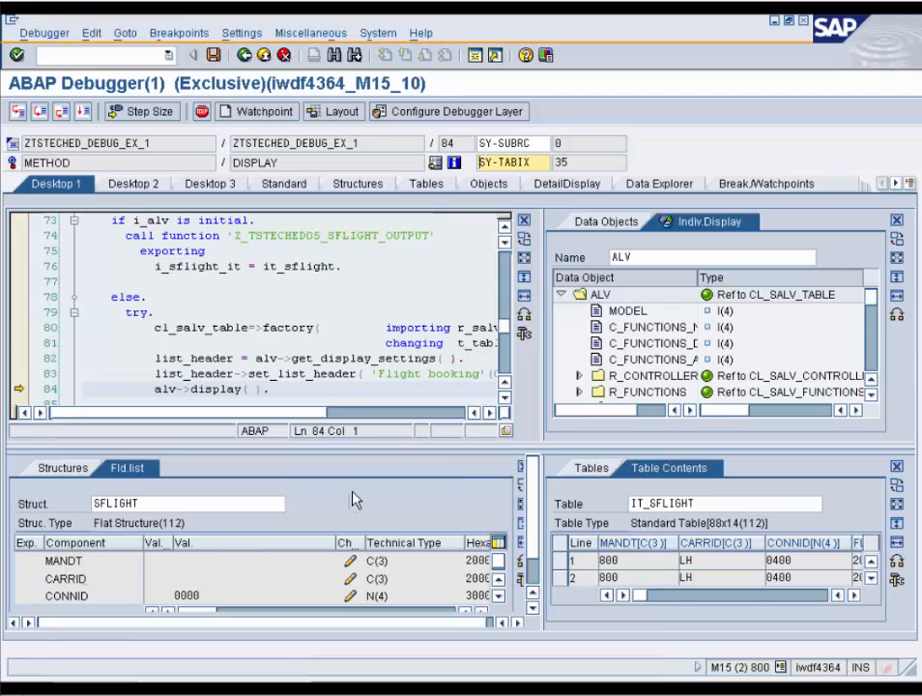
pyautogui.moveTo(338, 117)
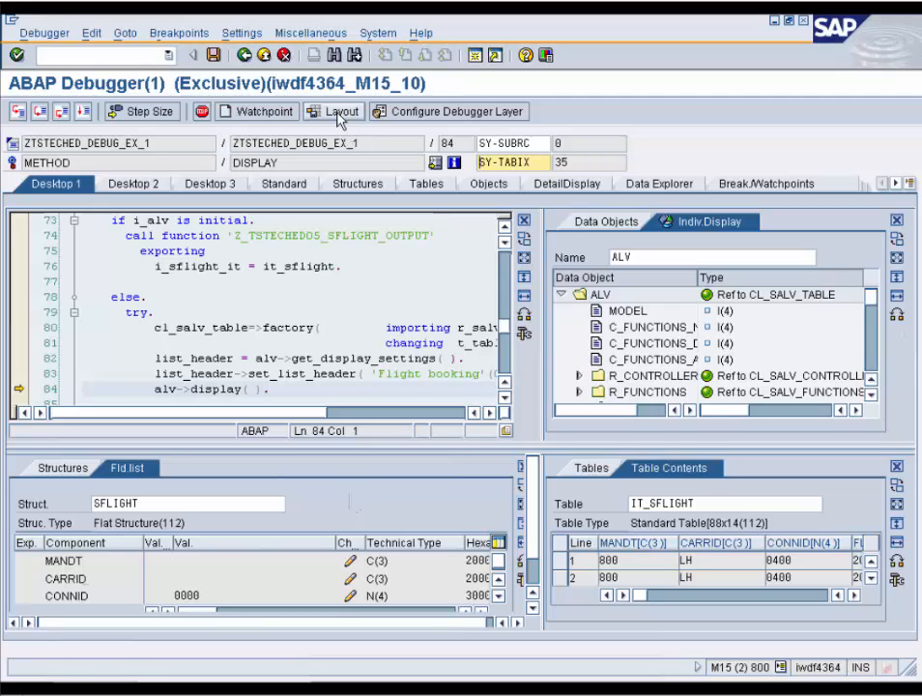
# Save the customised four-pane debugger layout via Layout.
pyautogui.click(340, 111)
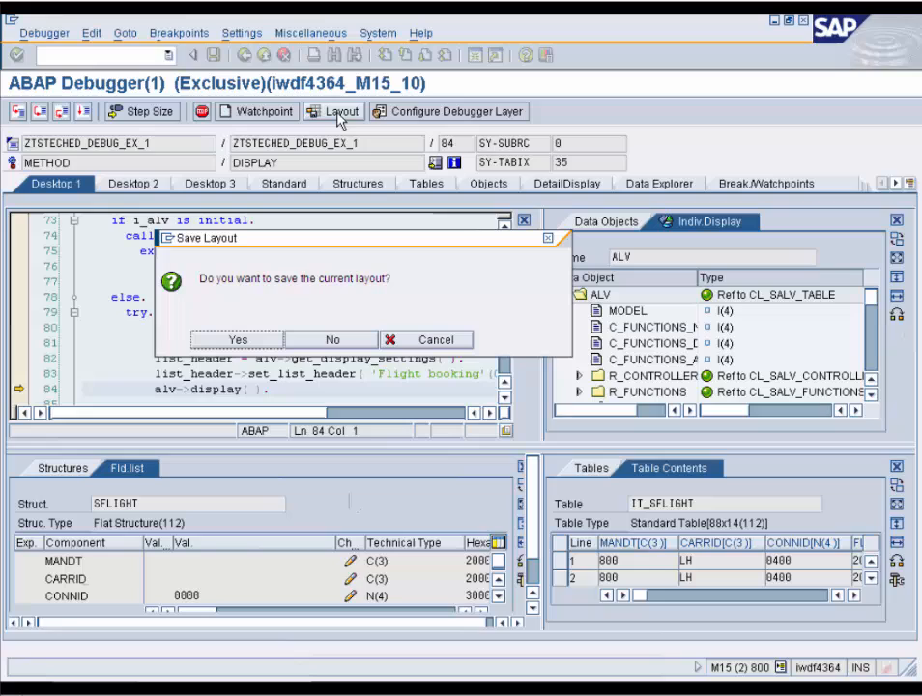
pyautogui.moveTo(342, 310)
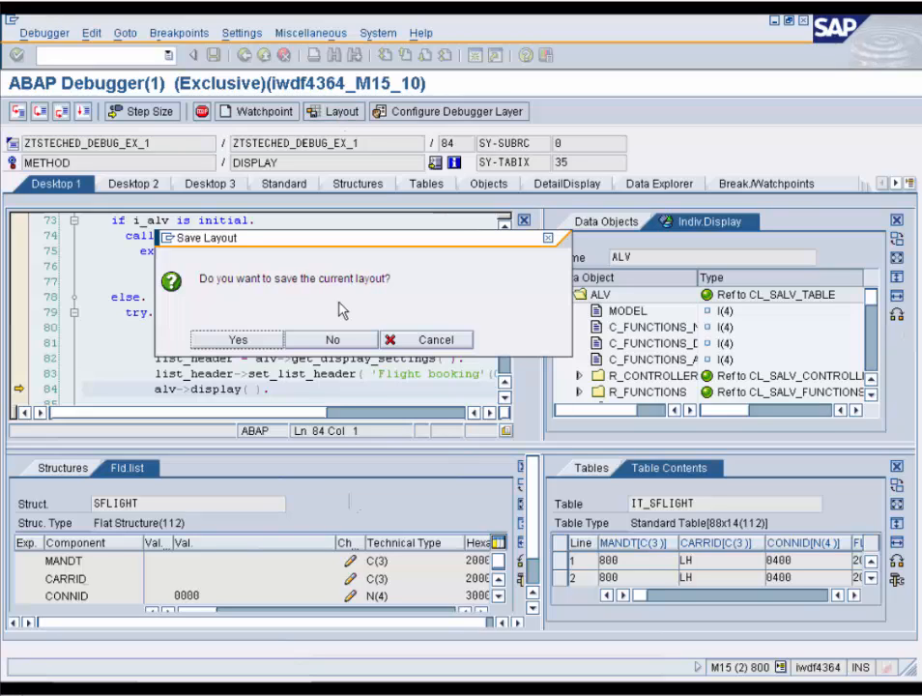
pyautogui.moveTo(332, 339)
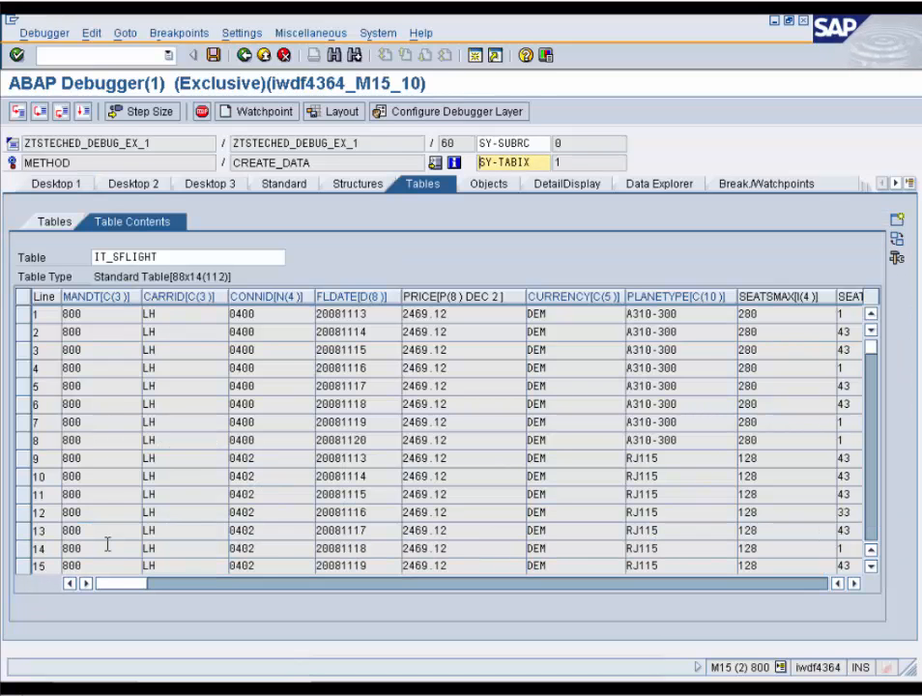
# Export IT_SFLIGHT to a local separated-text file, then delete all 88 rows.
pyautogui.click(896, 257)
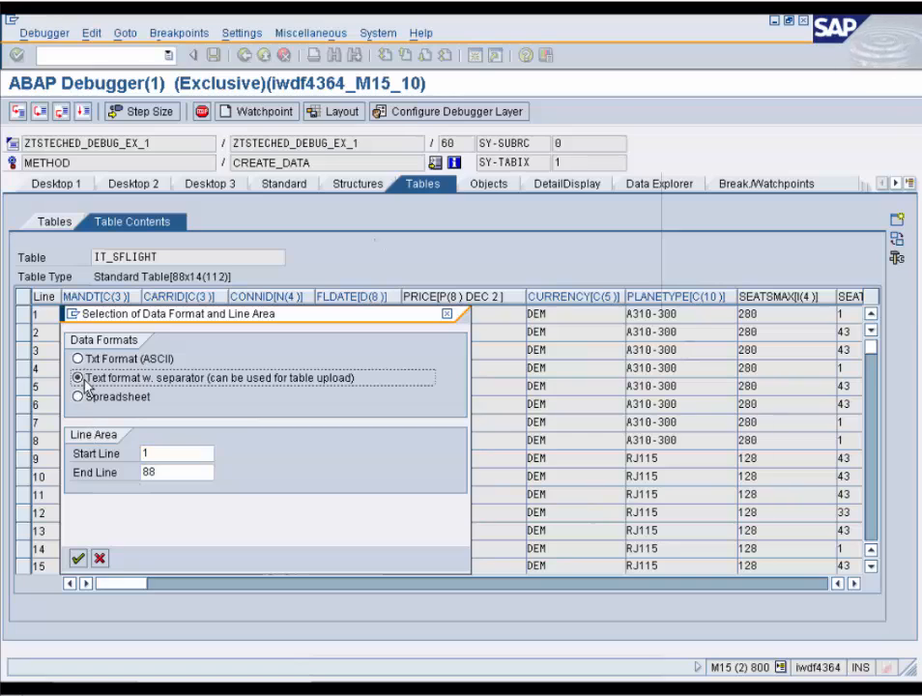
pyautogui.click(77, 558)
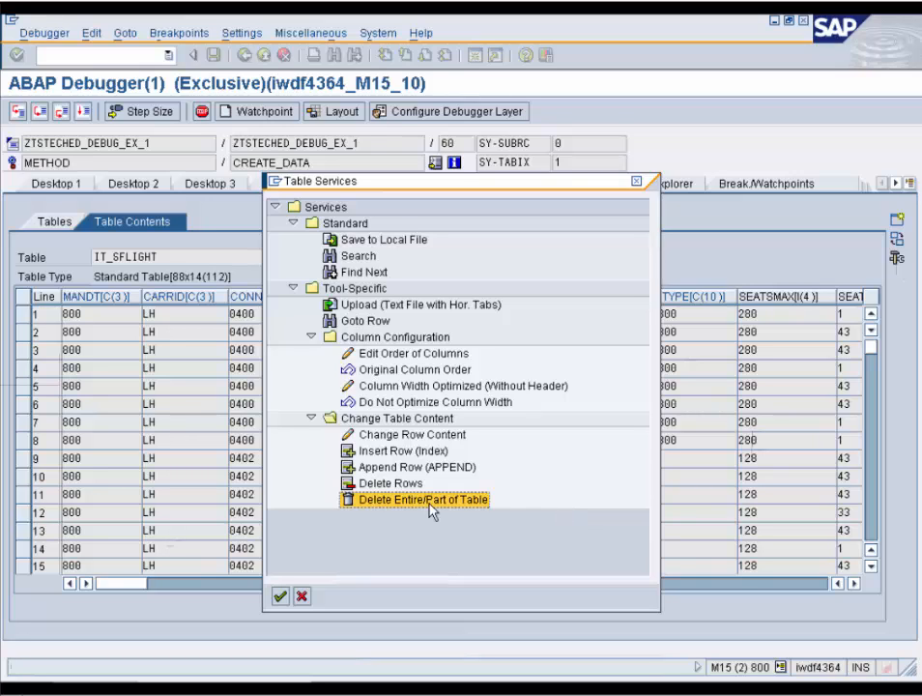
pyautogui.click(420, 500)
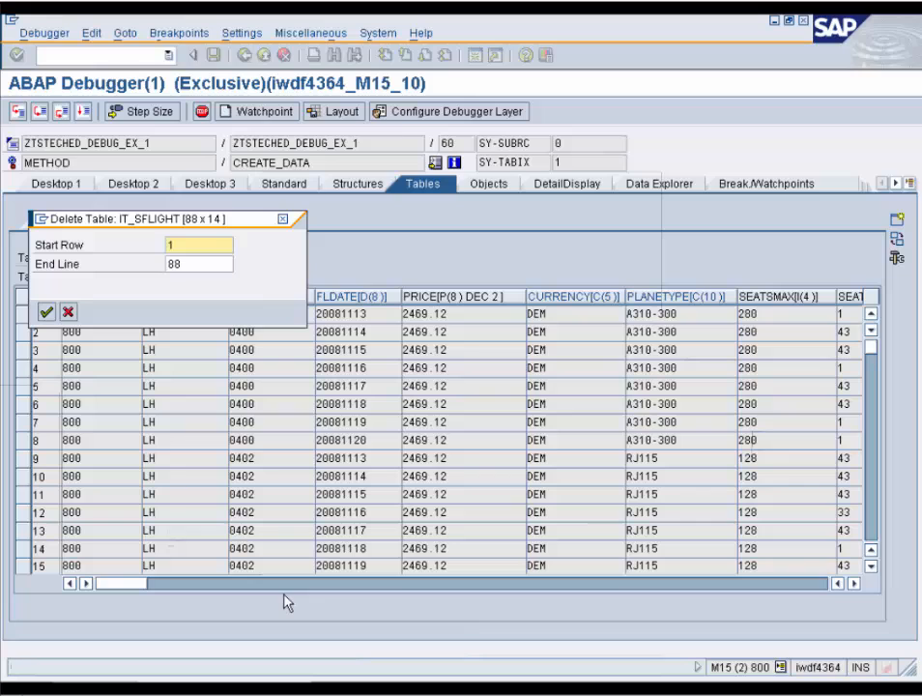
pyautogui.click(45, 311)
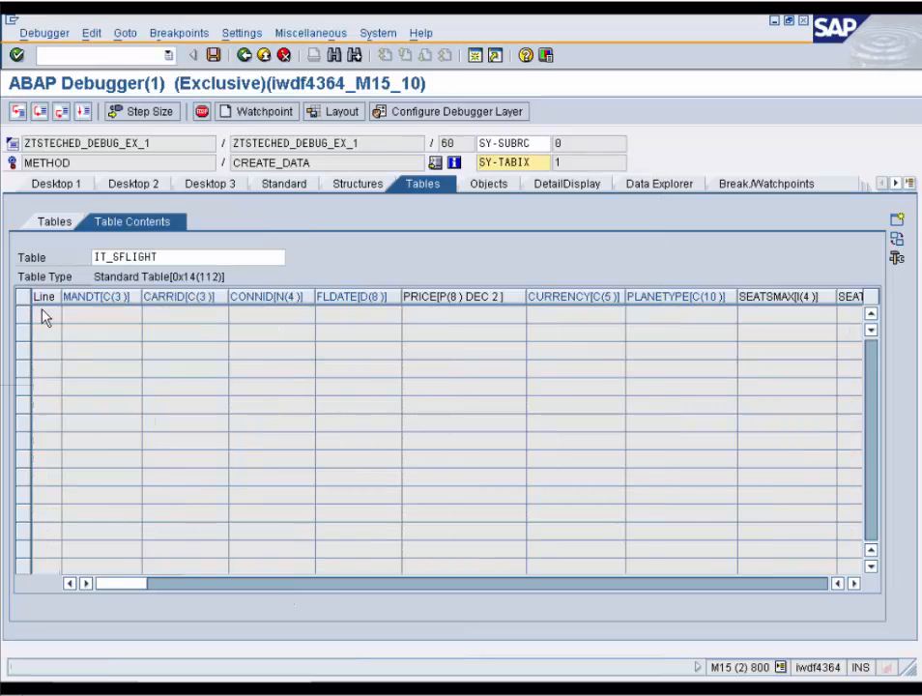
pyautogui.click(897, 259)
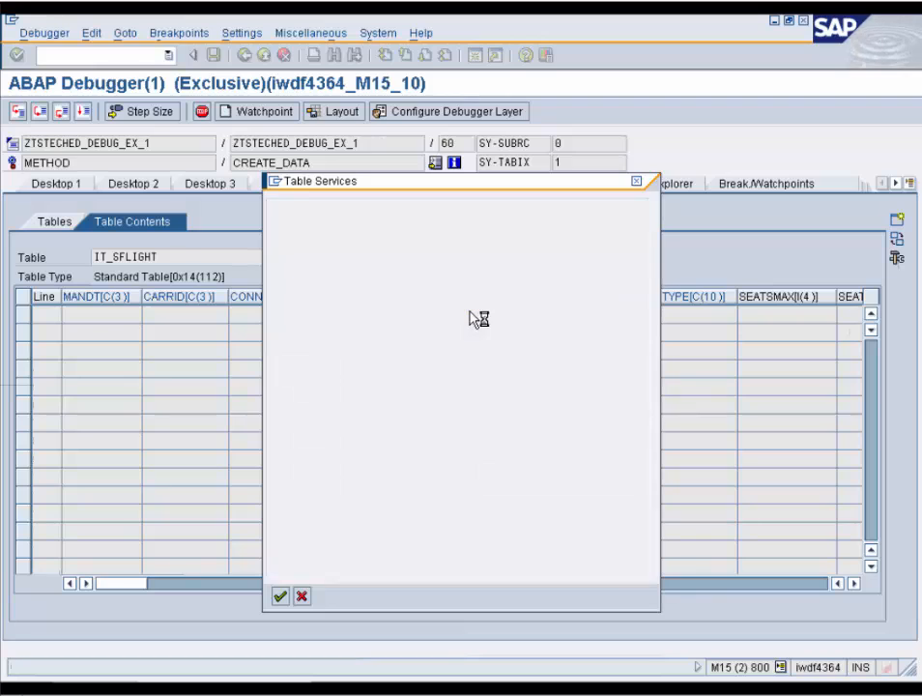
# Insert a row copied from row 1 into IT_SFLIGHT, then try appending another row.
pyautogui.click(281, 596)
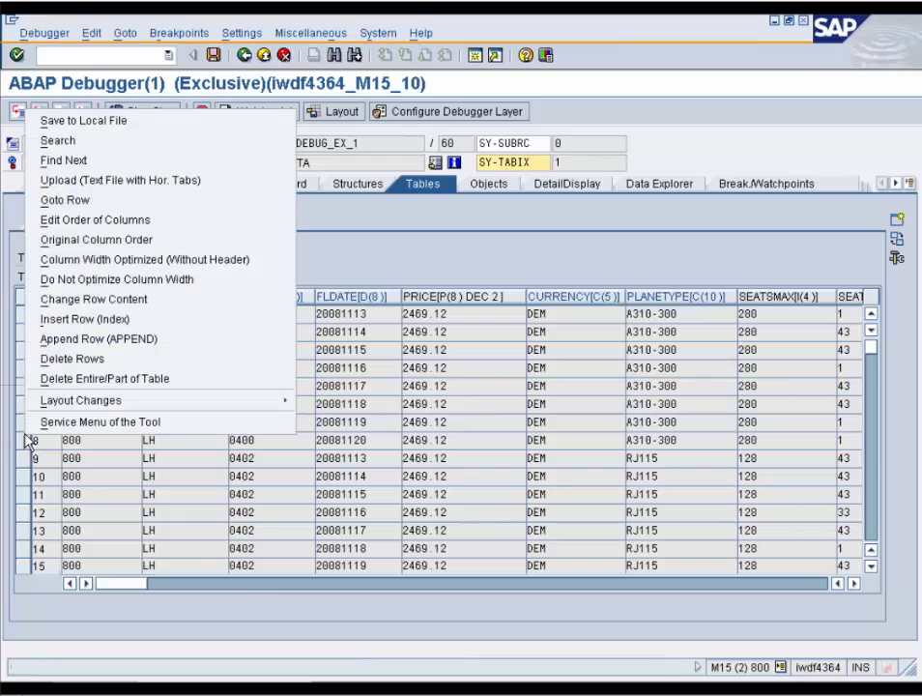
pyautogui.click(99, 339)
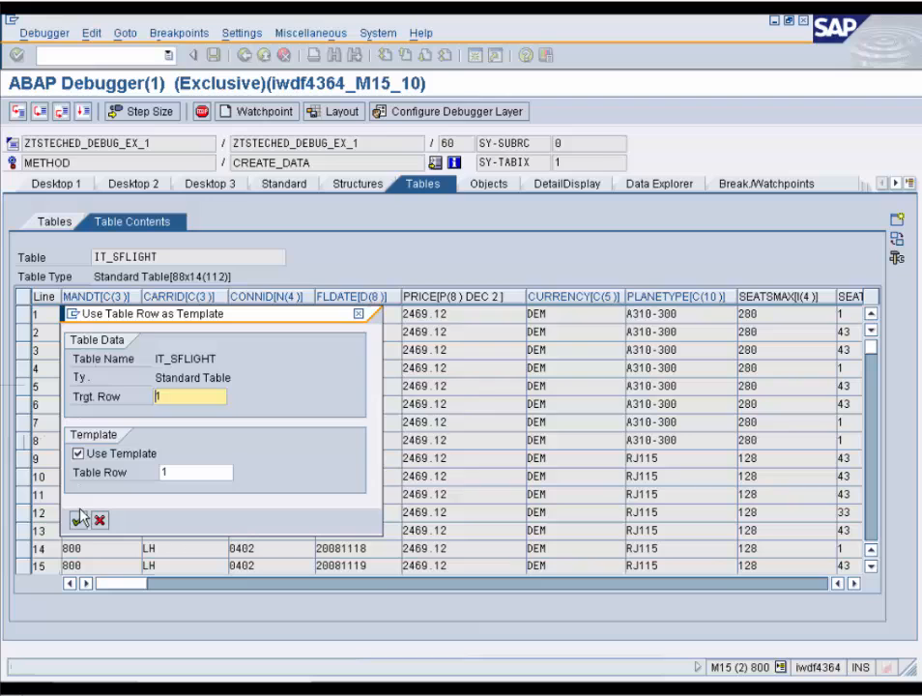
pyautogui.click(80, 521)
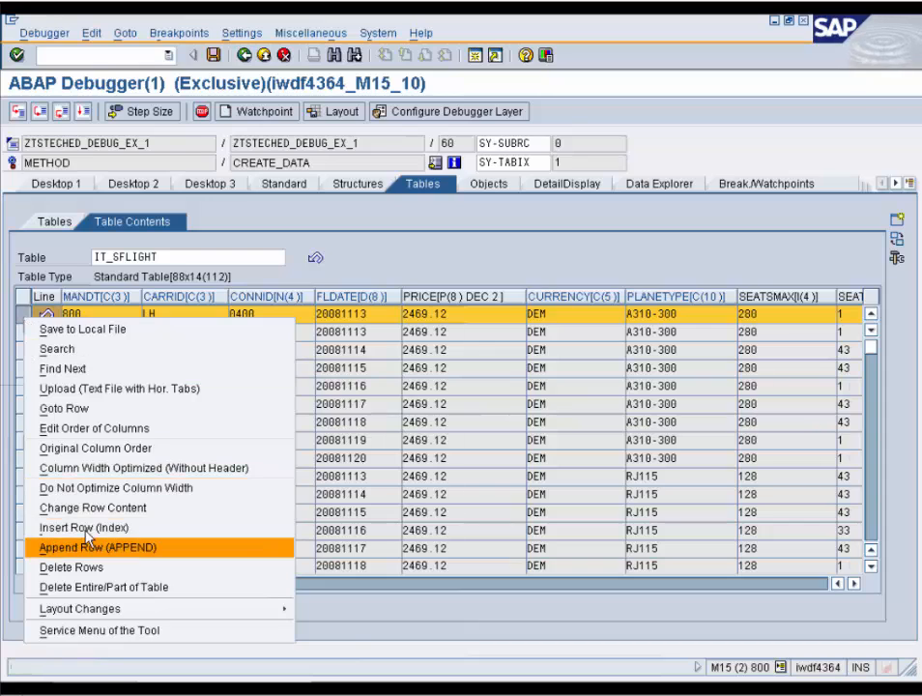
pyautogui.click(105, 547)
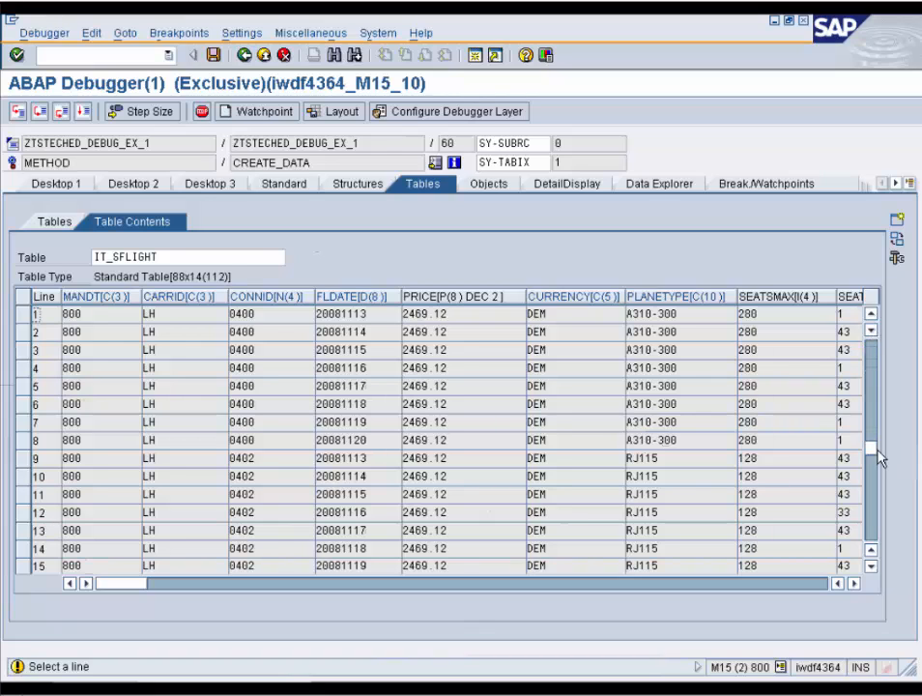
# Search IT_SFLIGHT's contents for carrier LH in the CARRID column.
pyautogui.scroll(-3)
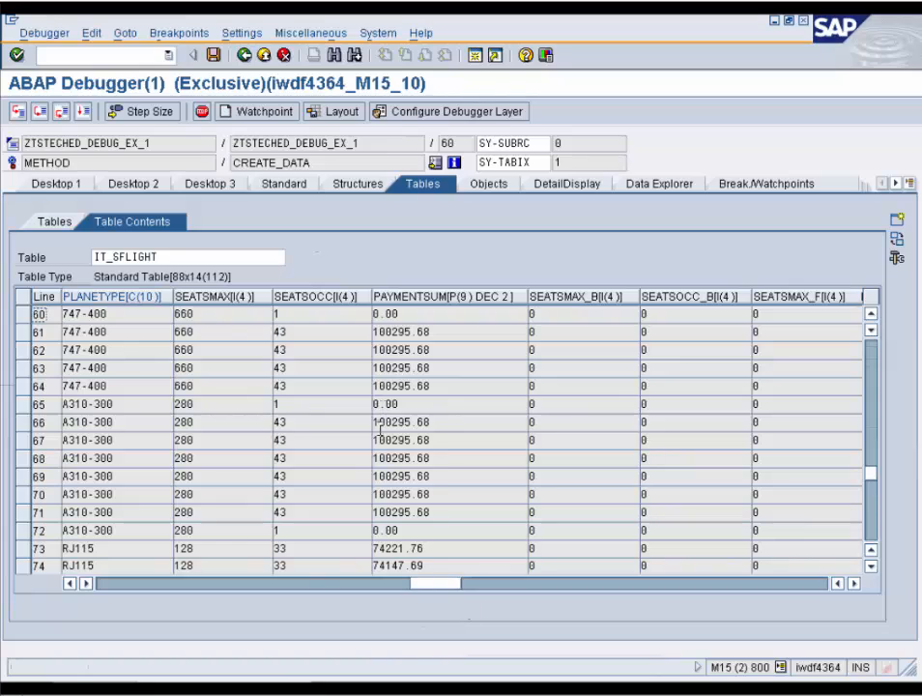
pyautogui.click(183, 350)
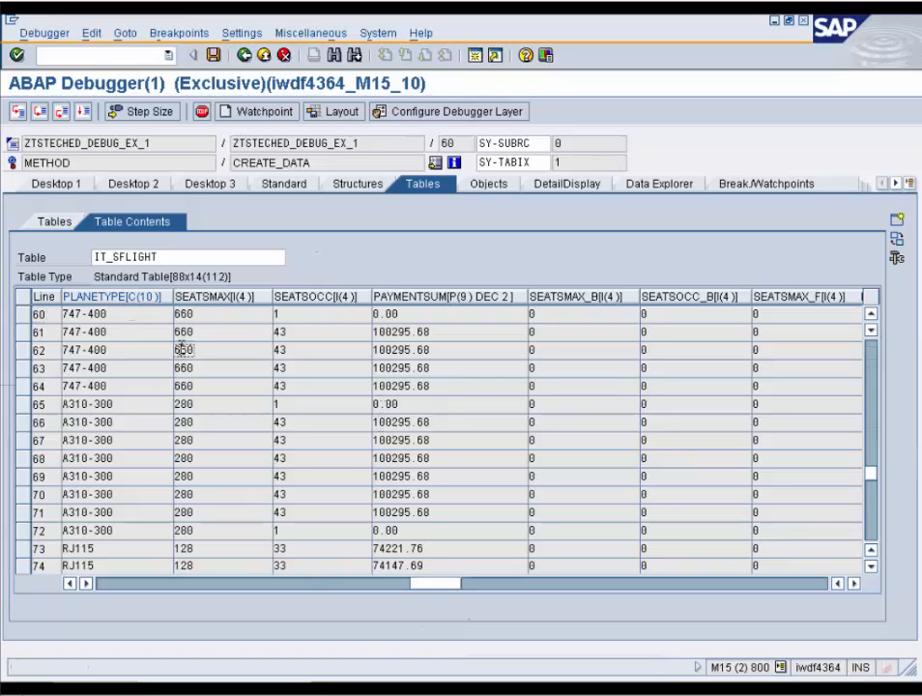
pyautogui.rightClick(184, 350)
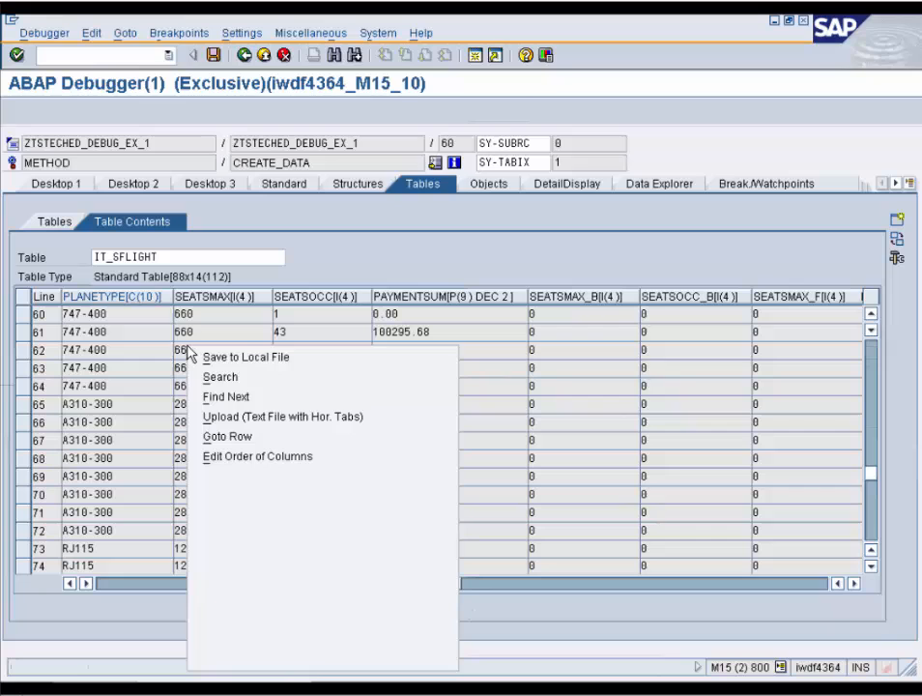
pyautogui.click(219, 377)
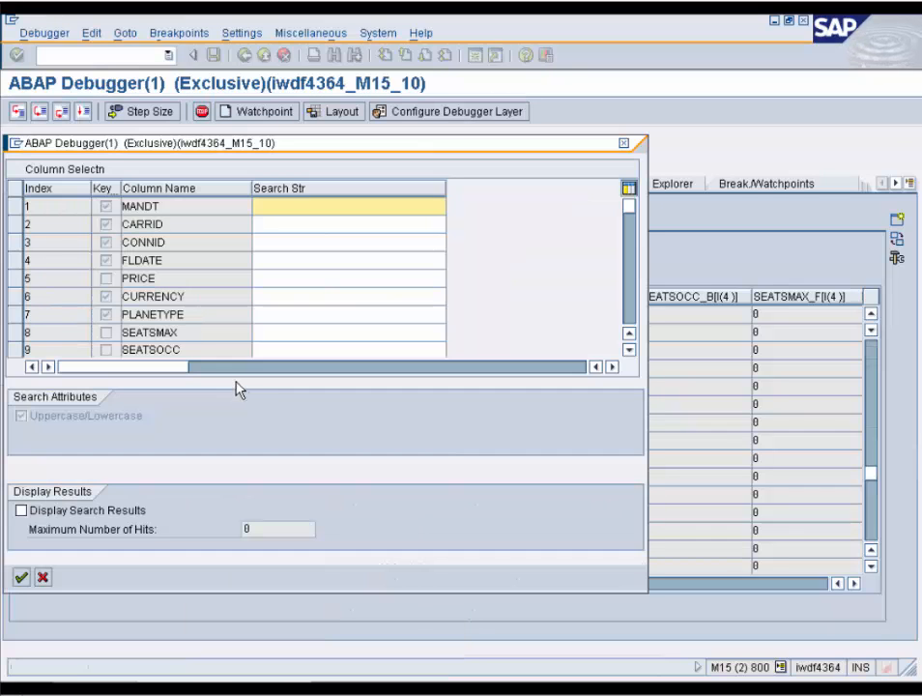
pyautogui.click(348, 224)
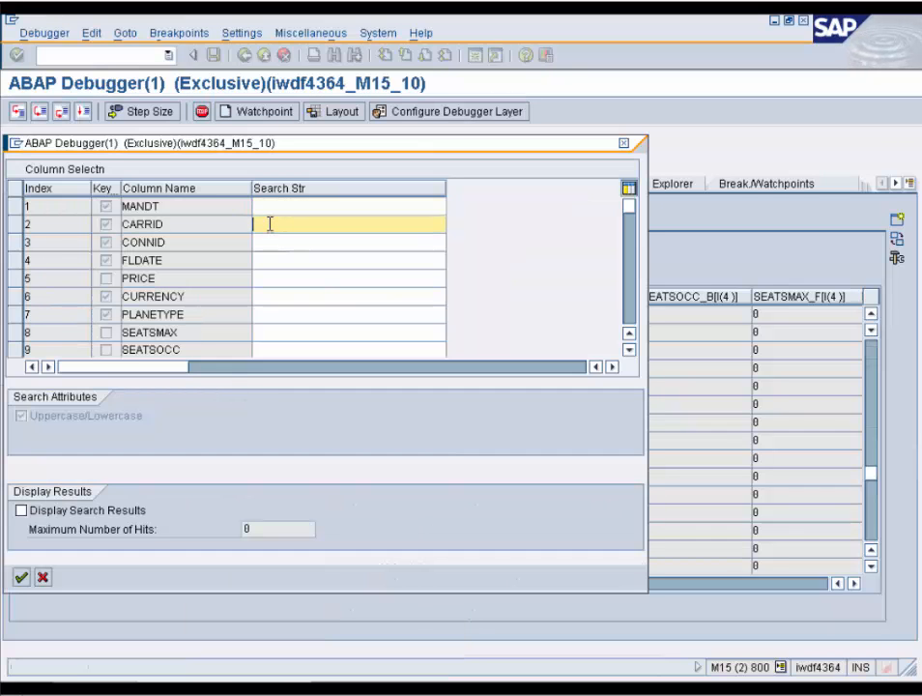
pyautogui.write('LH')
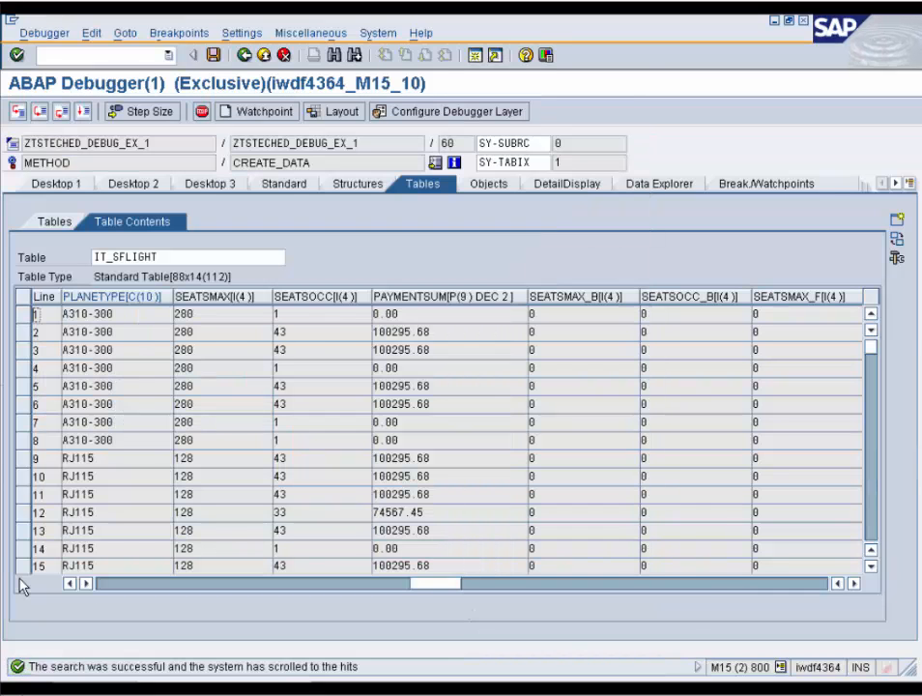
# Return to the create_data source code view on Desktop 1.
pyautogui.click(55, 183)
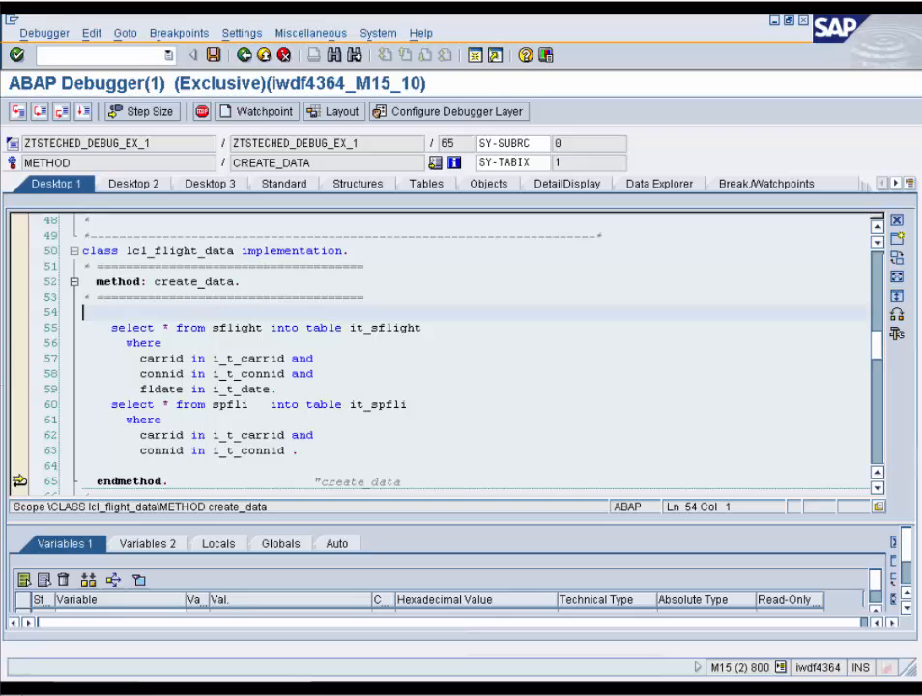
pyautogui.moveTo(266, 311)
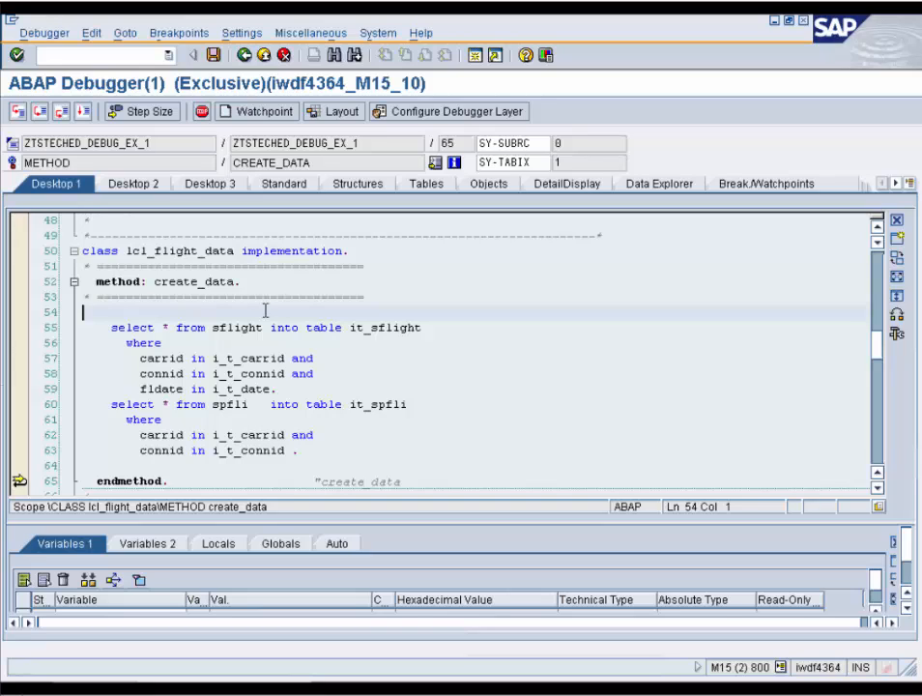
pyautogui.moveTo(331, 467)
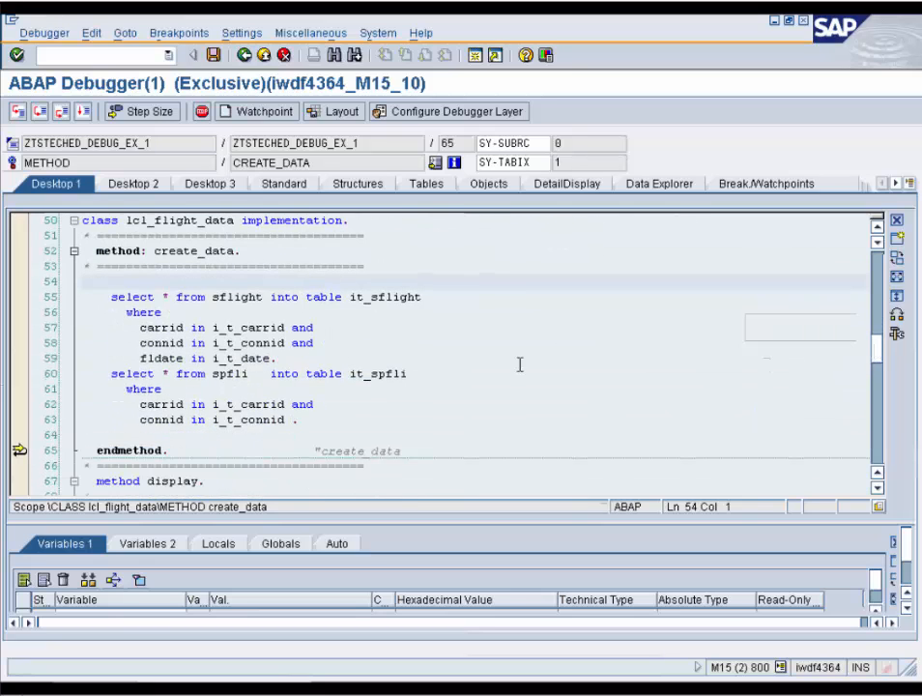
pyautogui.moveTo(372, 297)
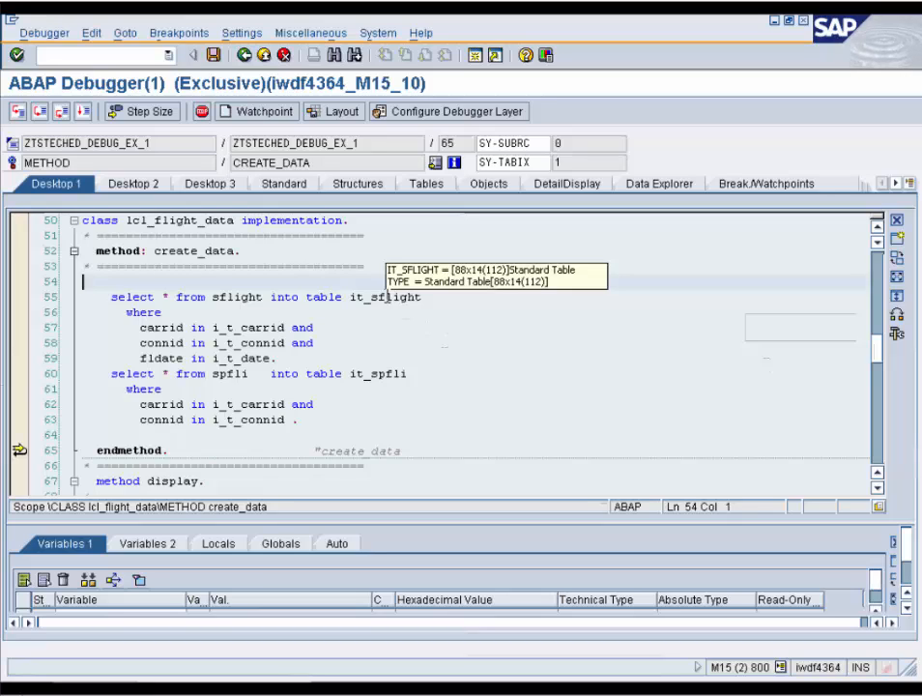
pyautogui.moveTo(118, 388)
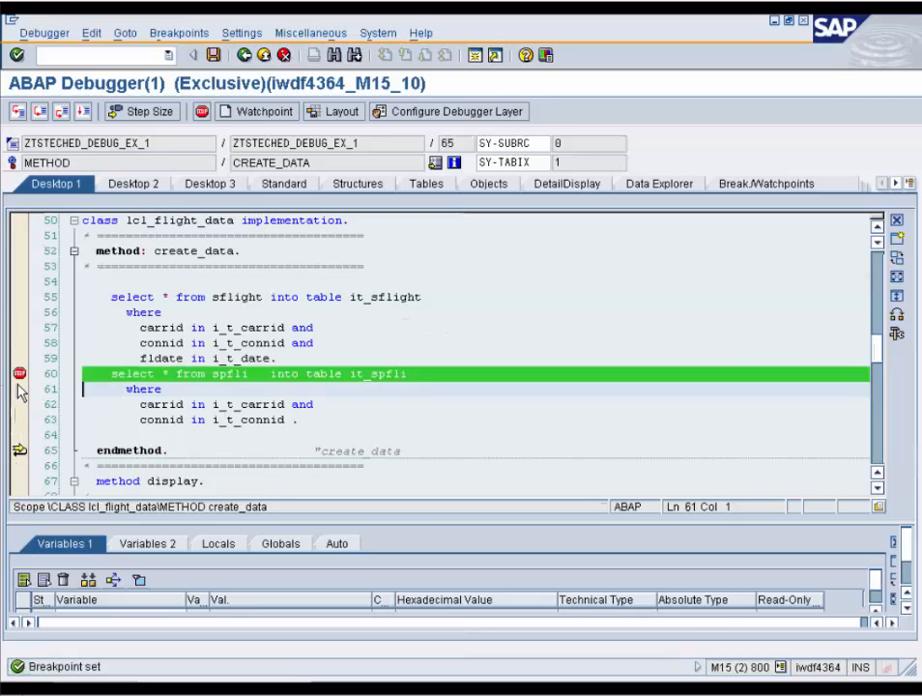
# Delete the line 60 breakpoint and set it again from the gutter context menu.
pyautogui.click(19, 374)
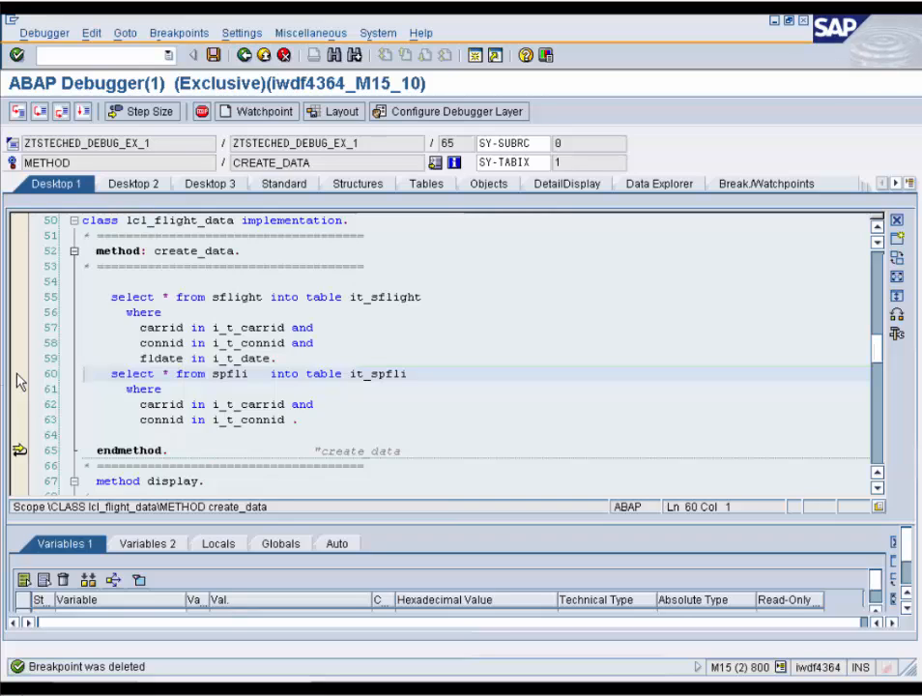
pyautogui.rightClick(19, 380)
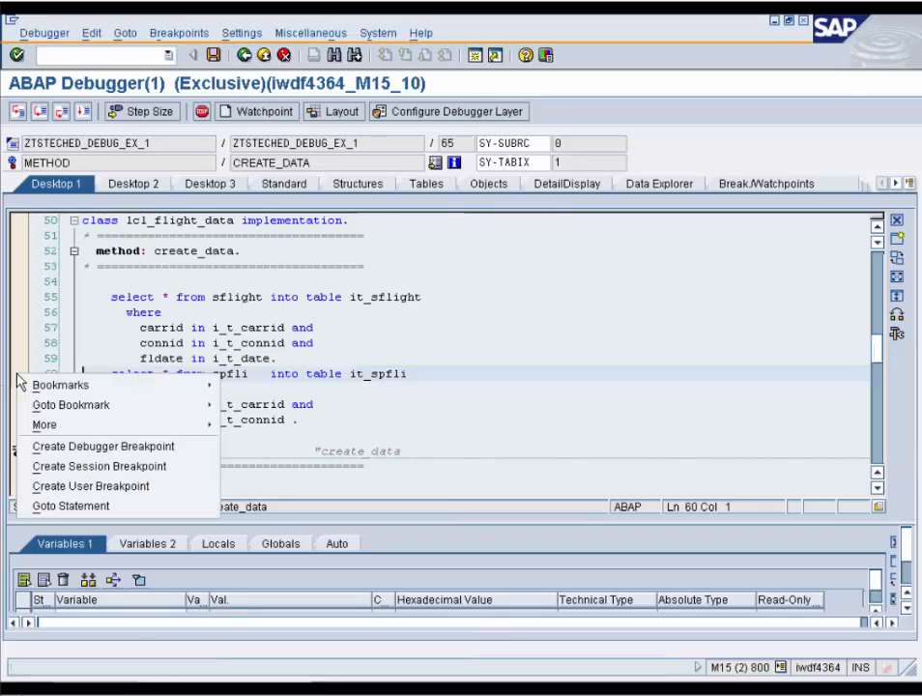
pyautogui.click(98, 466)
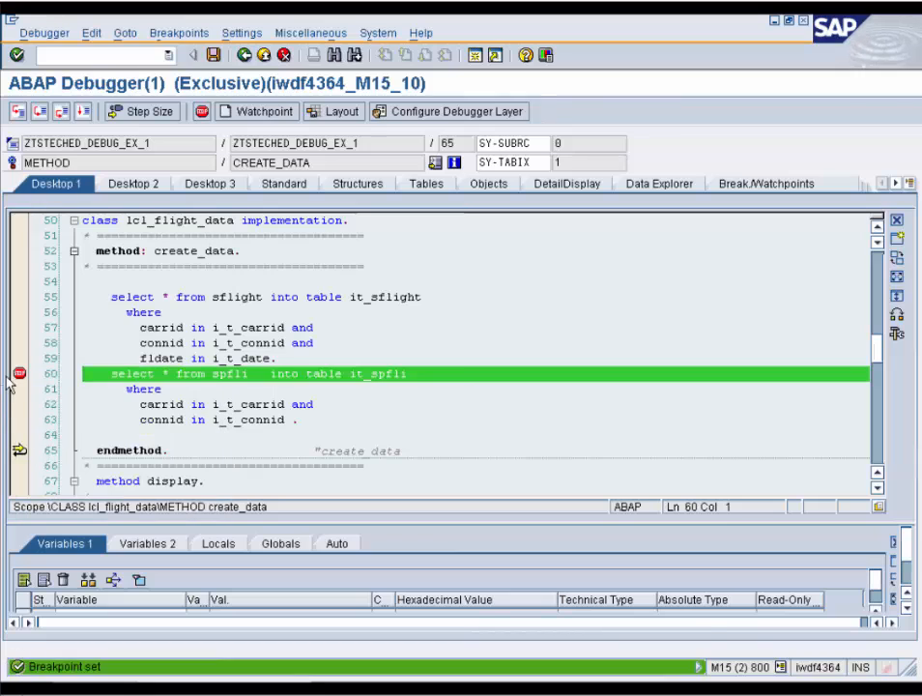
# Deactivate the line 60 breakpoint and continue to alv->display() at line 84.
pyautogui.rightClick(18, 374)
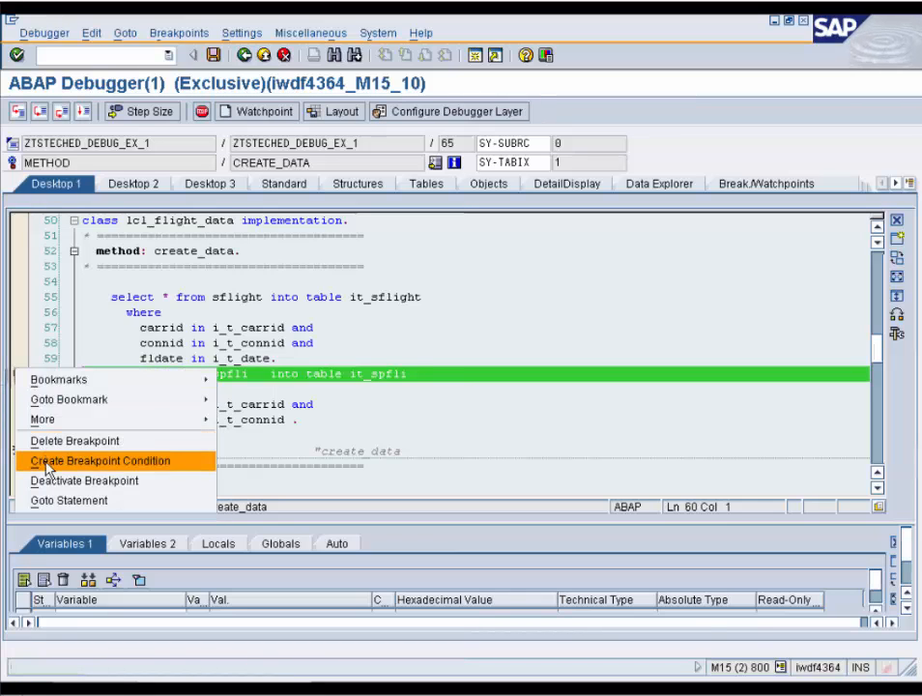
pyautogui.click(84, 481)
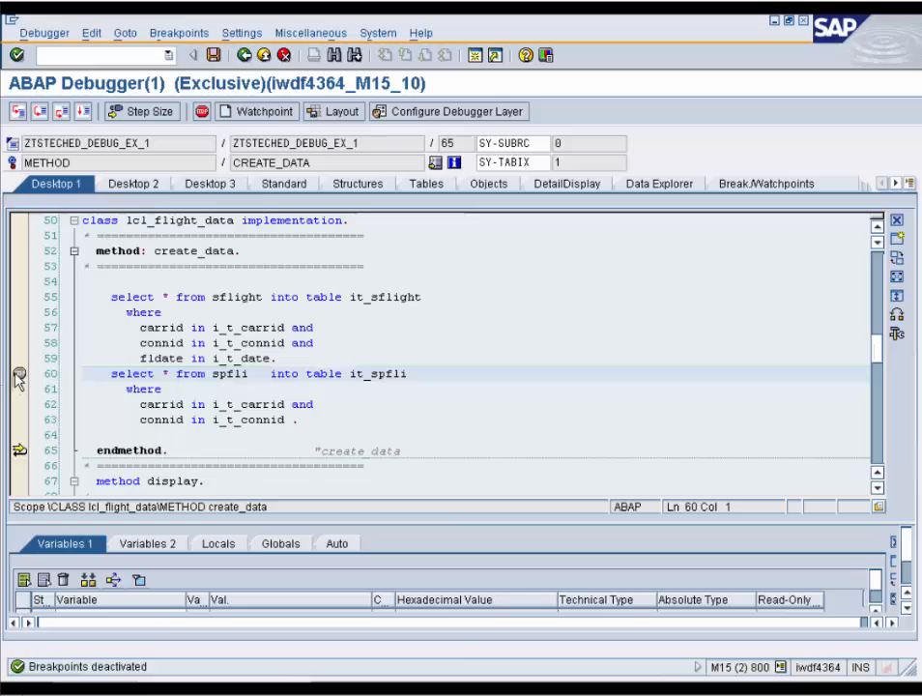
pyautogui.click(17, 375)
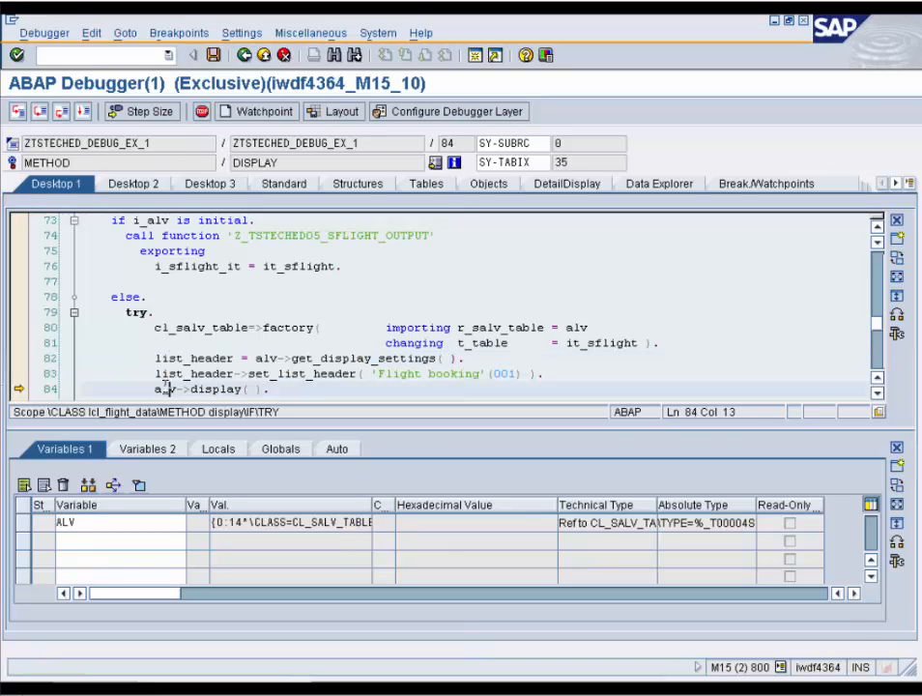
pyautogui.moveTo(337, 496)
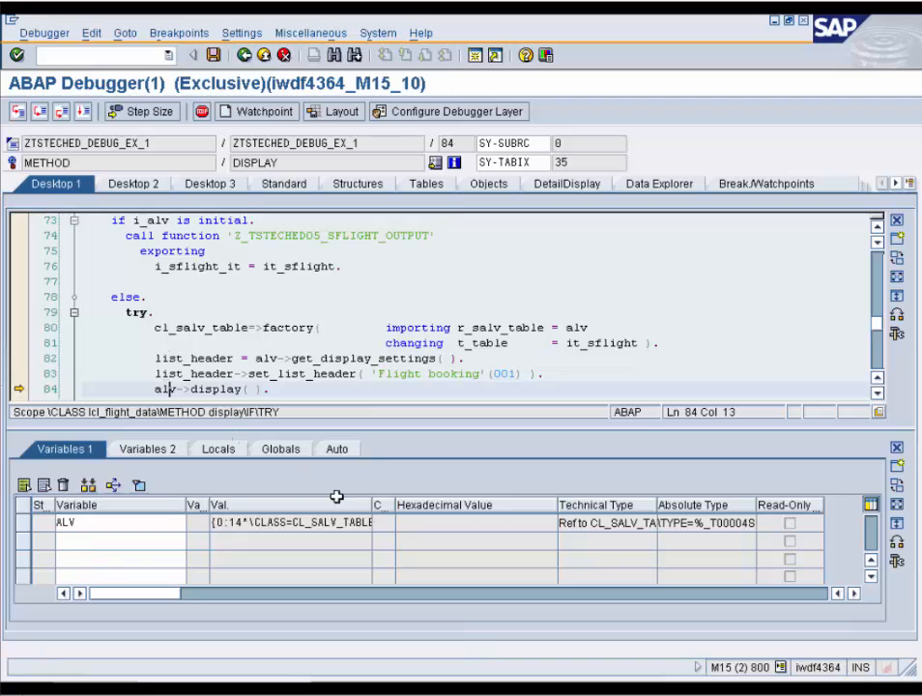
pyautogui.moveTo(244, 517)
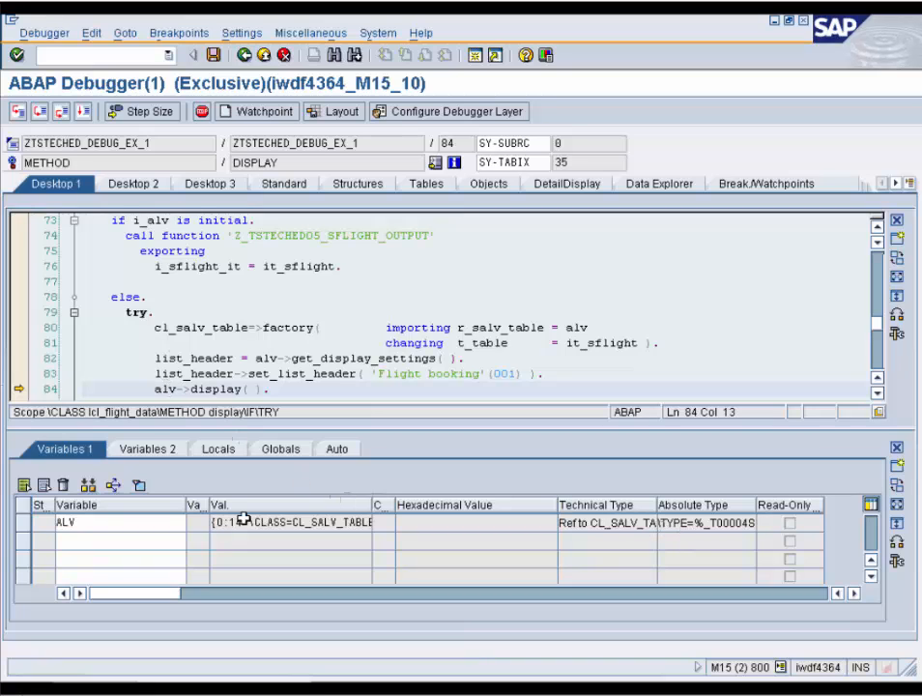
# Inspect ALV's attributes and class hierarchy, then drill into the R_CONTROLLER object.
pyautogui.click(486, 184)
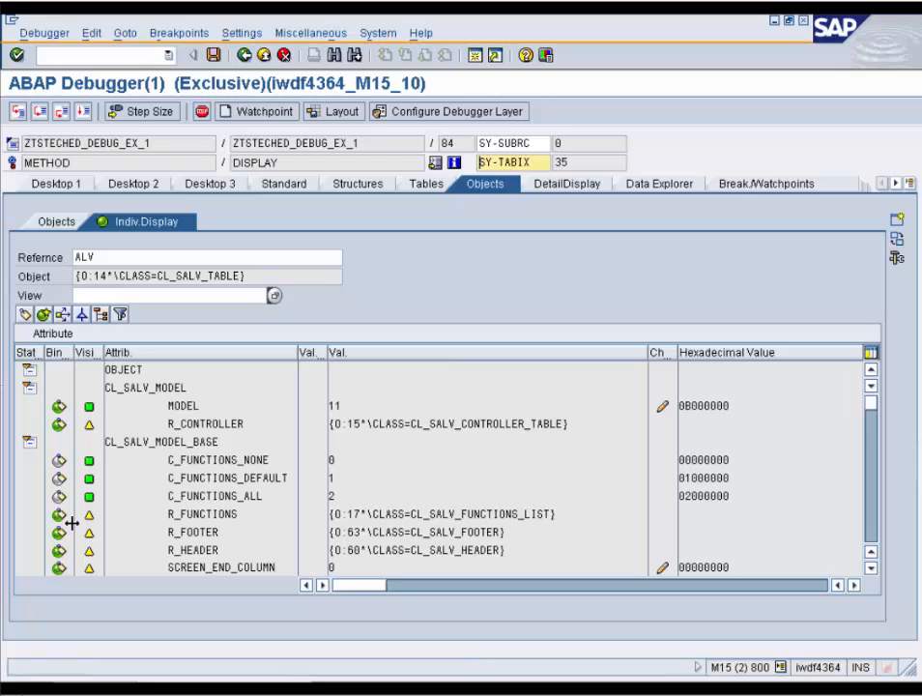
pyautogui.moveTo(198, 431)
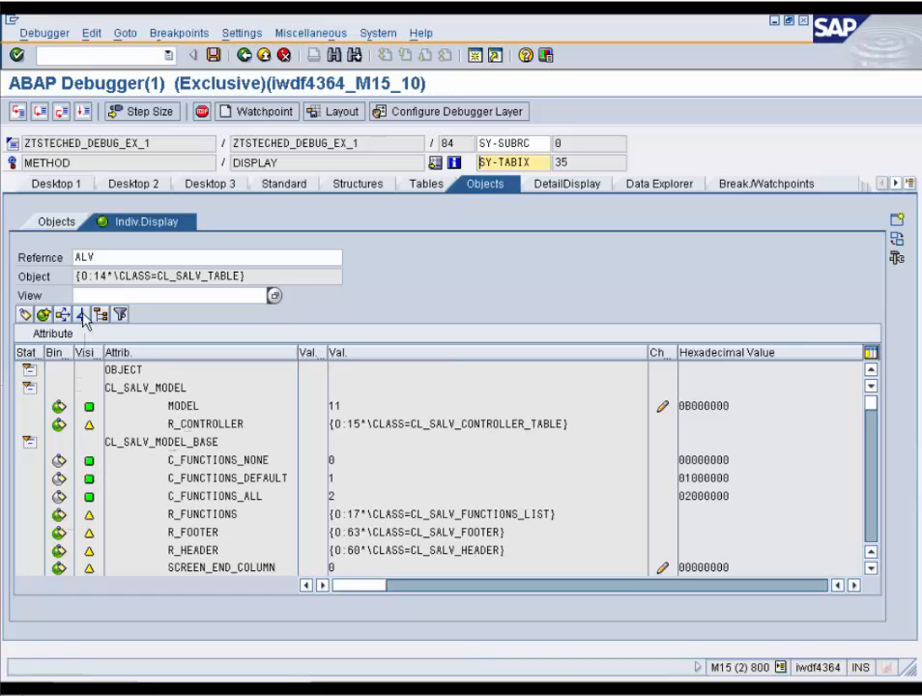
pyautogui.click(83, 314)
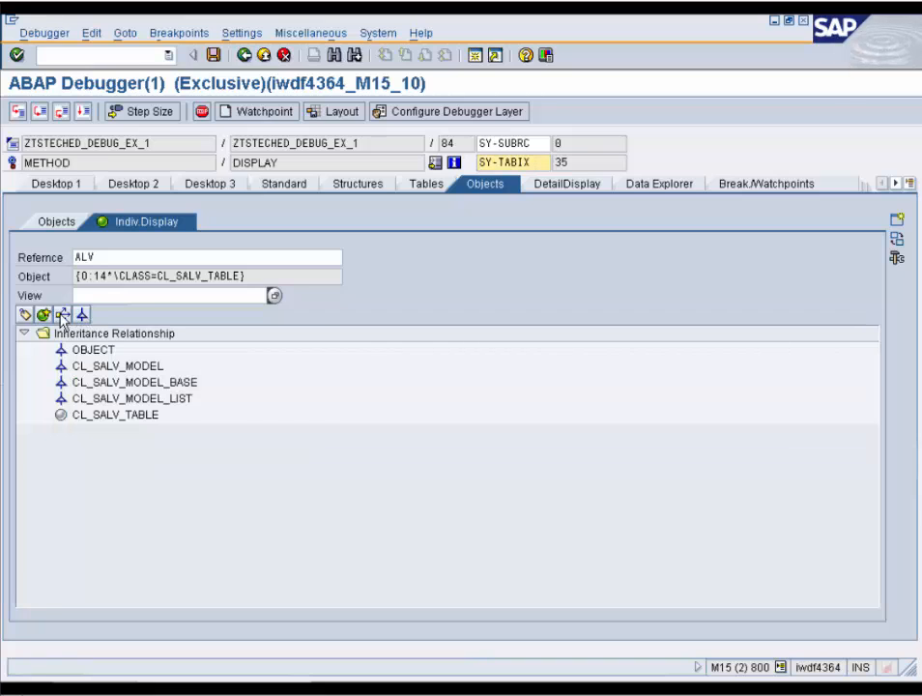
pyautogui.click(26, 314)
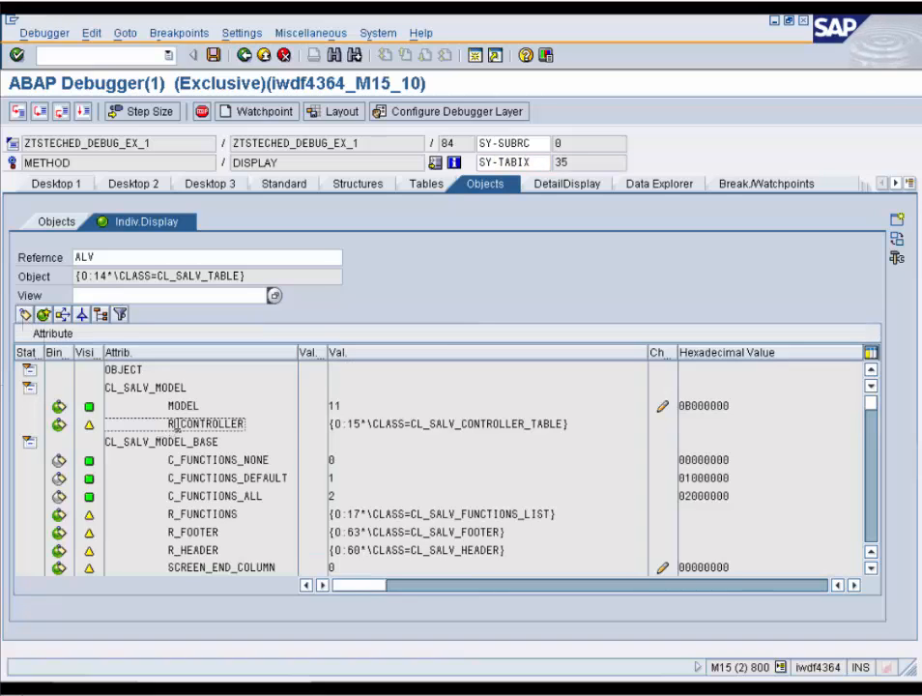
pyautogui.doubleClick(204, 423)
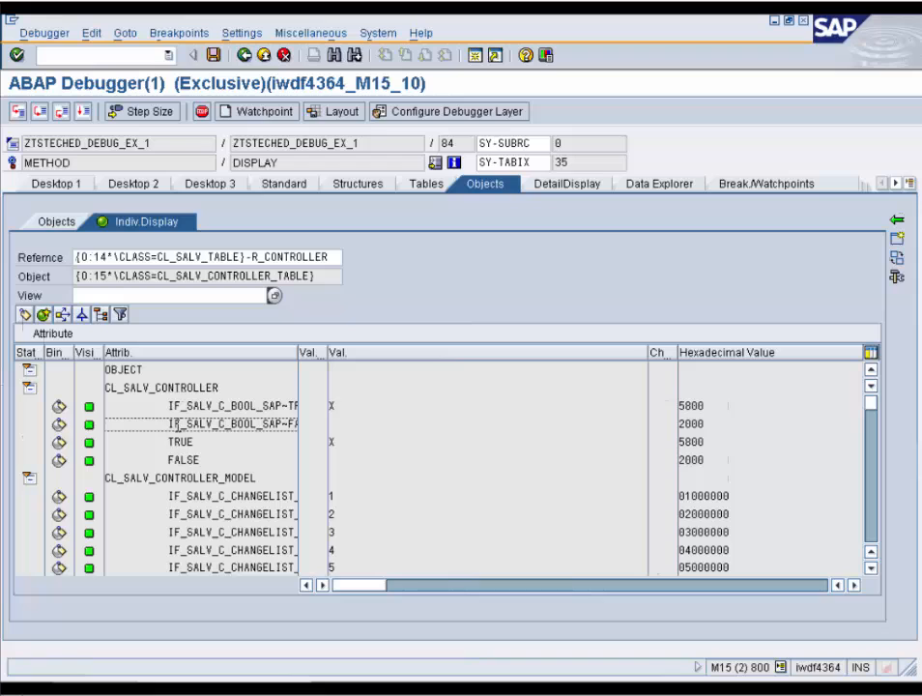
pyautogui.moveTo(635, 194)
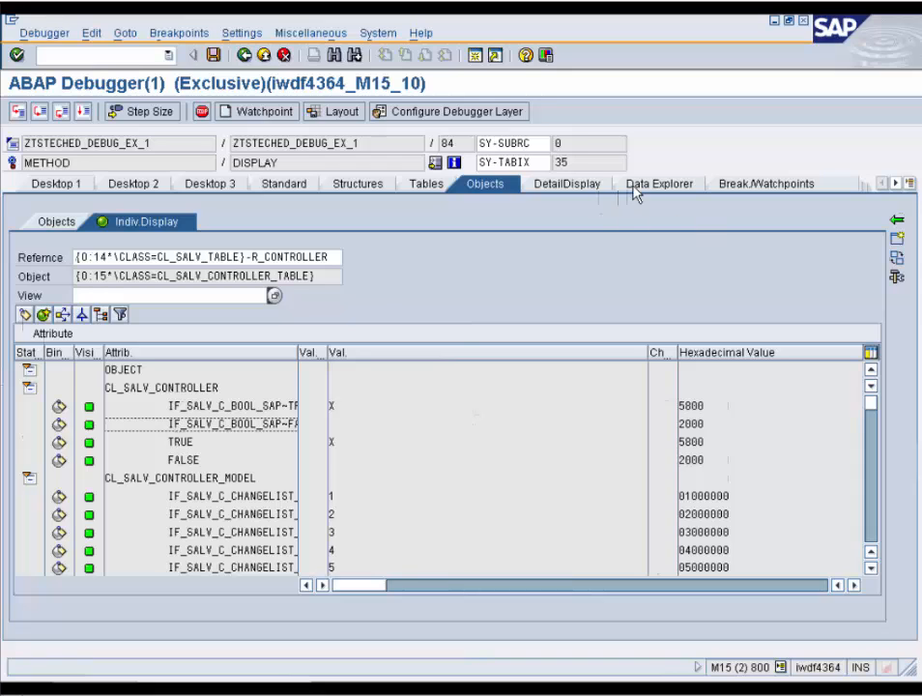
# Explore ALV in Data Explorer, expand R_CONTROLLER, and inspect constant IF_SALV_C_BOOL_SAP~FALSE.
pyautogui.click(657, 182)
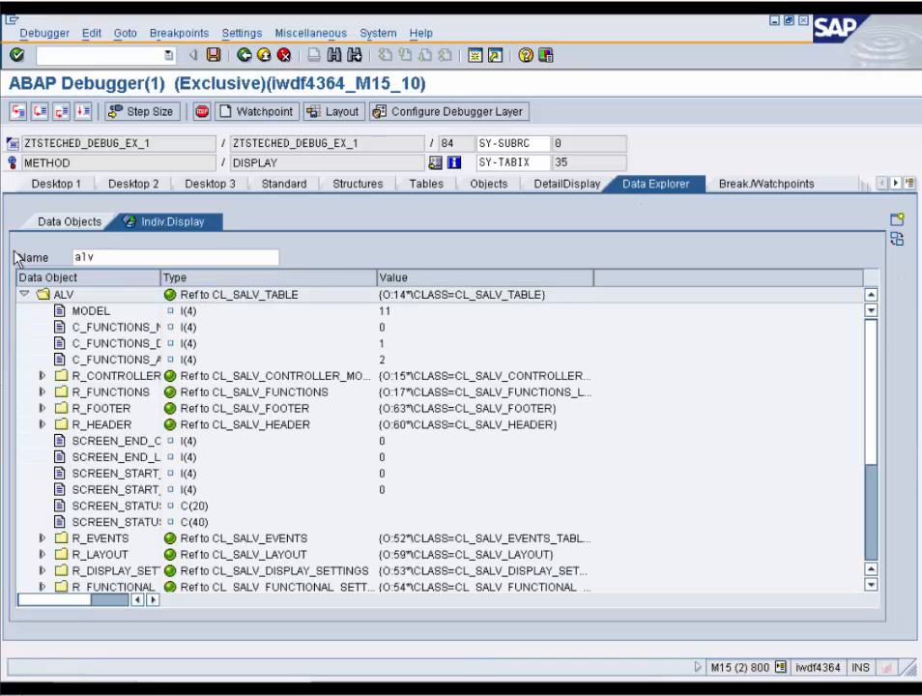
pyautogui.tripleClick(174, 257)
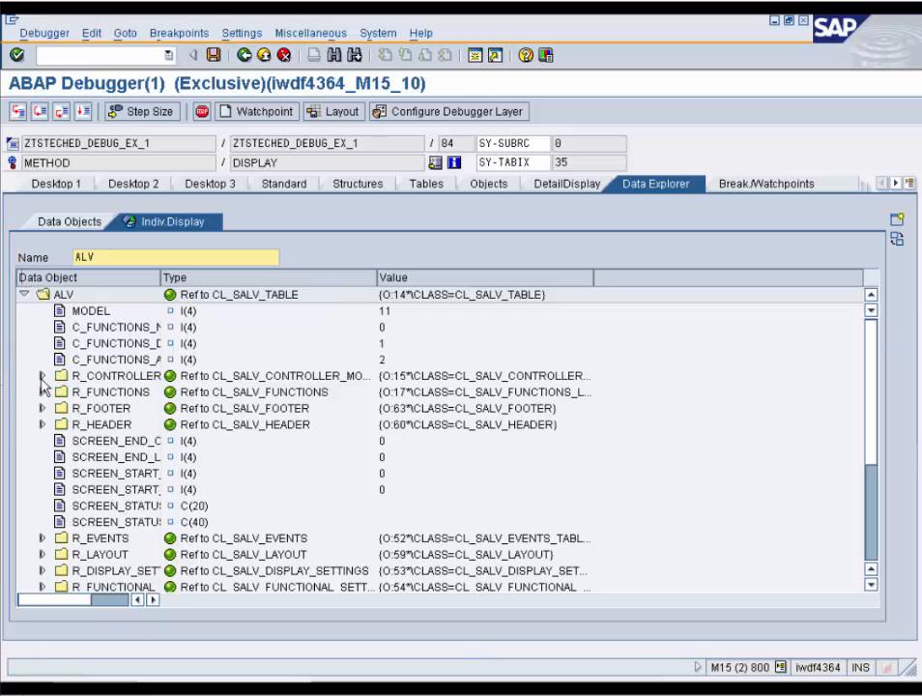
pyautogui.click(42, 376)
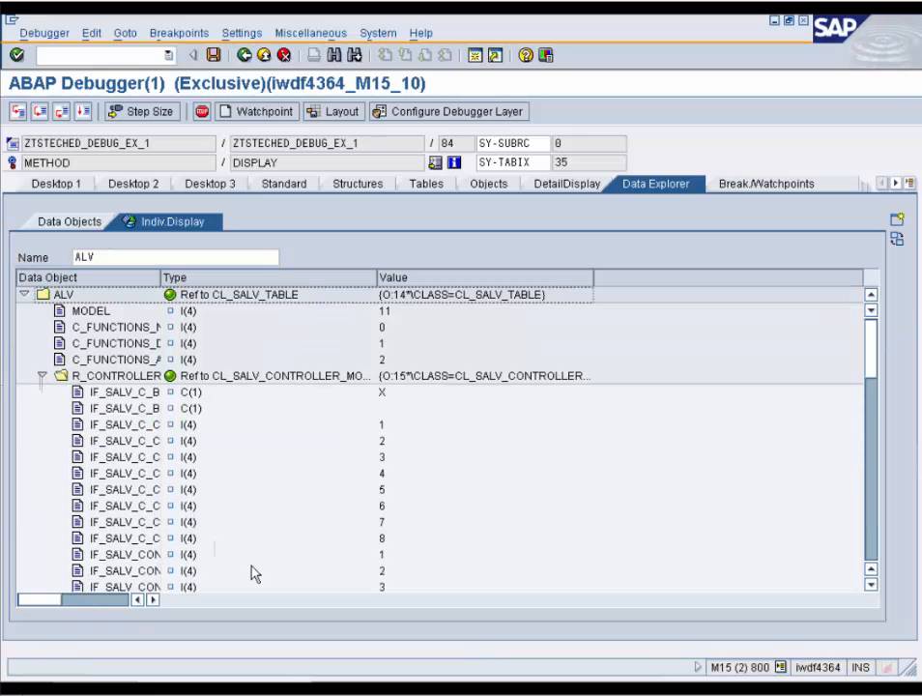
pyautogui.moveTo(870, 396)
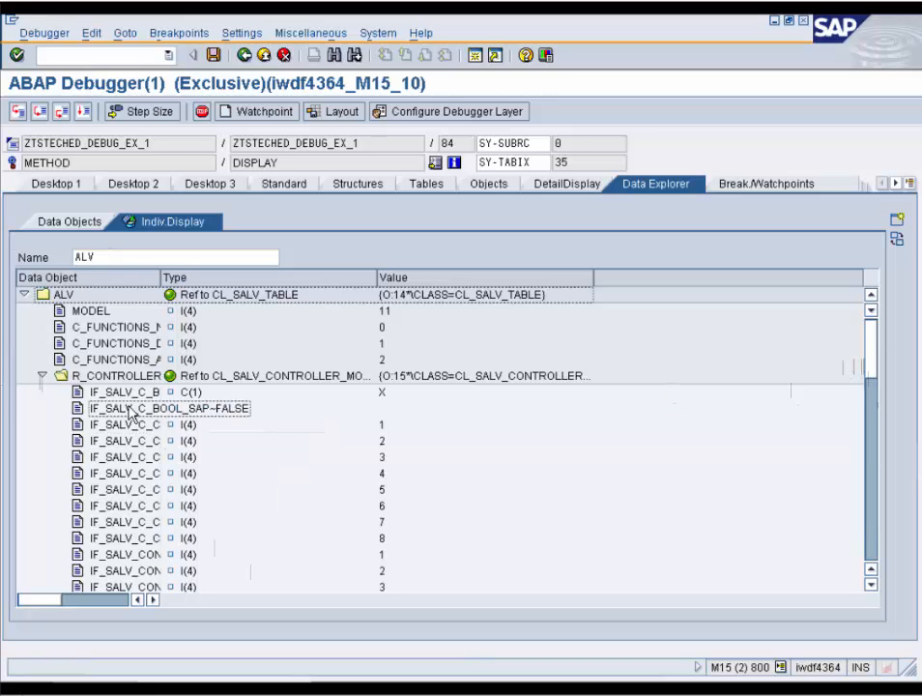
pyautogui.doubleClick(131, 408)
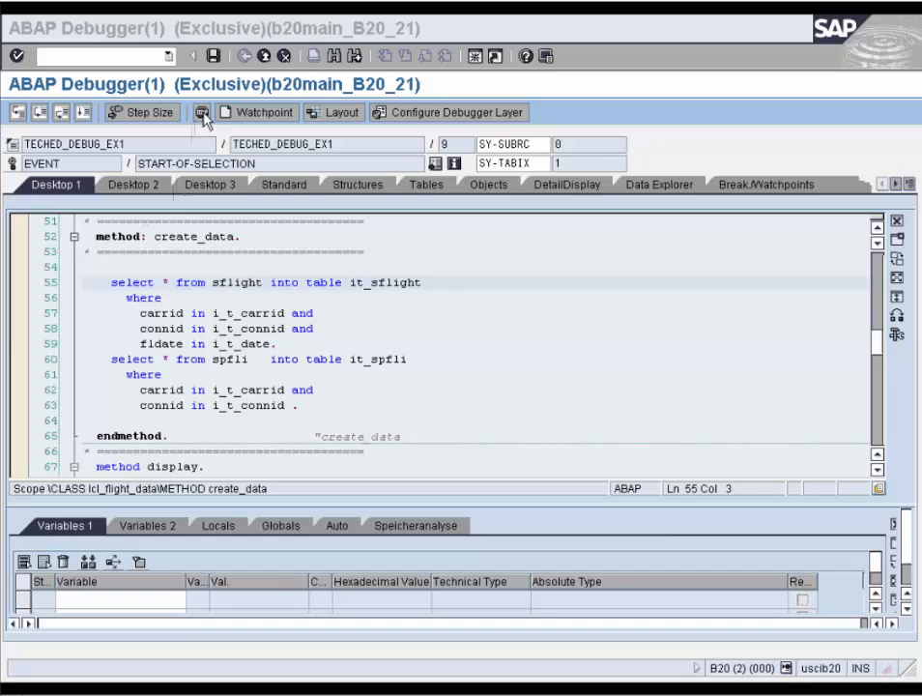
# Create an ABAP command breakpoint on every SELECT statement.
pyautogui.click(201, 112)
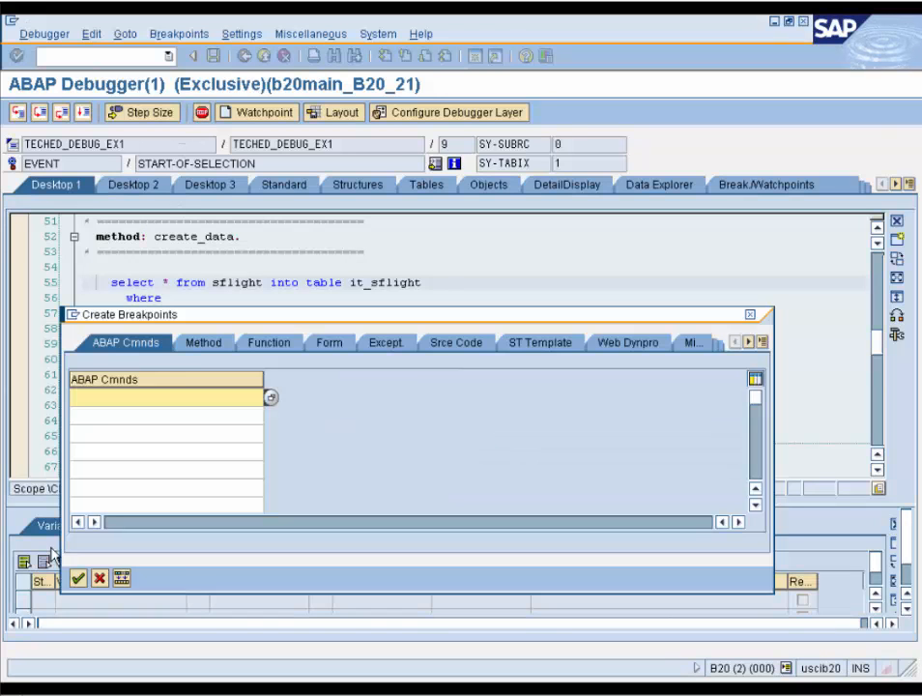
pyautogui.write('se')
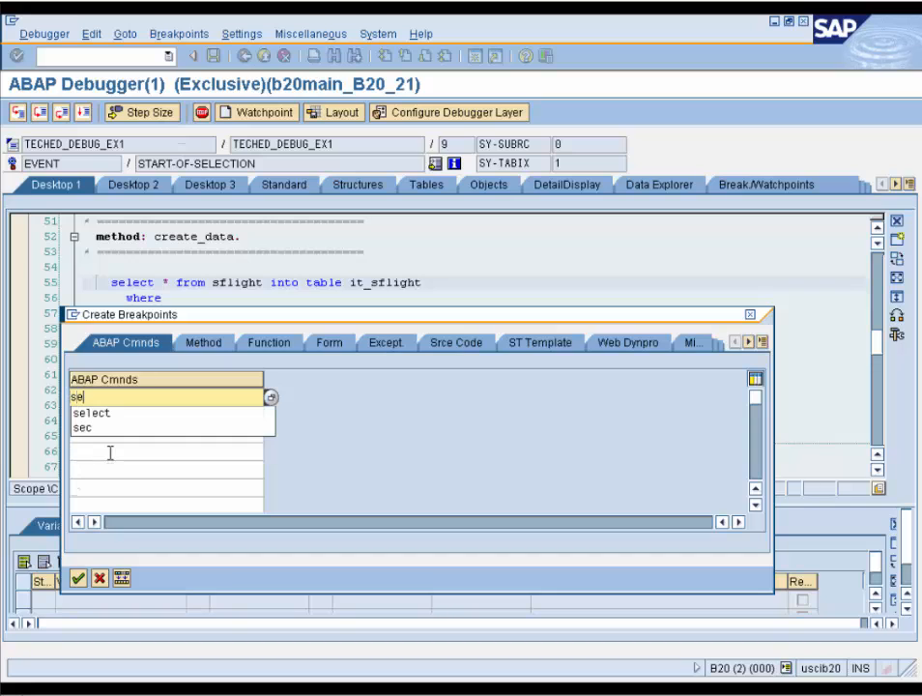
pyautogui.click(93, 413)
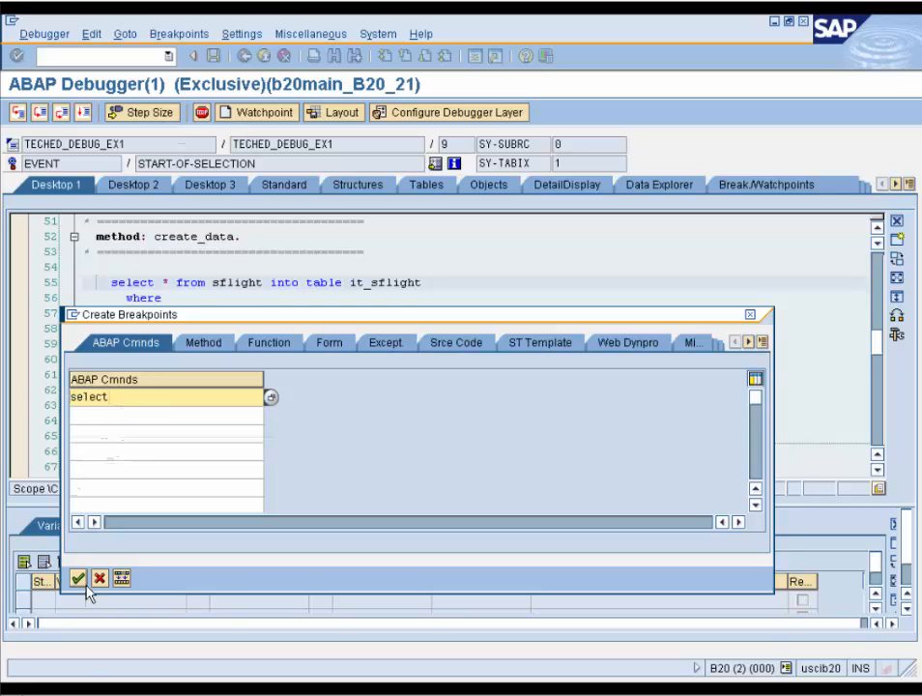
pyautogui.click(78, 578)
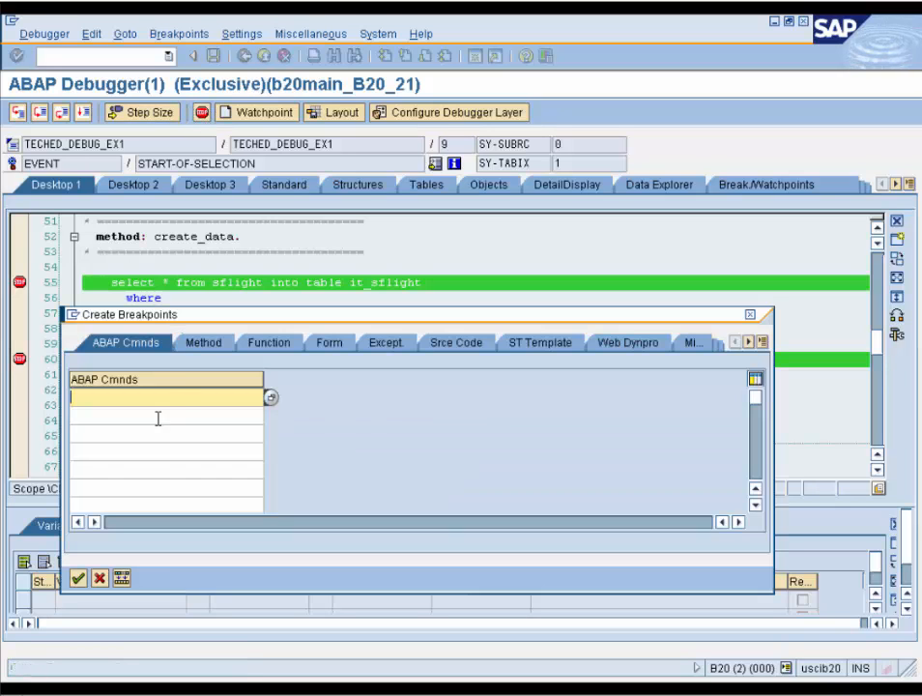
# Add a method breakpoint on CX_ROOT's IF_MESSAGE~GET_TEXT.
pyautogui.click(200, 343)
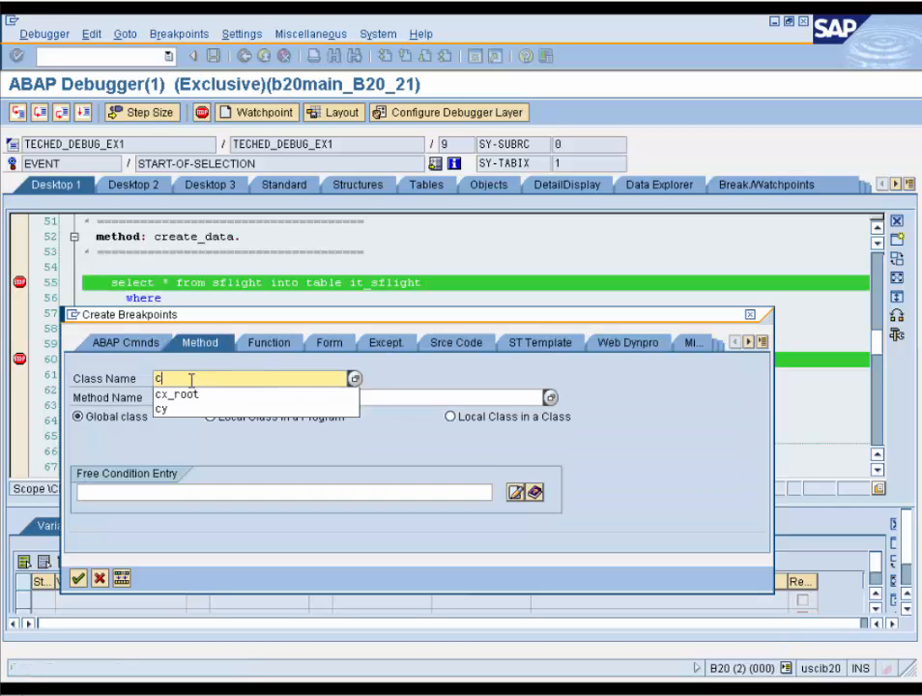
pyautogui.click(176, 394)
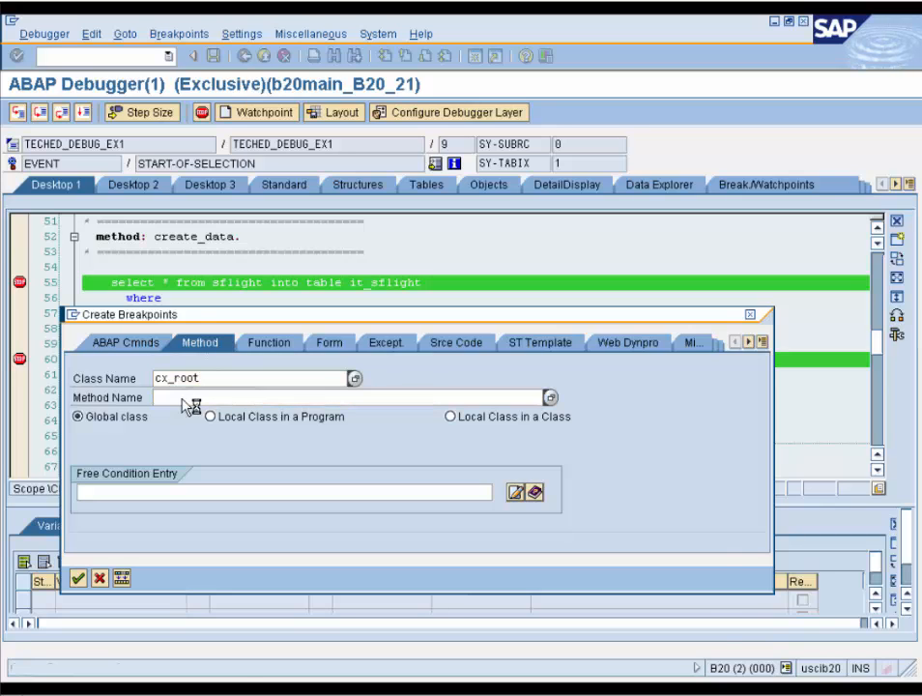
pyautogui.click(551, 398)
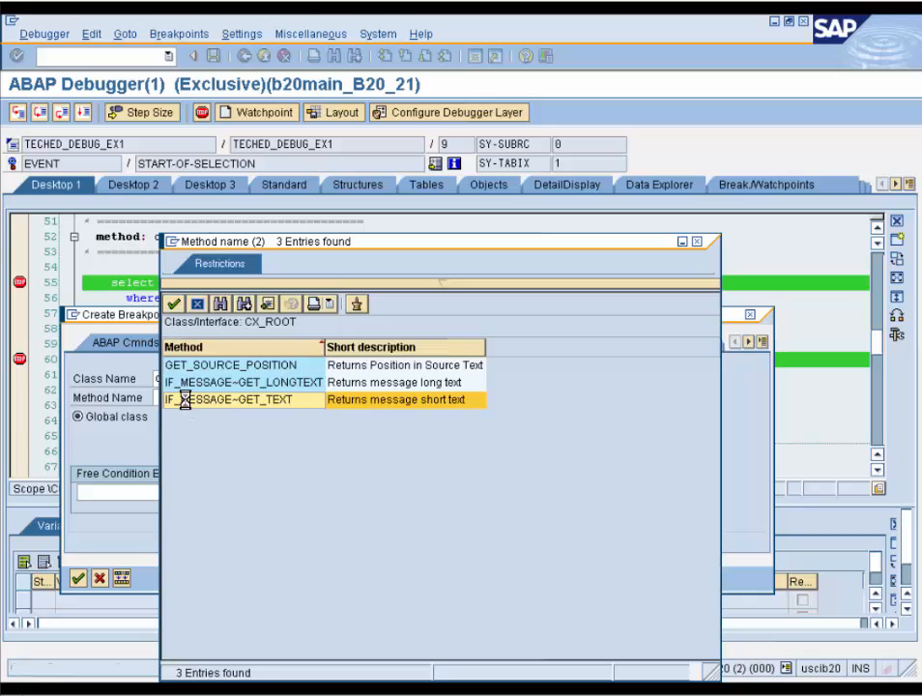
pyautogui.doubleClick(243, 399)
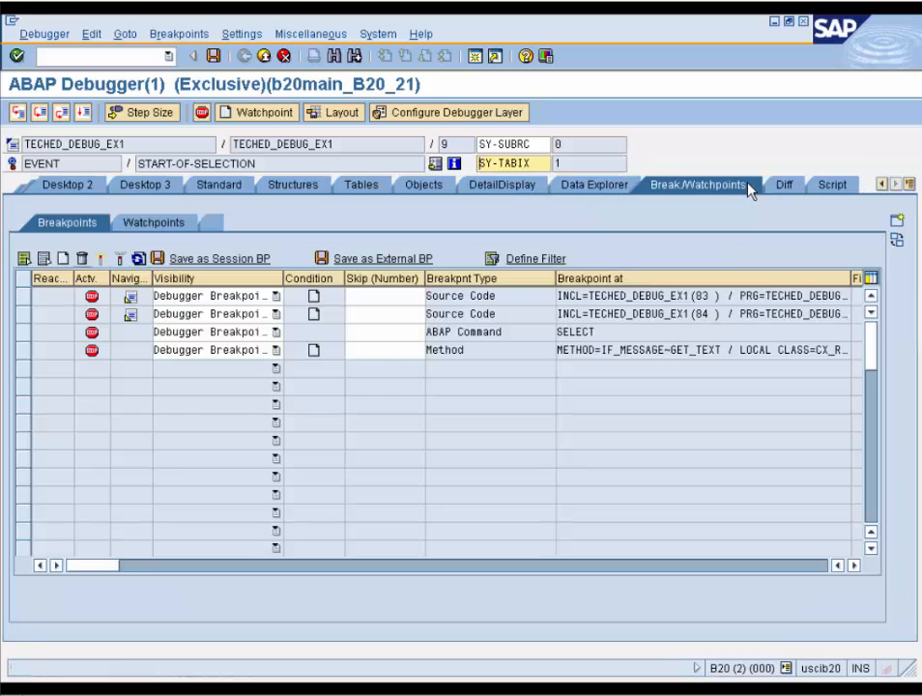
pyautogui.moveTo(18, 349)
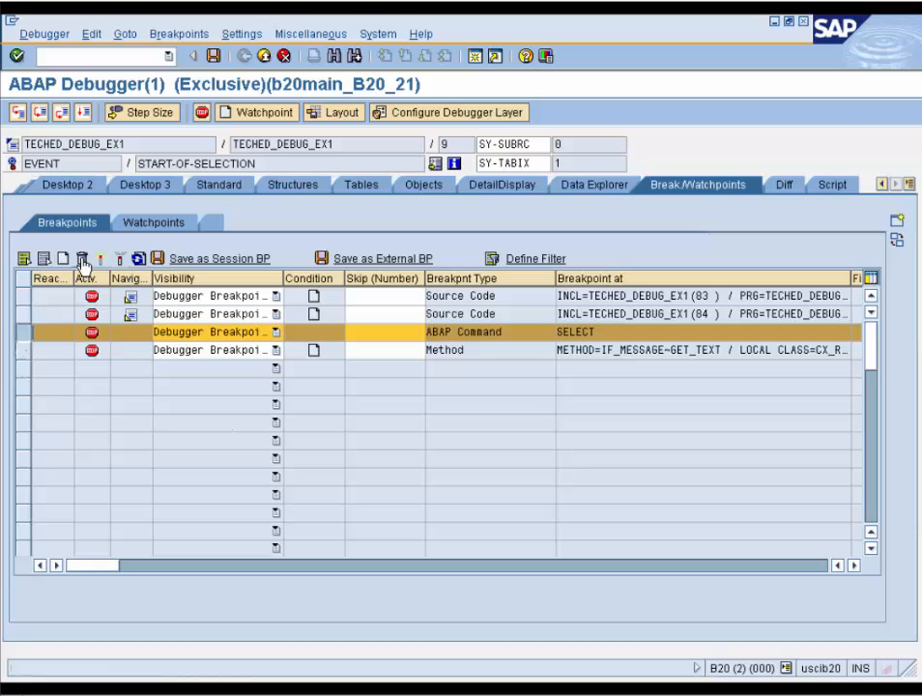
# Delete the SELECT breakpoint, deactivate the first source breakpoint, make the second a session breakpoint.
pyautogui.click(83, 258)
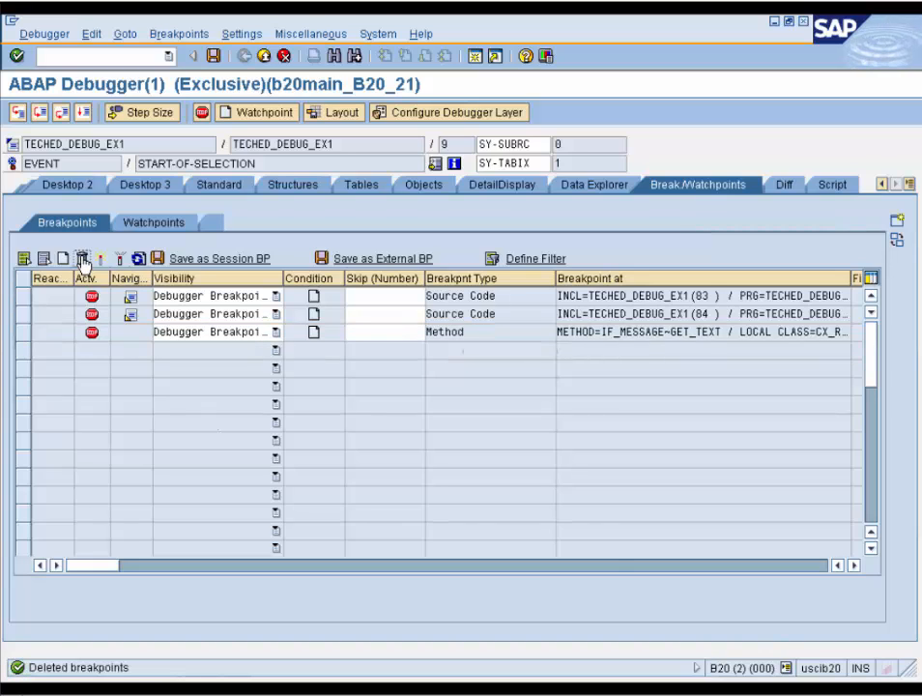
pyautogui.click(24, 296)
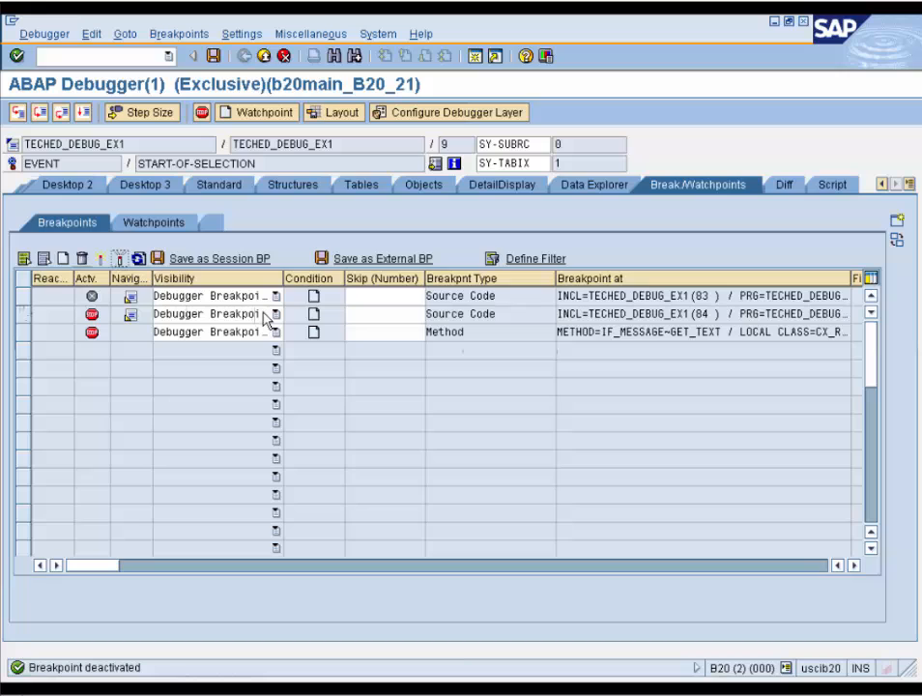
pyautogui.moveTo(275, 313)
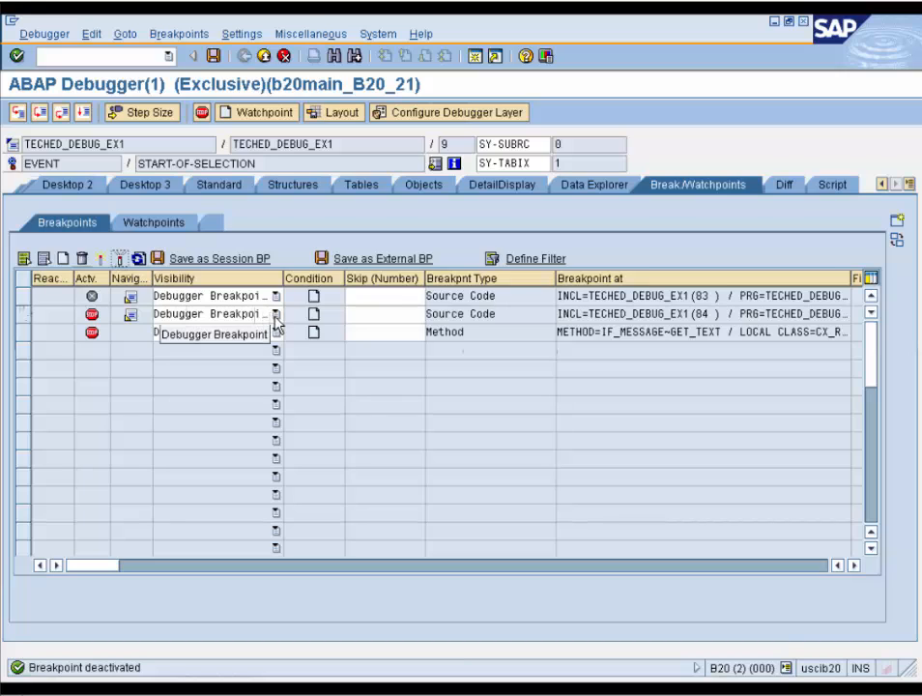
pyautogui.click(276, 313)
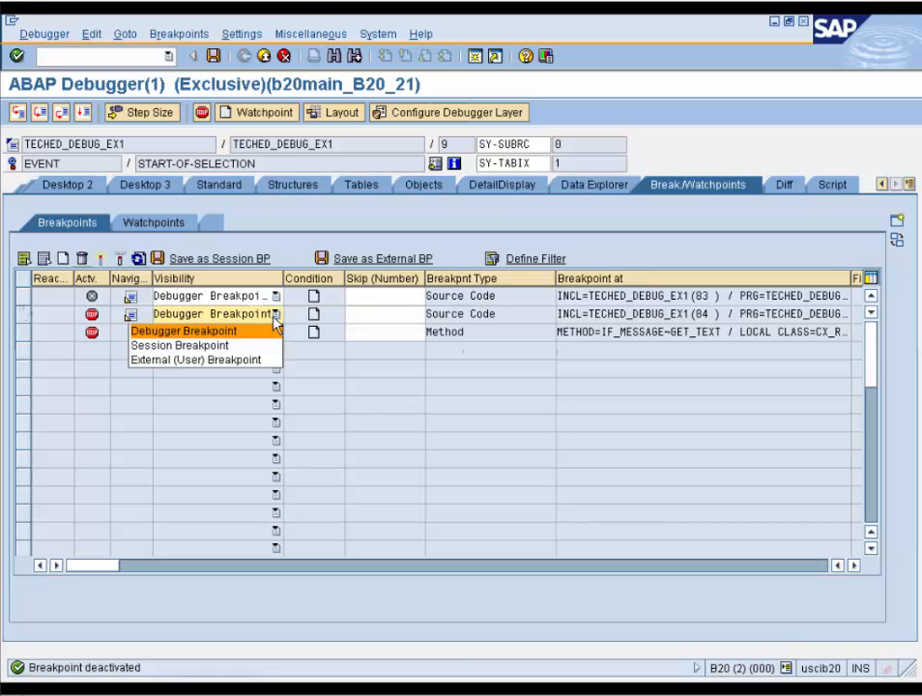
pyautogui.click(179, 345)
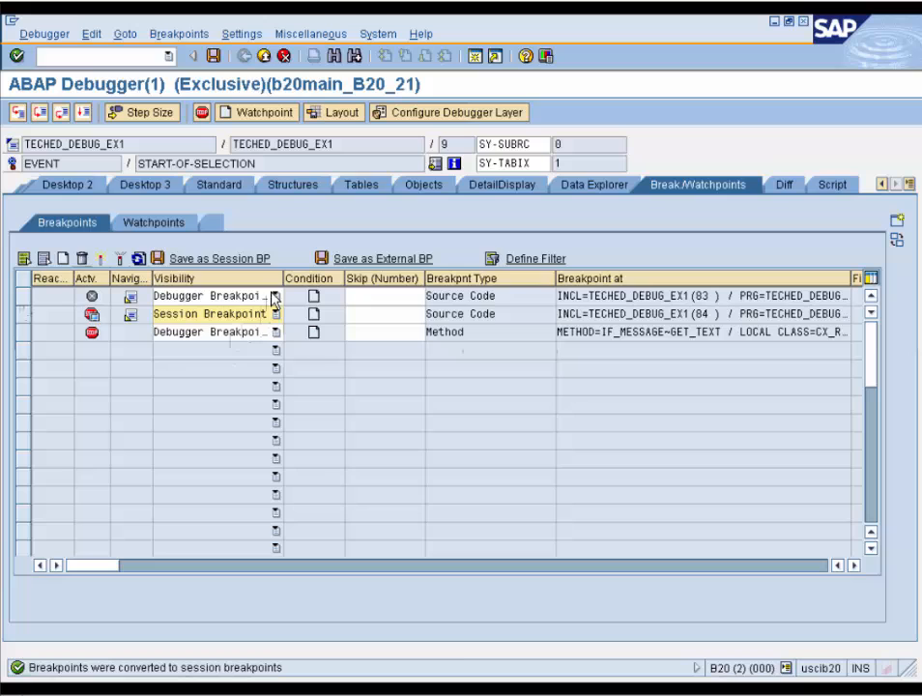
pyautogui.click(276, 296)
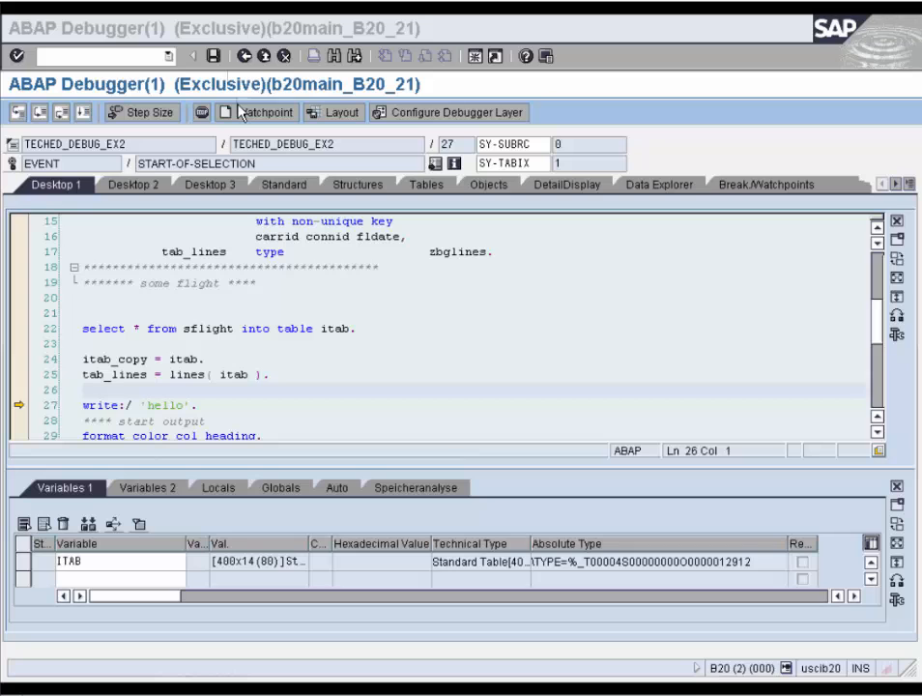
# Create a watchpoint on the variable itab, picked from the suggestions.
pyautogui.click(258, 112)
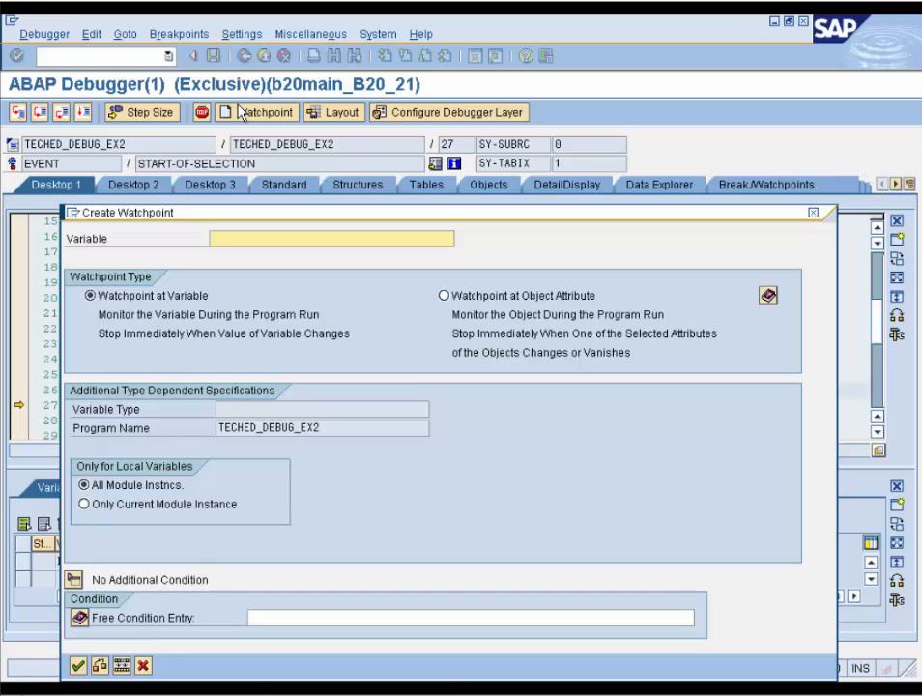
pyautogui.click(331, 238)
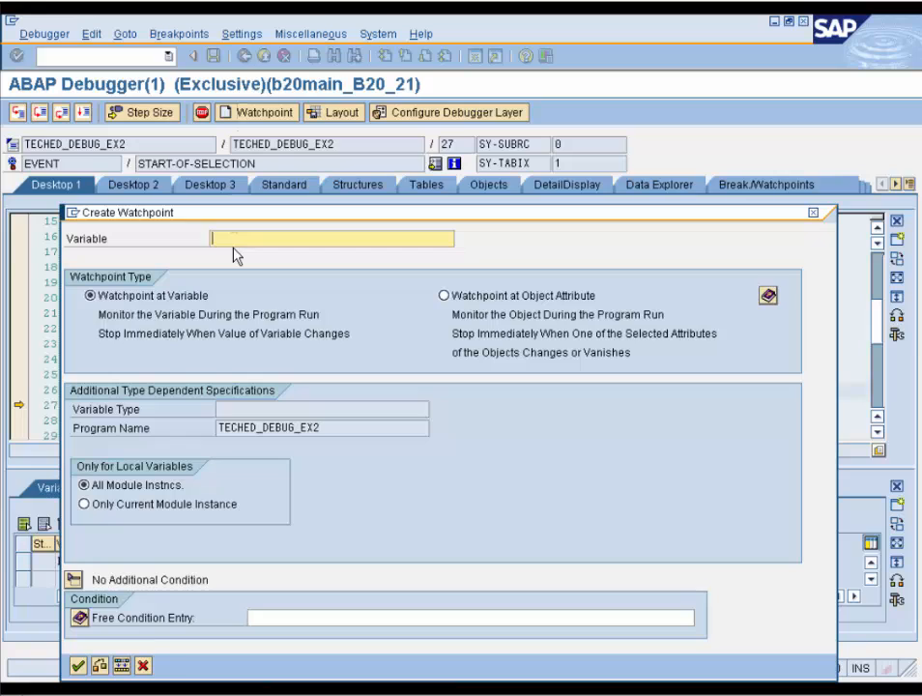
pyautogui.write('i')
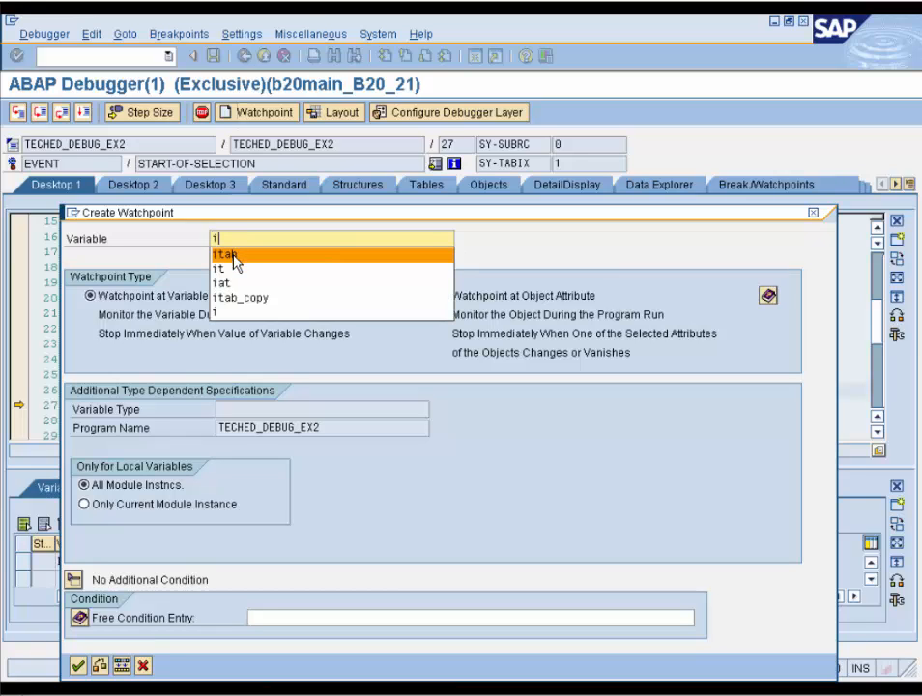
pyautogui.click(224, 254)
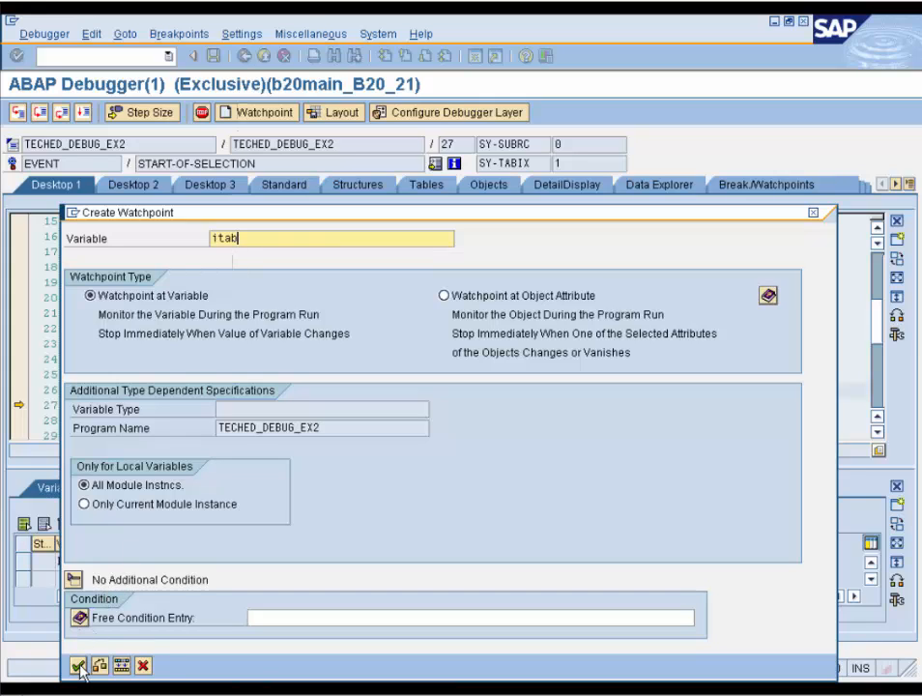
pyautogui.moveTo(77, 667)
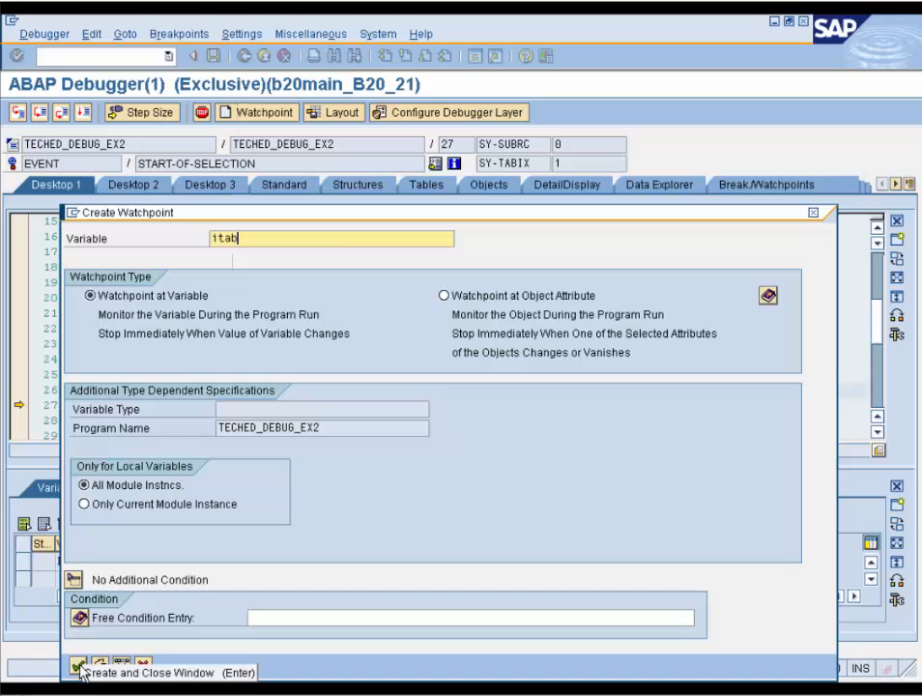
pyautogui.click(78, 671)
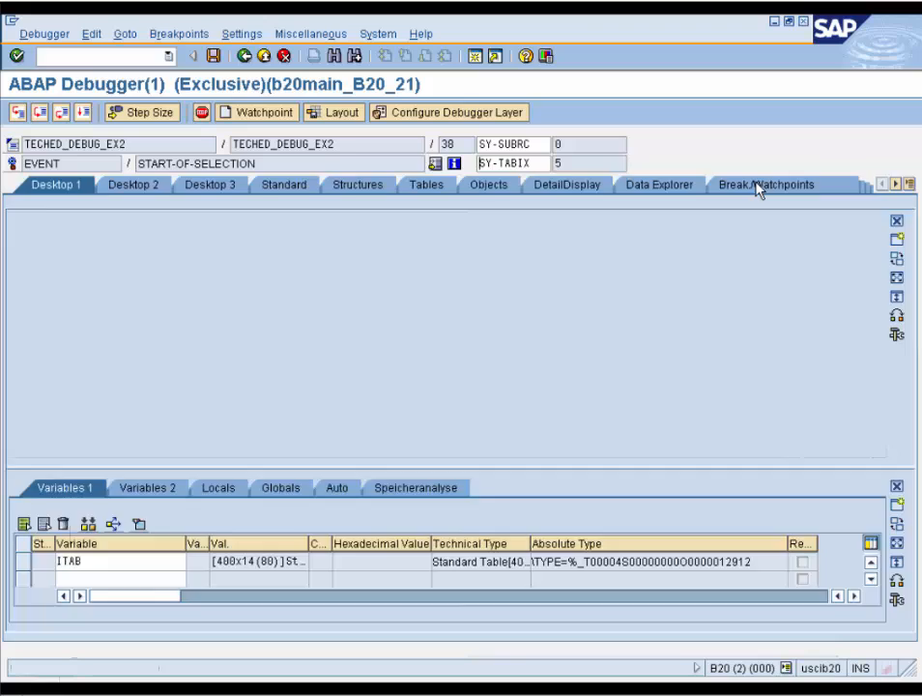
# Compare ITAB's old and current contents in the Diff tool from the watchpoint list.
pyautogui.click(768, 185)
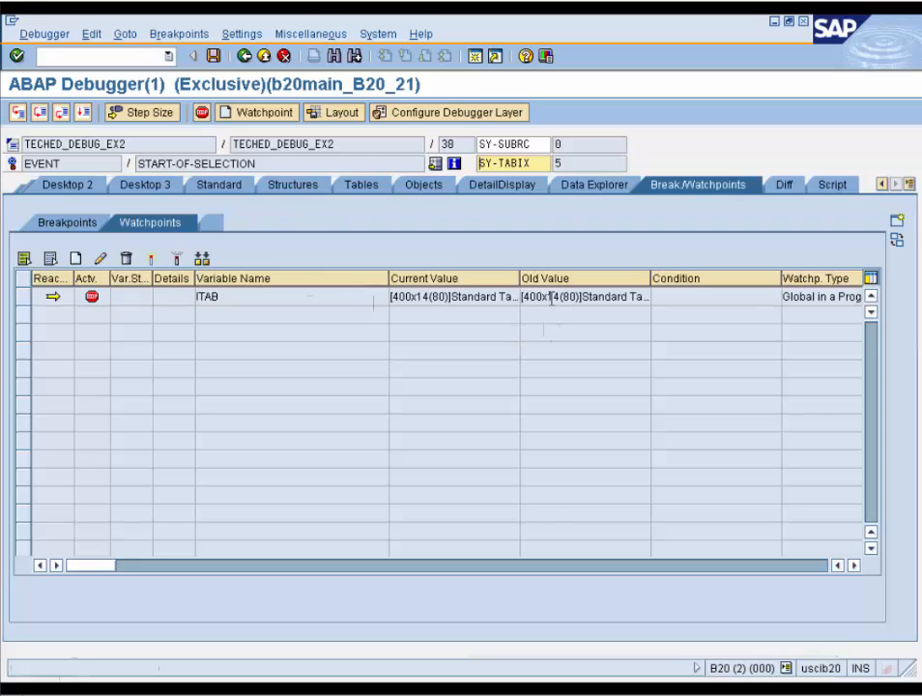
pyautogui.moveTo(580, 297)
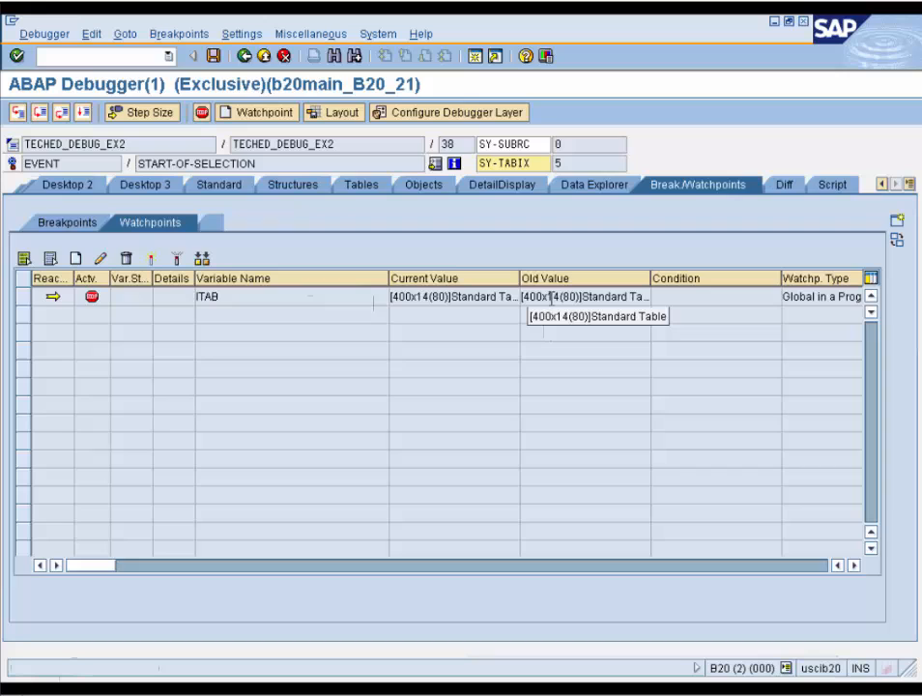
pyautogui.moveTo(365, 413)
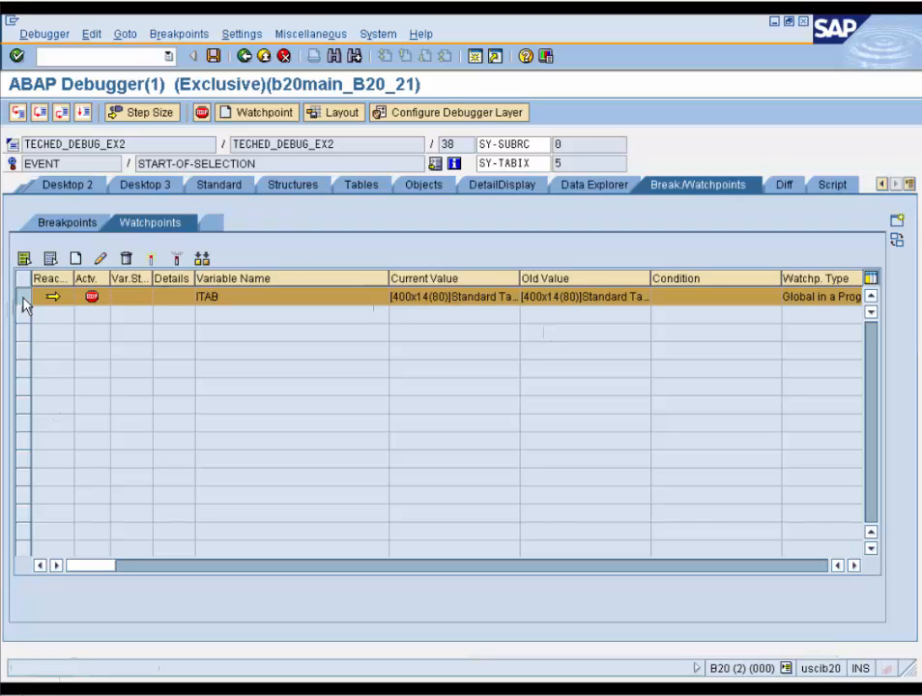
pyautogui.moveTo(196, 261)
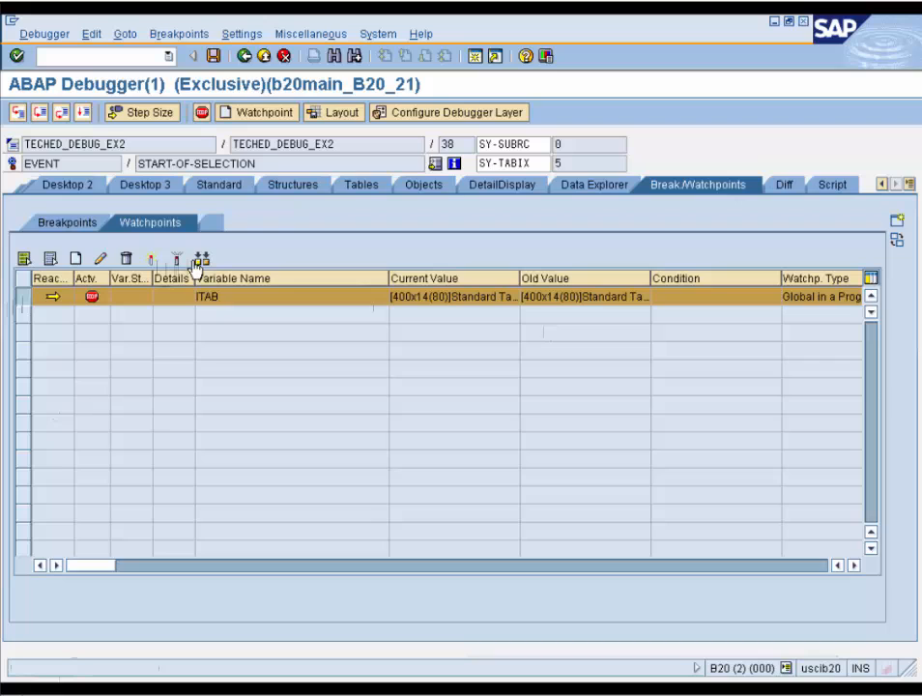
pyautogui.click(783, 185)
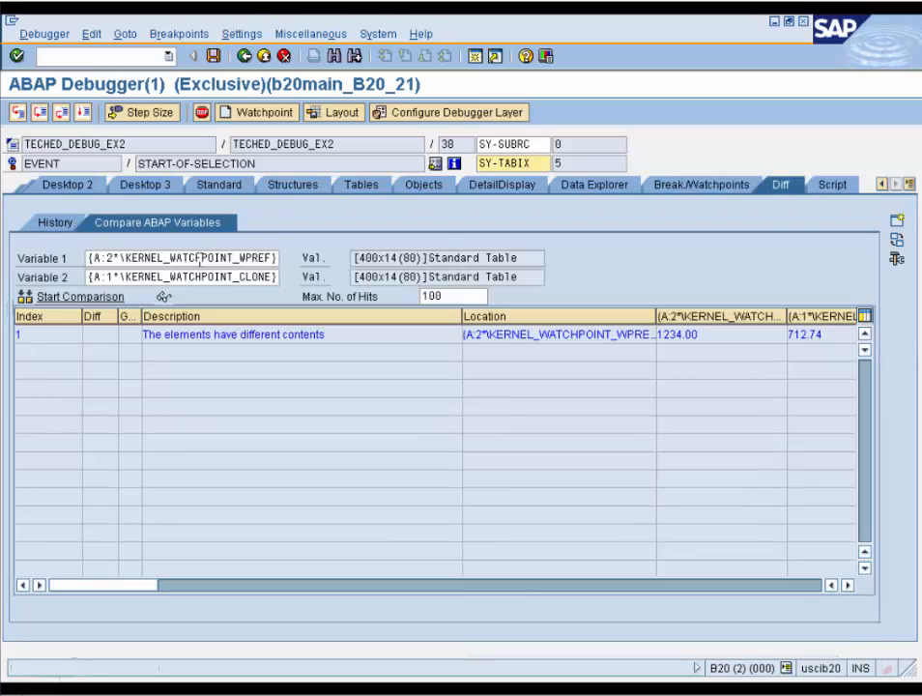